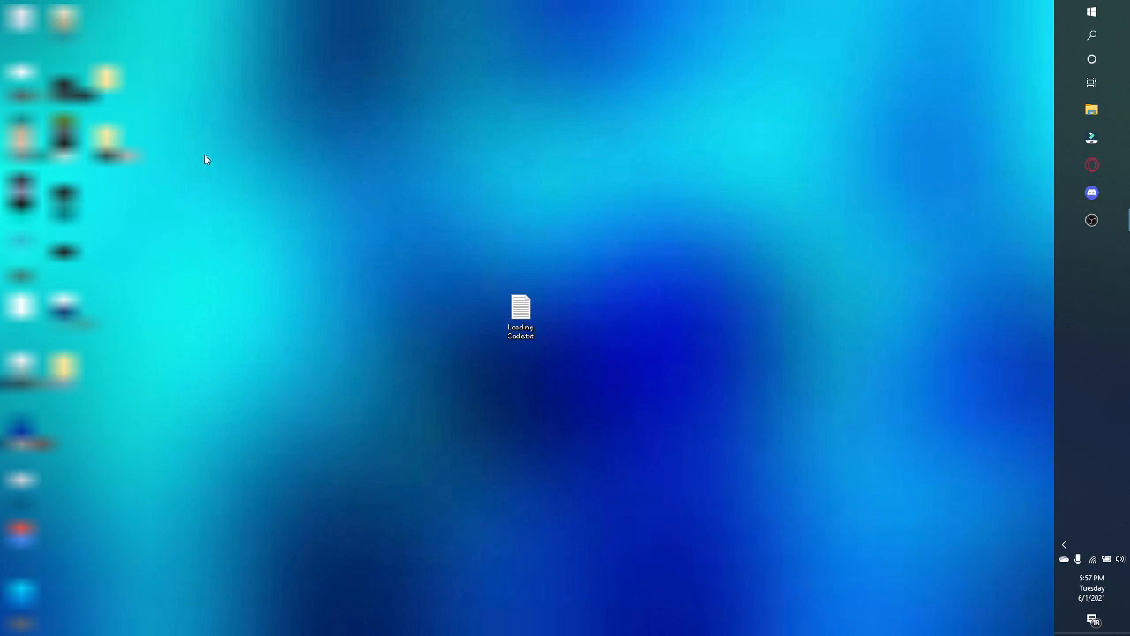
pyautogui.moveTo(212, 158)
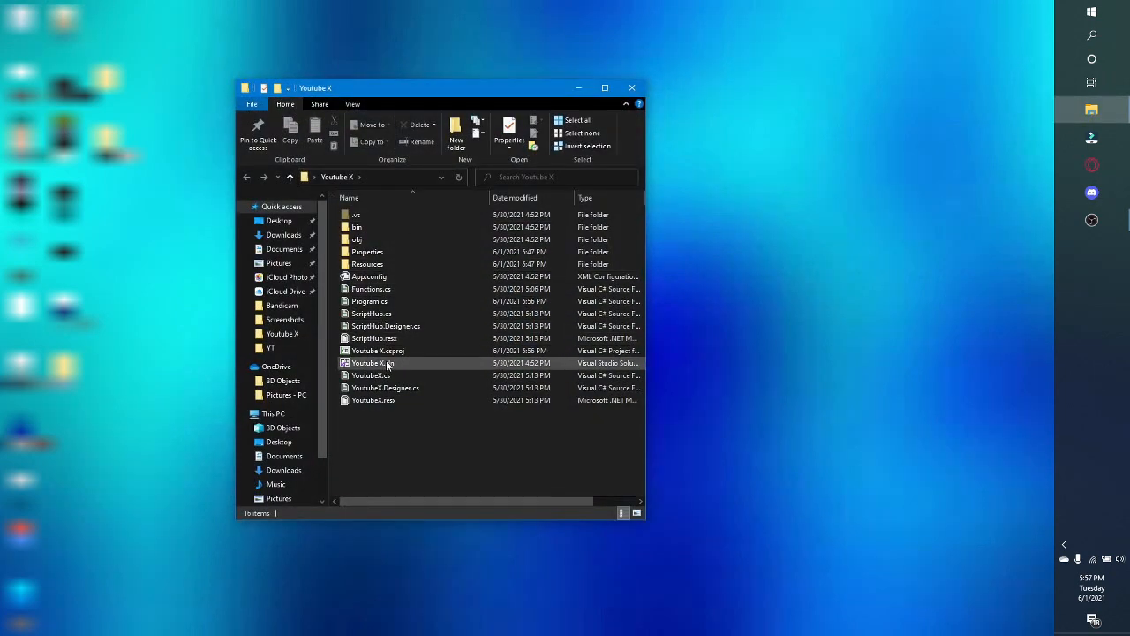
# Open Youtube X.sln in Visual Studio and select the Youtube X project
pyautogui.doubleClick(380, 362)
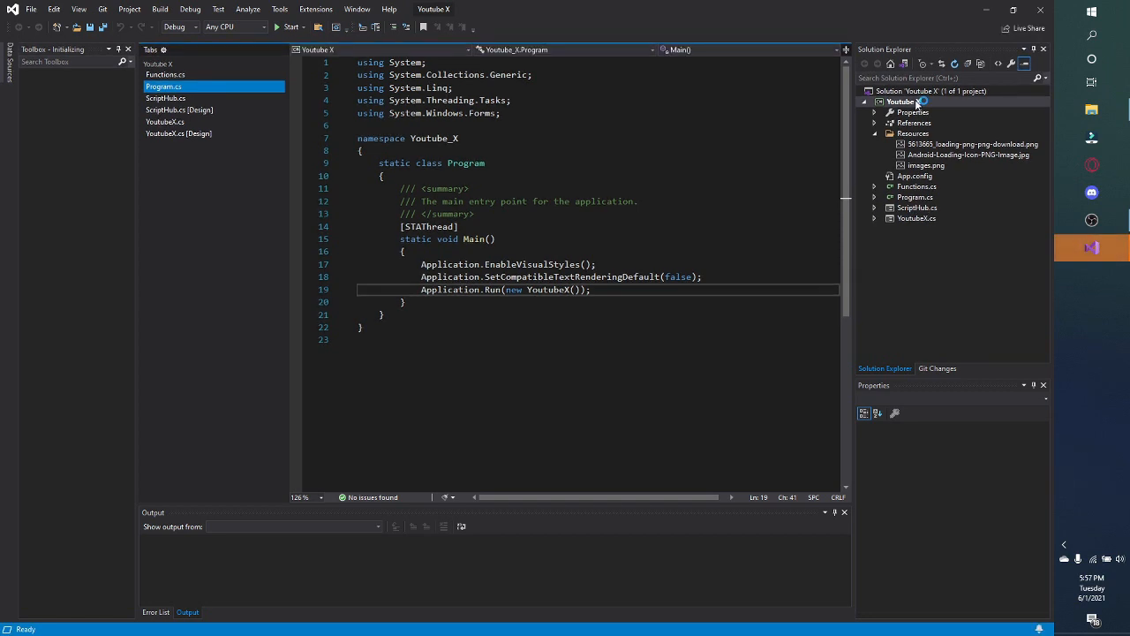
pyautogui.click(910, 100)
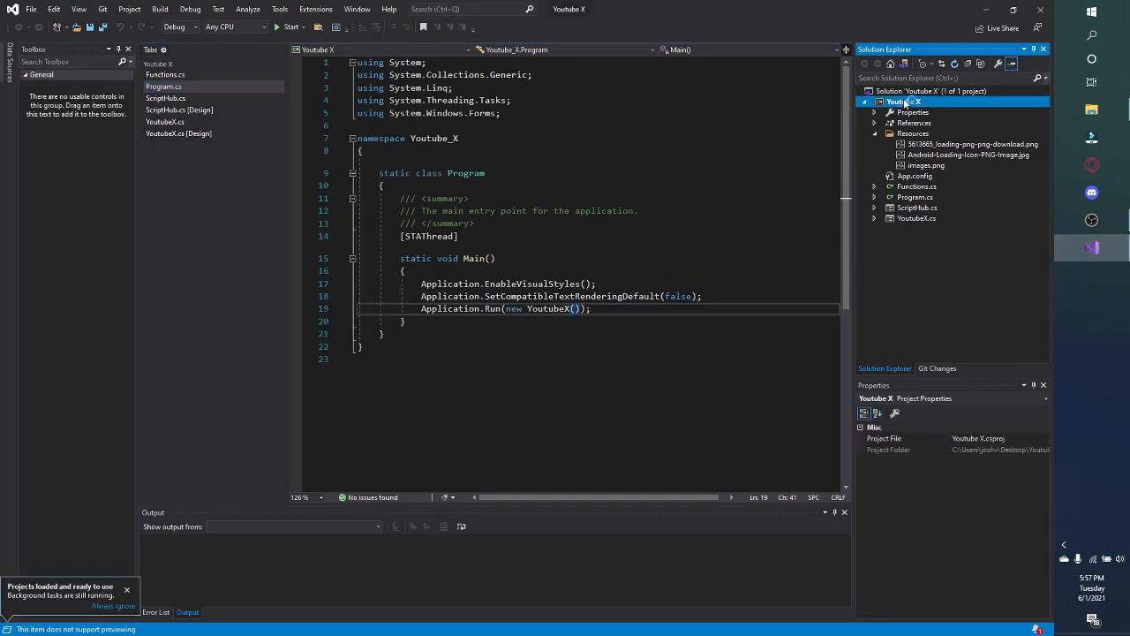
# Add a new Form (Windows Forms) item to the project named LoadingUI.cs
pyautogui.rightClick(904, 101)
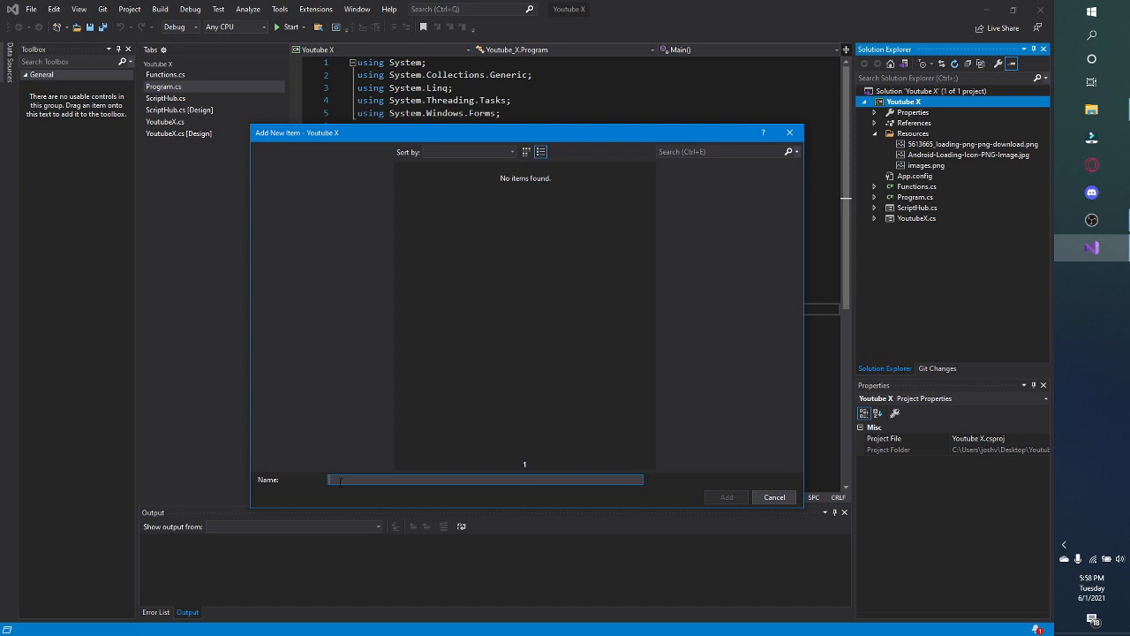
pyautogui.write('loC')
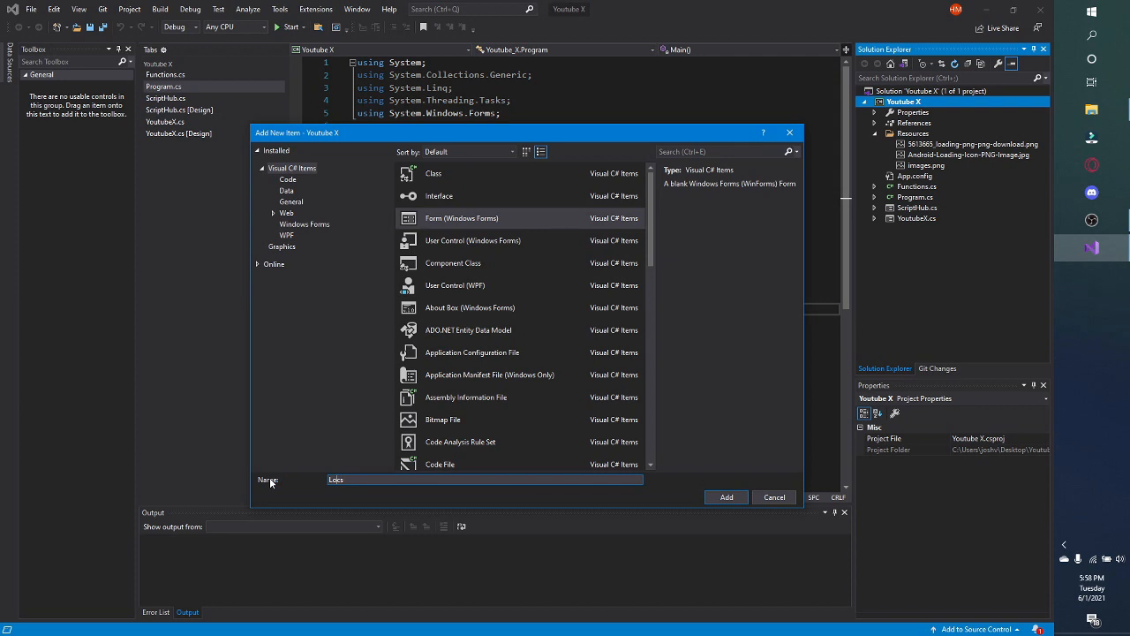
pyautogui.write('Loadingucs')
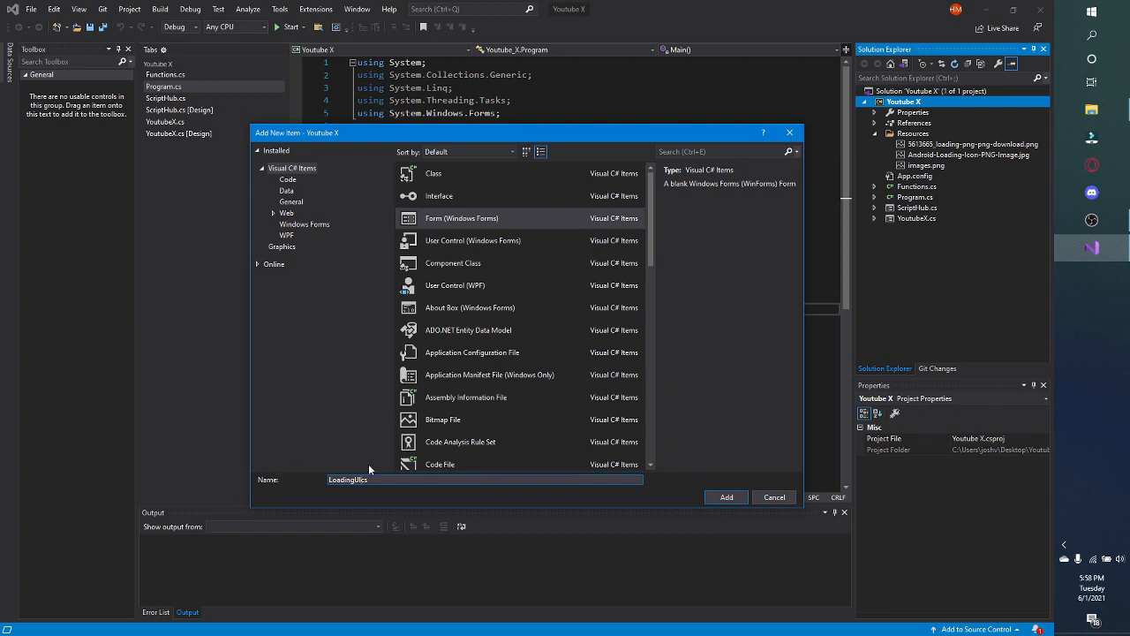
pyautogui.moveTo(1107, 223)
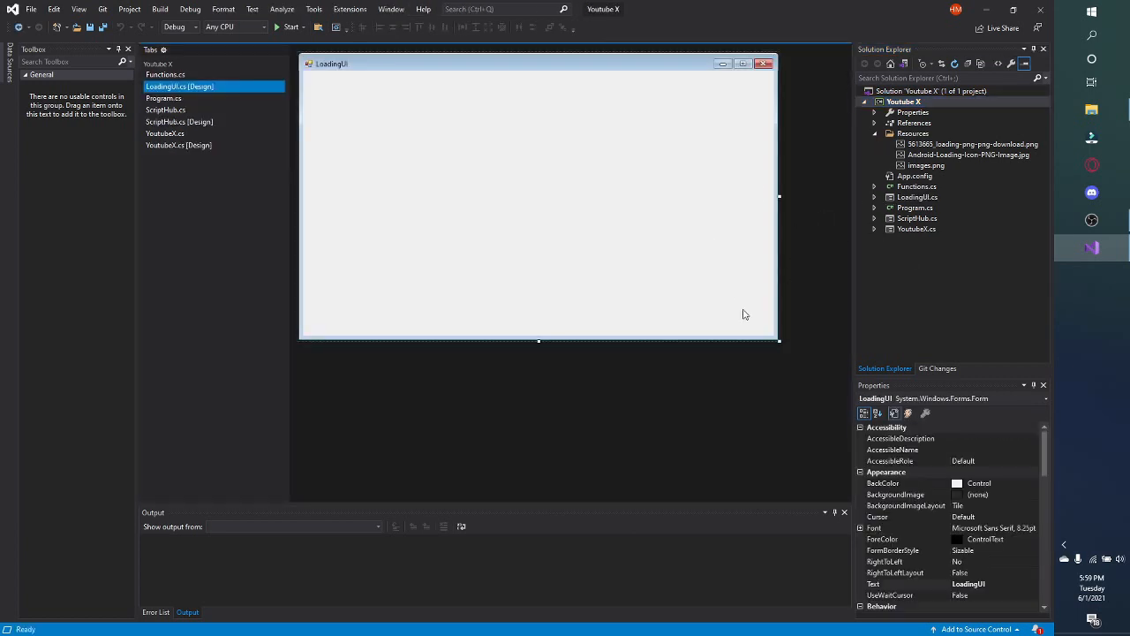
# Shrink the LoadingUI form, set FormBorderStyle to None and BackColor to 40, 40, 40
pyautogui.moveTo(779, 343); pyautogui.dragTo(618, 254)
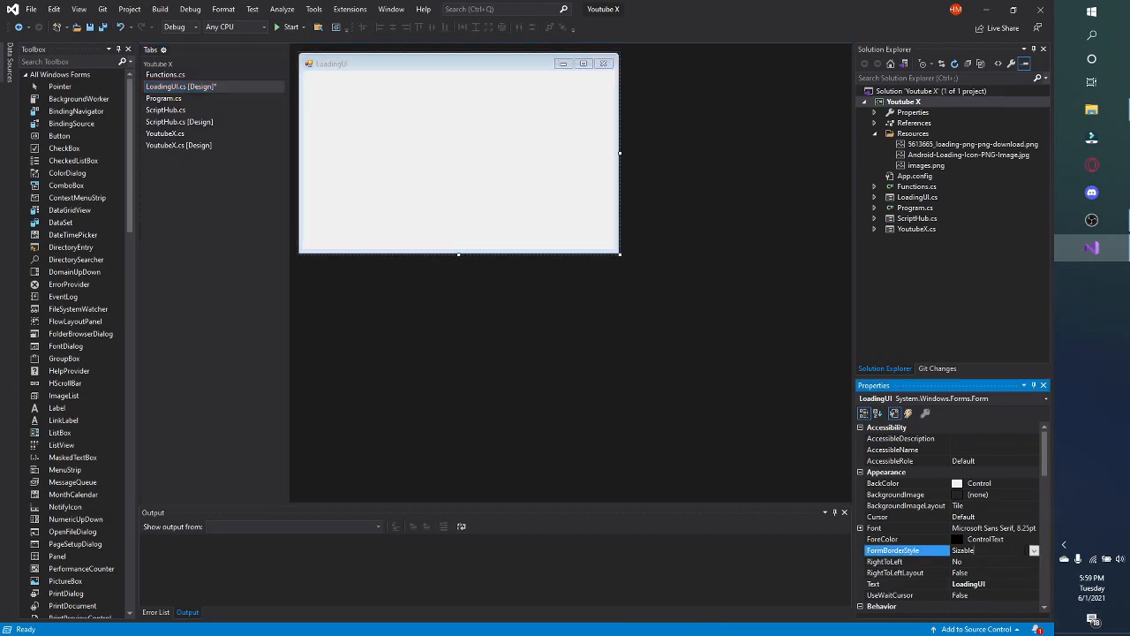
pyautogui.click(1031, 549)
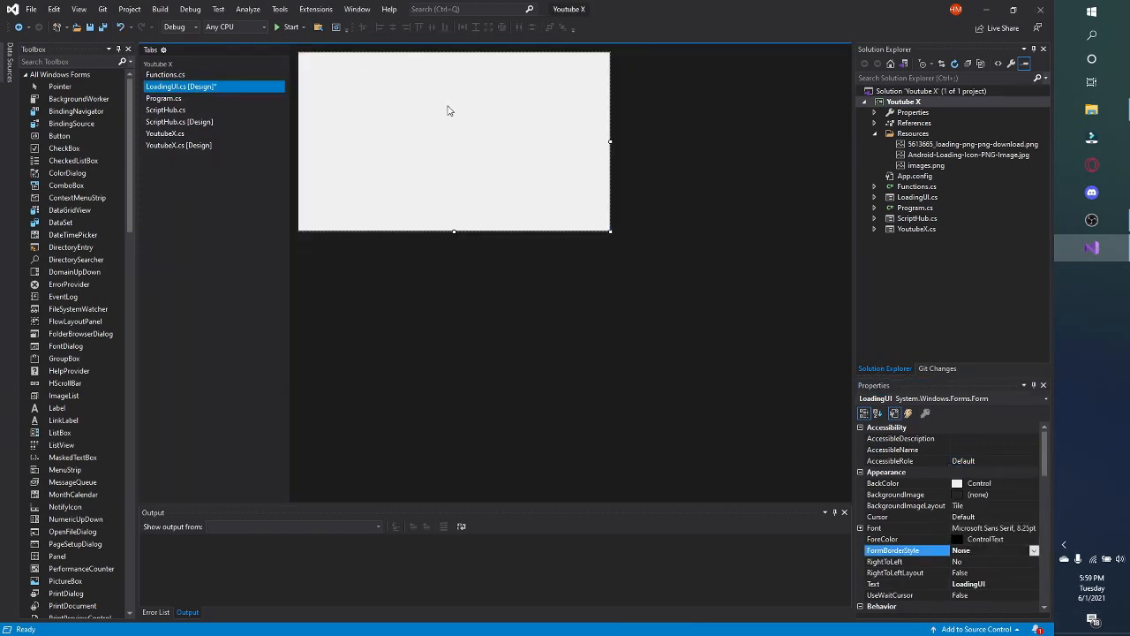
pyautogui.click(900, 484)
pyautogui.write('p')
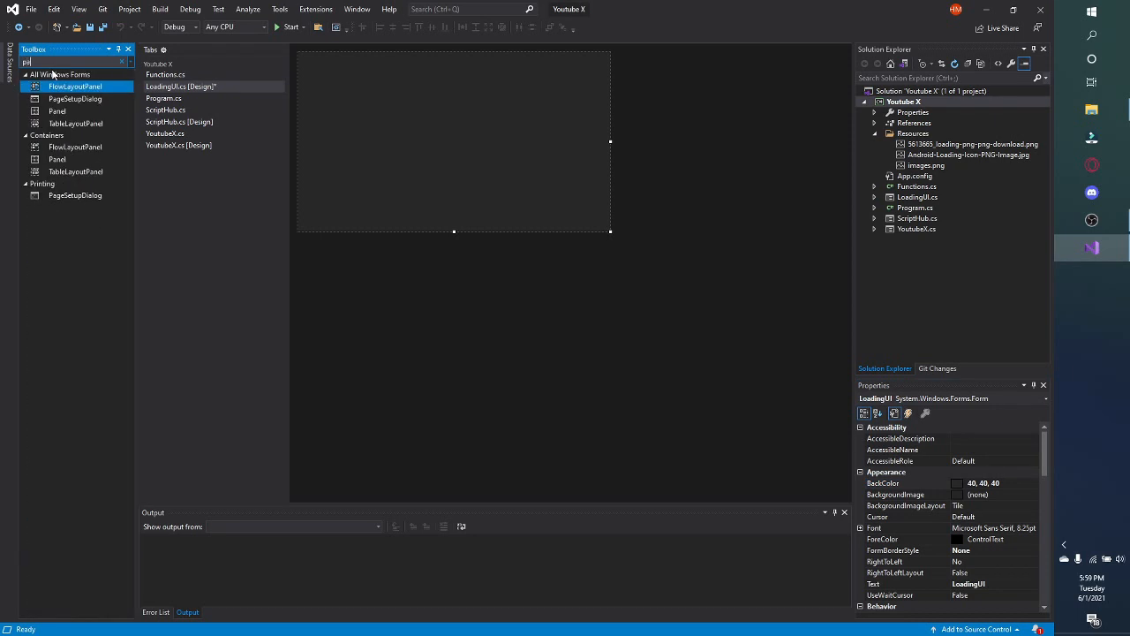
# Drop a Panel from the Toolbox onto the form and shape it into a thin full-width bar
pyautogui.write('anel')
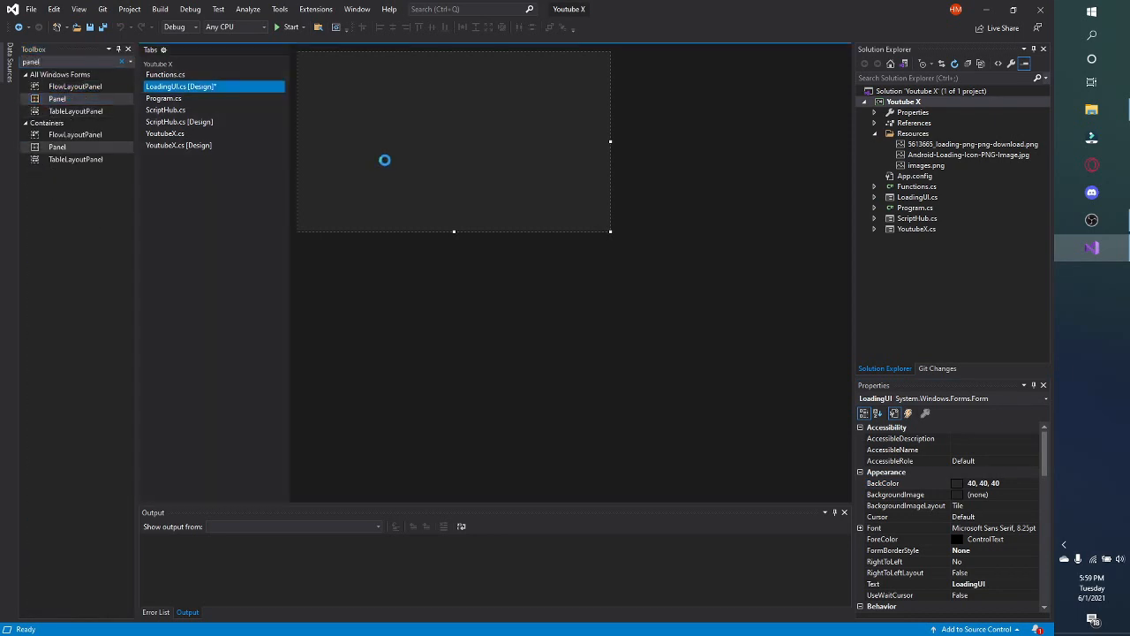
pyautogui.moveTo(385, 152); pyautogui.dragTo(503, 213)
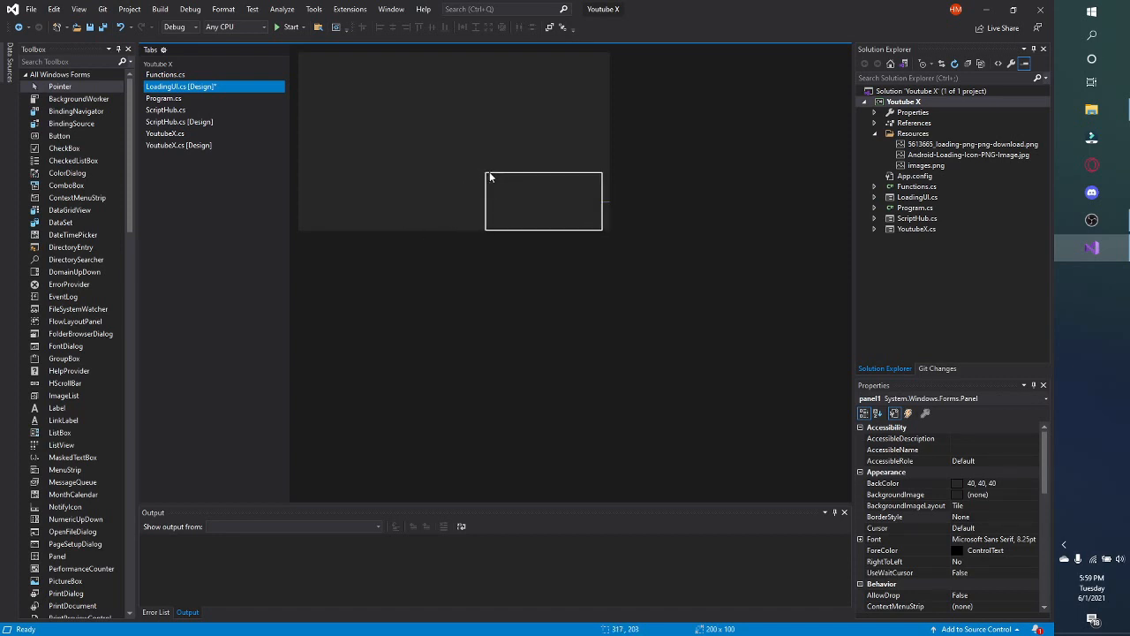
pyautogui.click(544, 201)
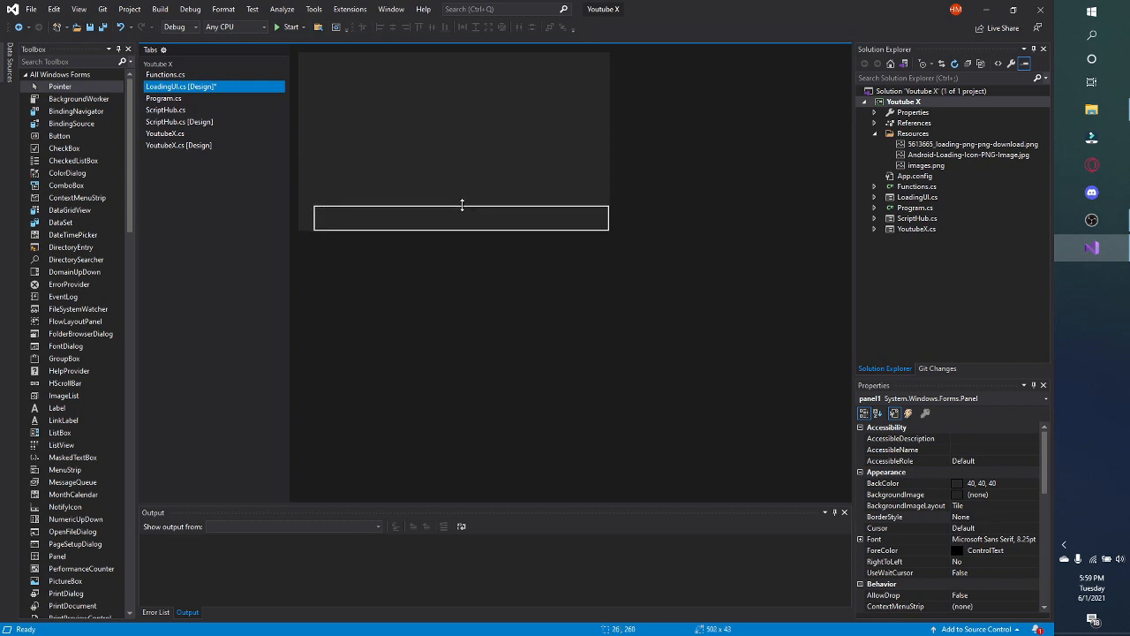
pyautogui.click(462, 219)
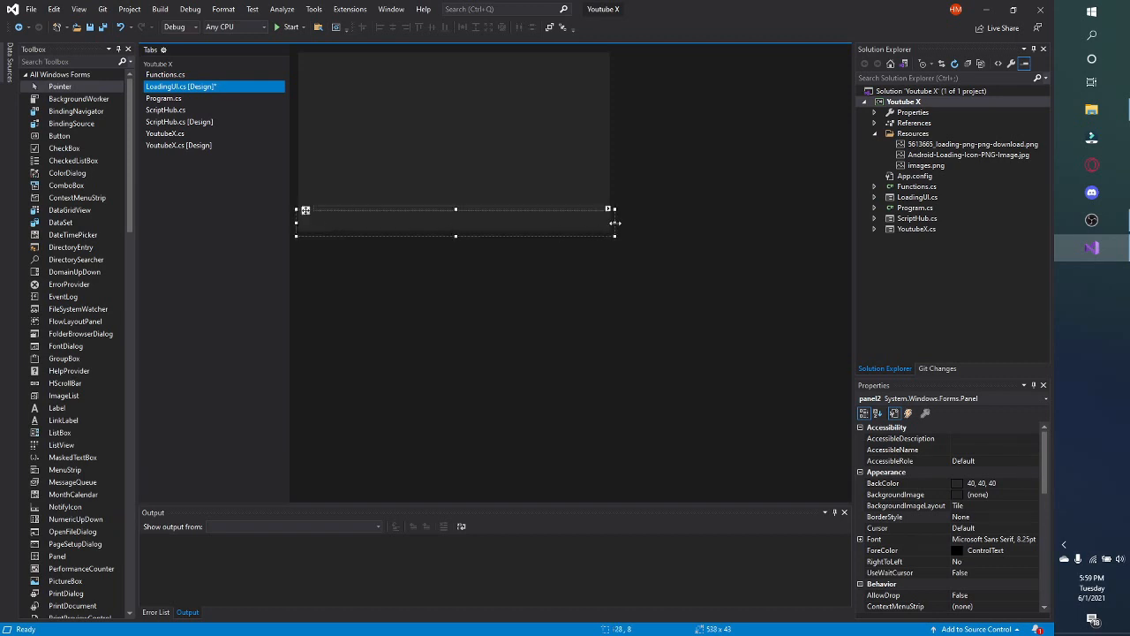
pyautogui.moveTo(615, 222); pyautogui.dragTo(315, 231)
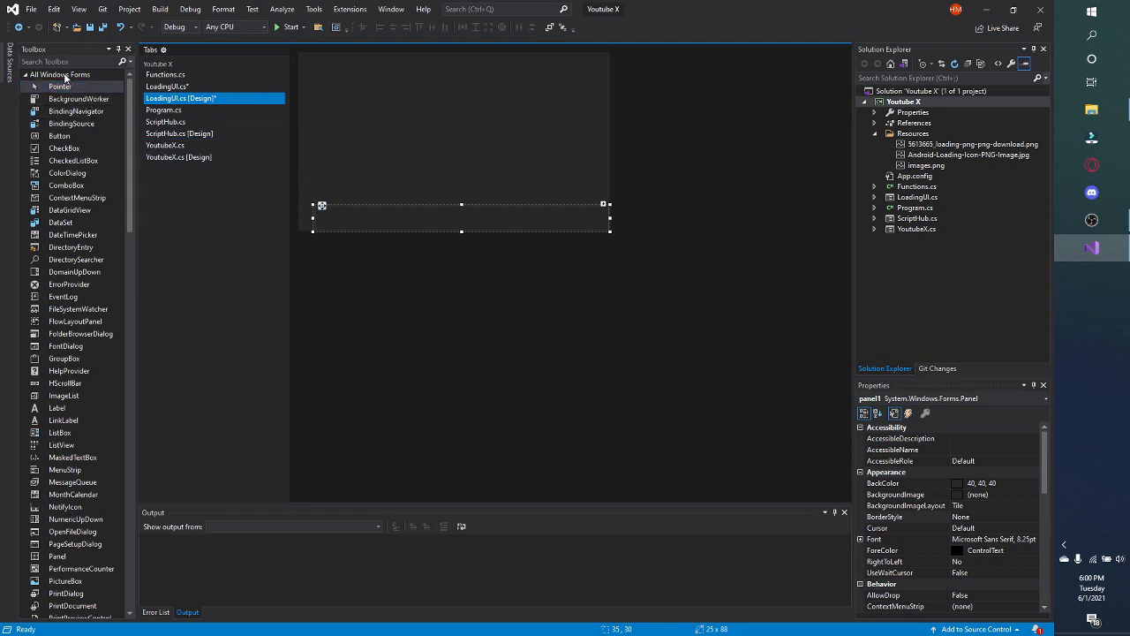
# Place a second narrow Panel at the left end of the bar and change its BackColor
pyautogui.write('panel')
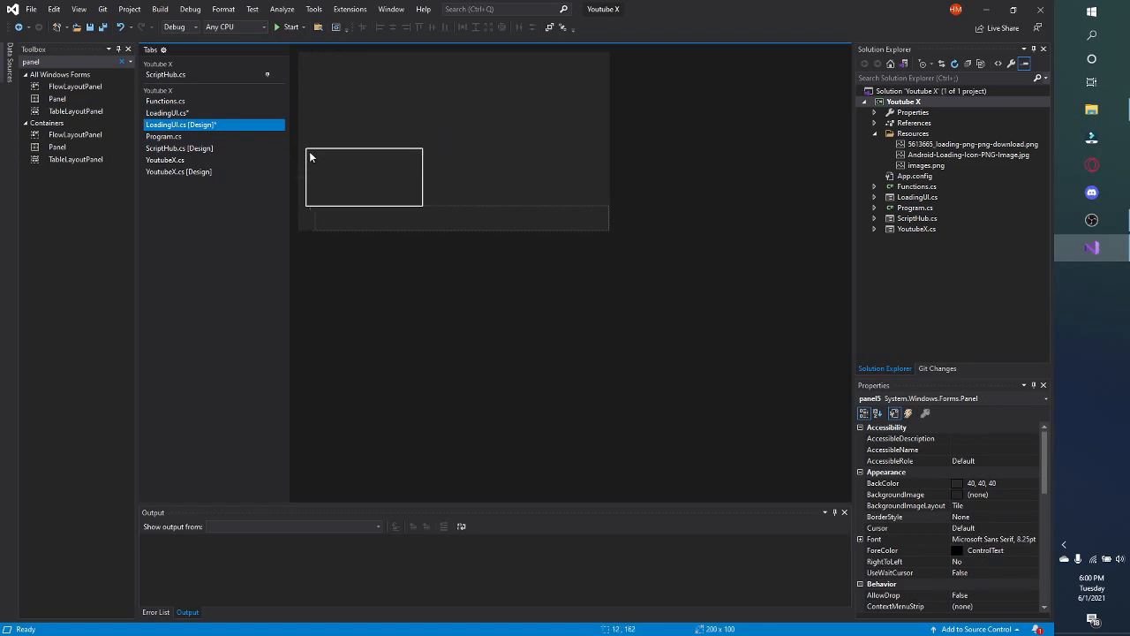
pyautogui.click(356, 177)
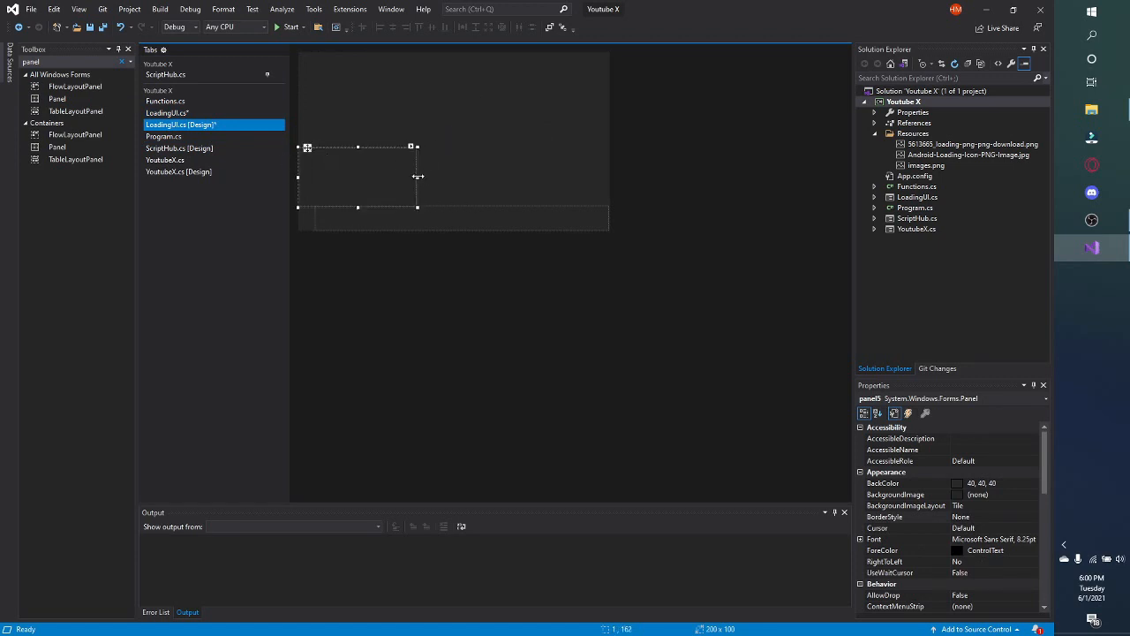
pyautogui.moveTo(416, 177); pyautogui.dragTo(314, 177)
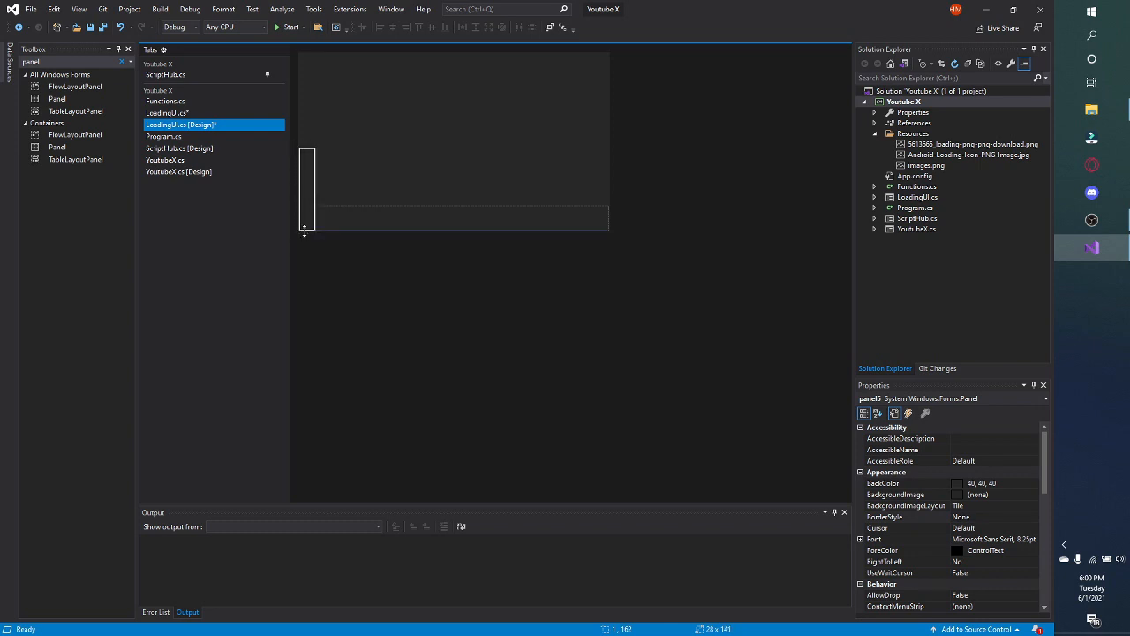
pyautogui.moveTo(304, 141); pyautogui.dragTo(304, 198)
pyautogui.write('5')
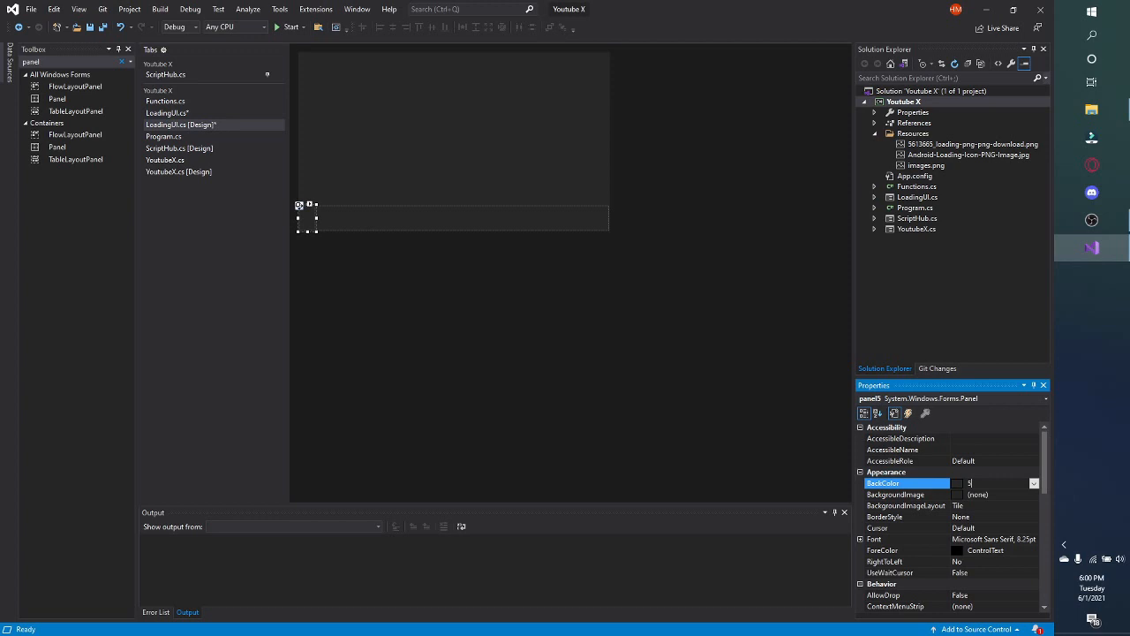
pyautogui.write('0,5')
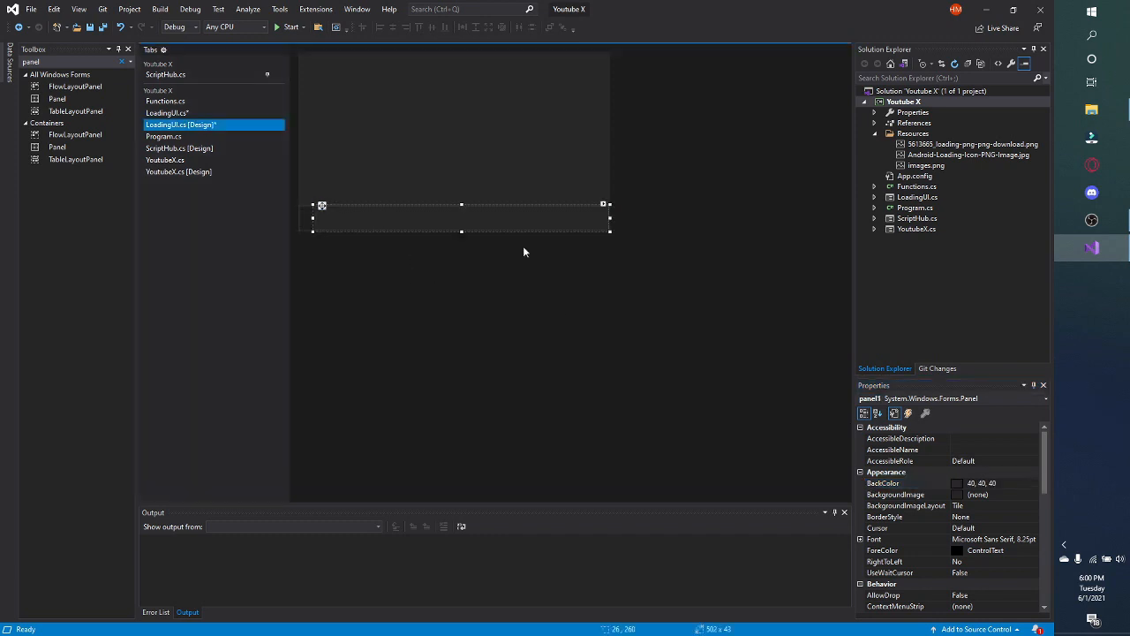
pyautogui.click(989, 484)
pyautogui.write('Pic')
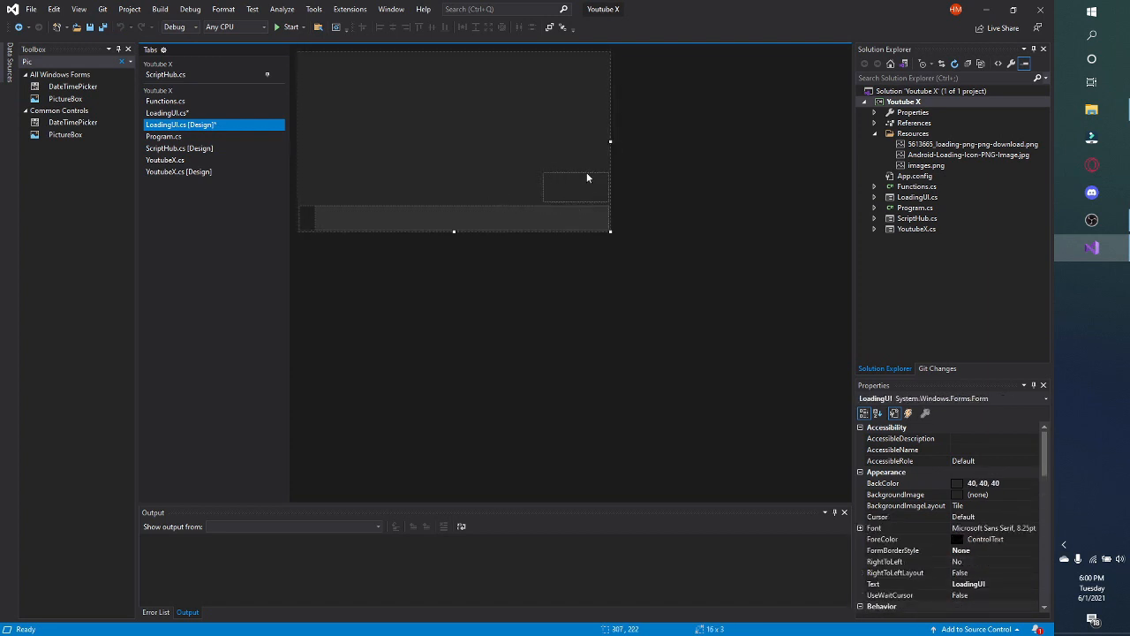
# Set the picture box BackgroundImage to the grey spinner from the project resources
pyautogui.click(576, 186)
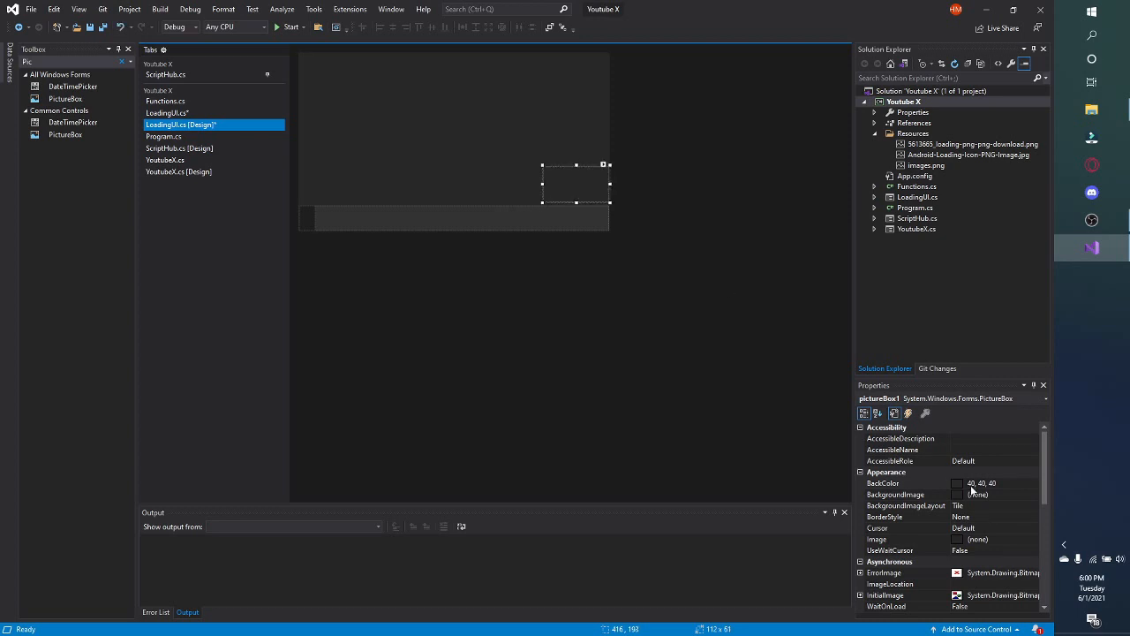
pyautogui.moveTo(991, 544)
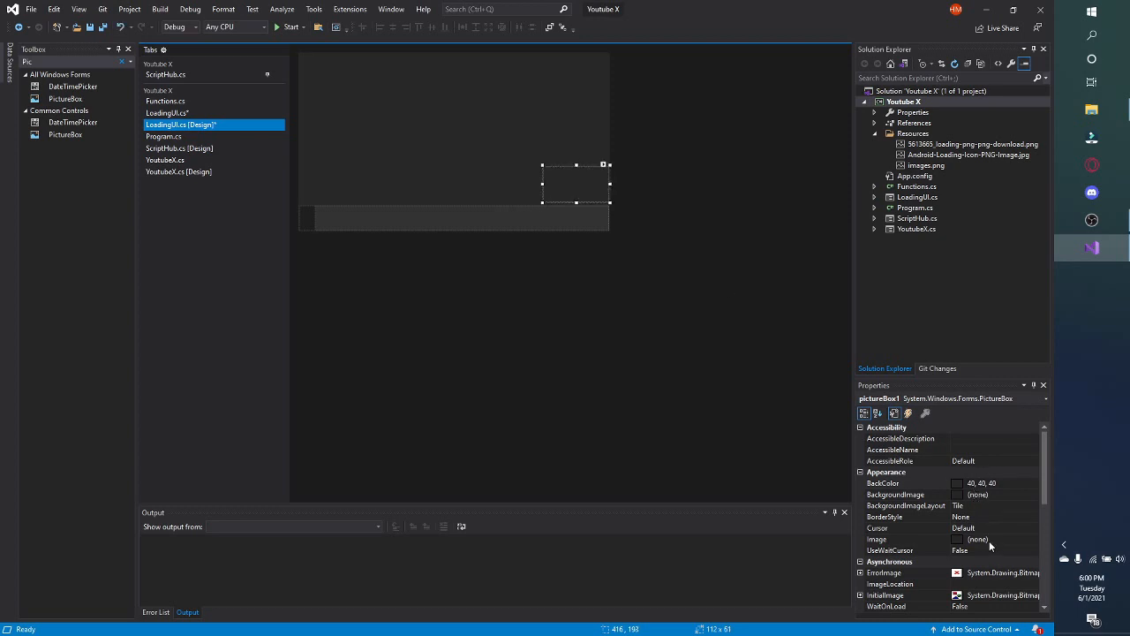
pyautogui.click(895, 495)
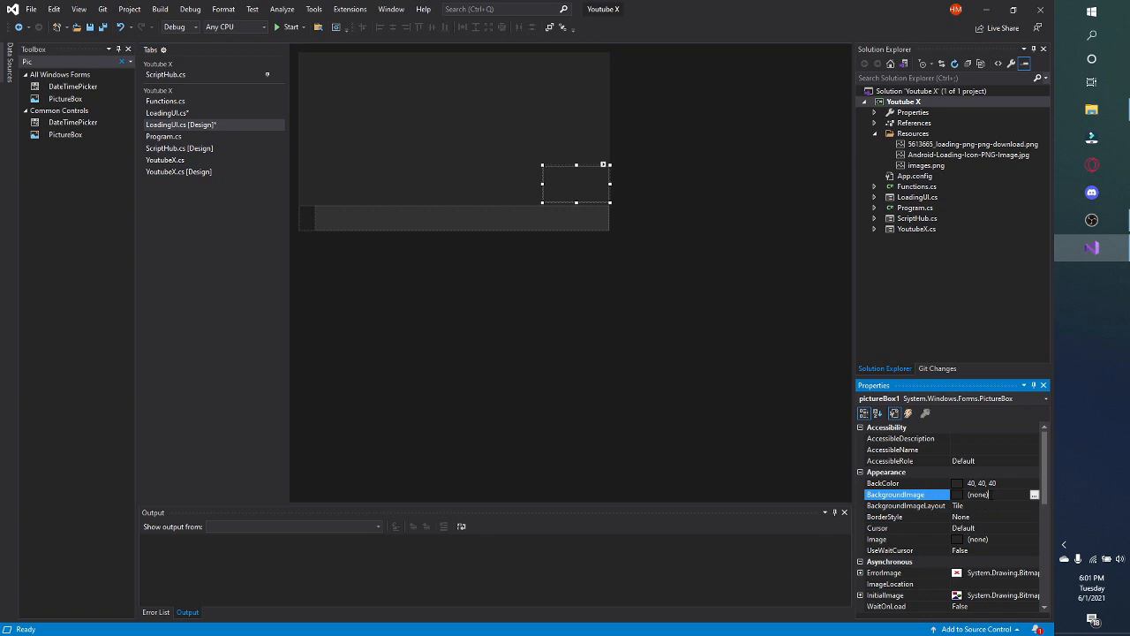
pyautogui.click(1034, 494)
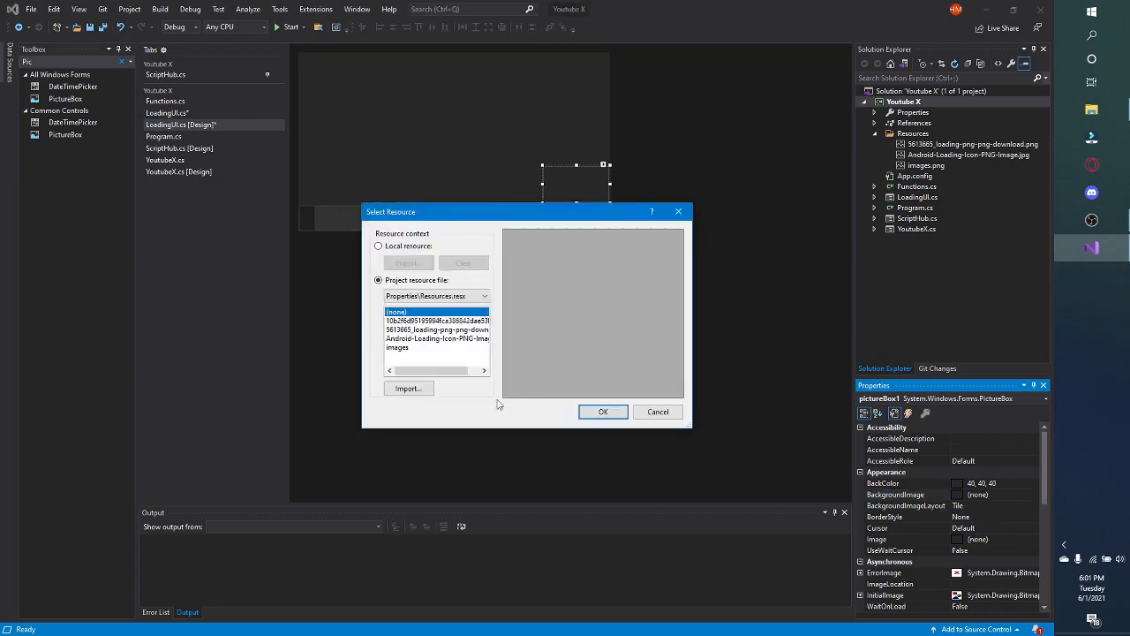
pyautogui.click(438, 337)
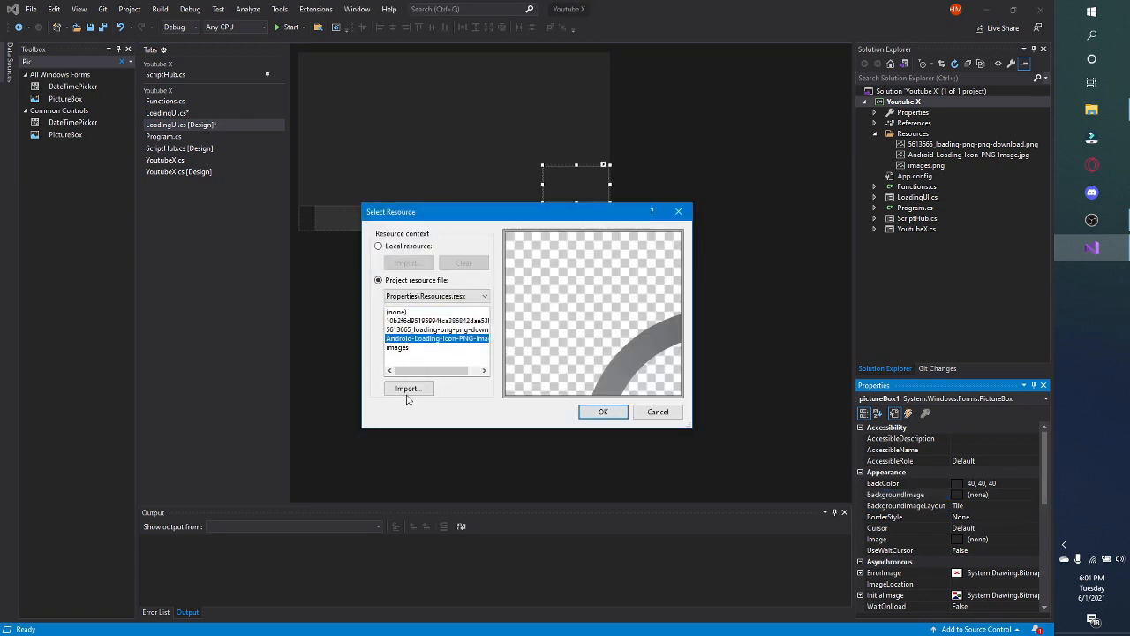
pyautogui.click(436, 330)
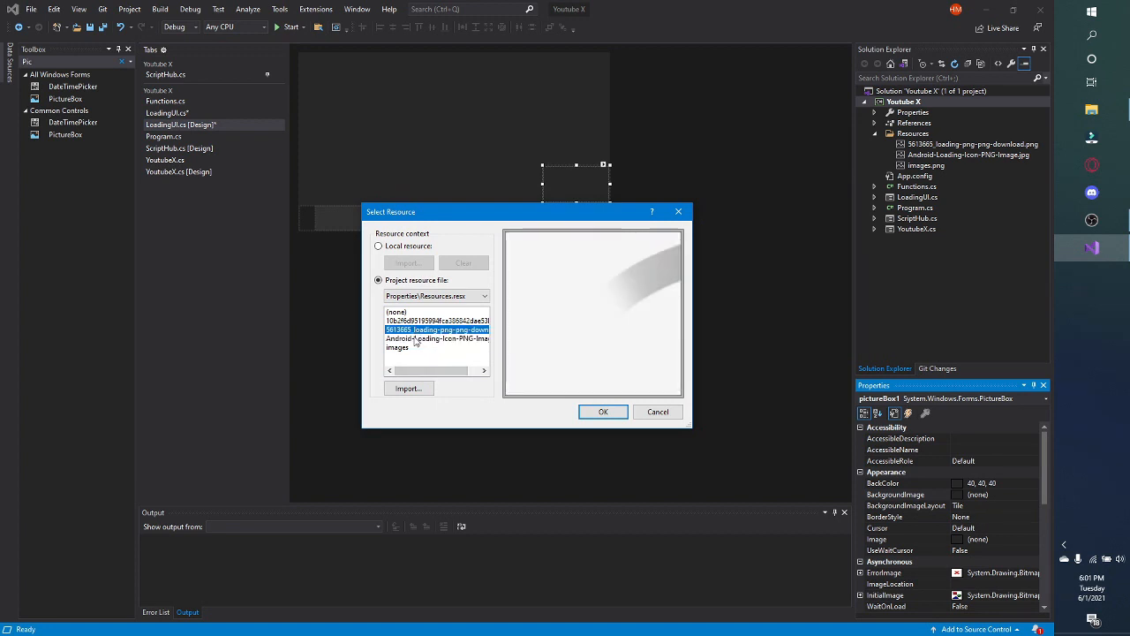
pyautogui.click(397, 348)
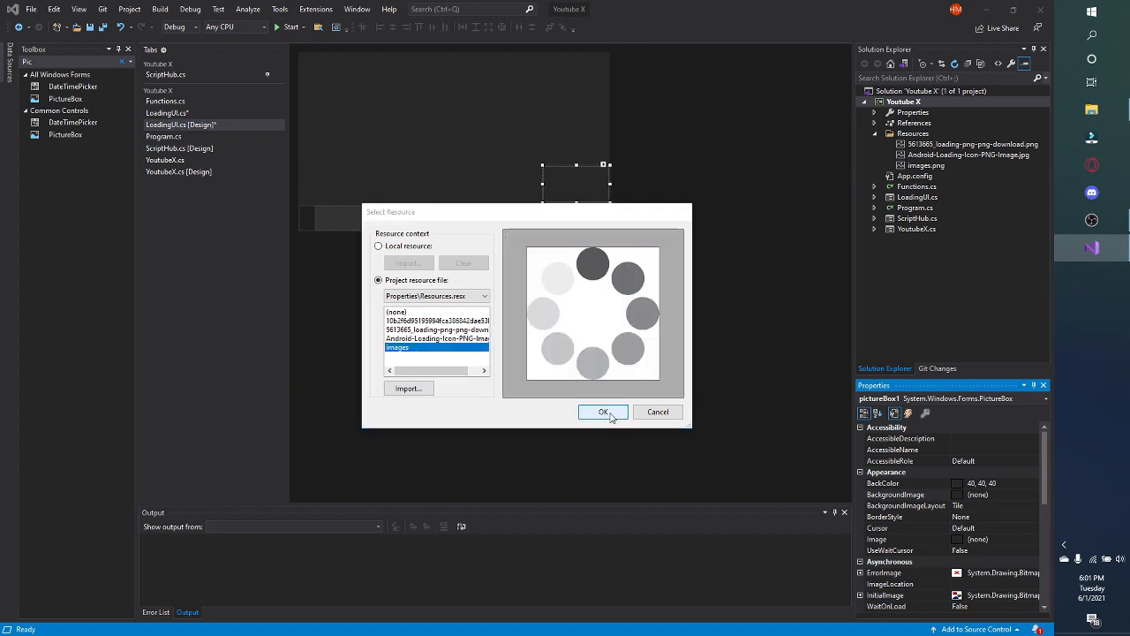
pyautogui.click(604, 411)
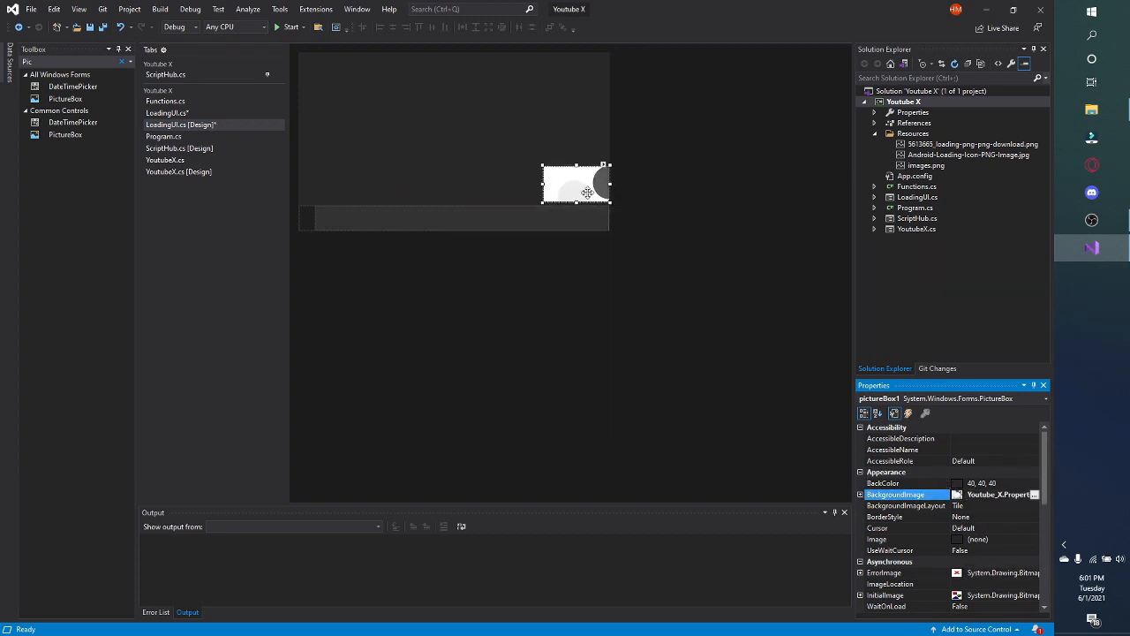
# Set the picture box BackgroundImageLayout to Stretch so the spinner fills the box
pyautogui.click(904, 505)
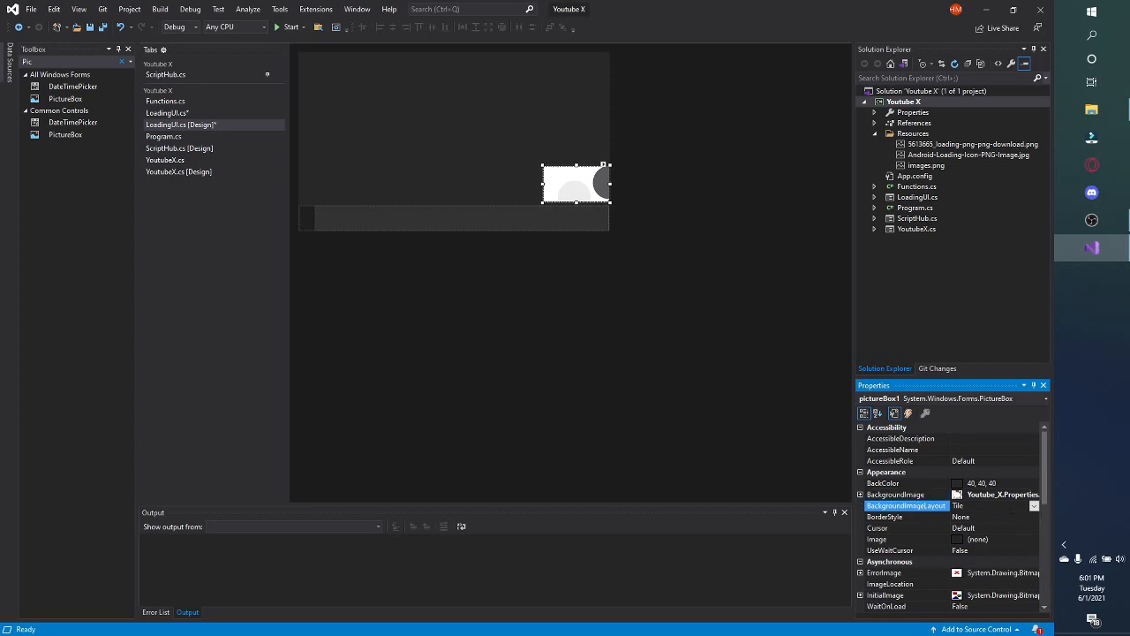
pyautogui.click(1040, 505)
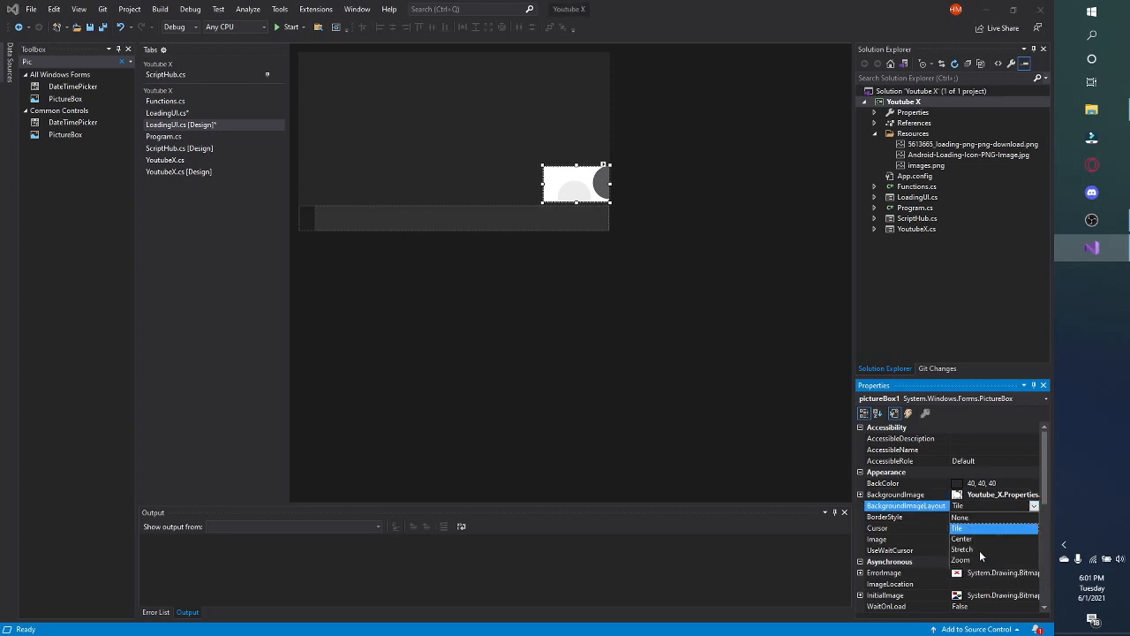
pyautogui.click(961, 558)
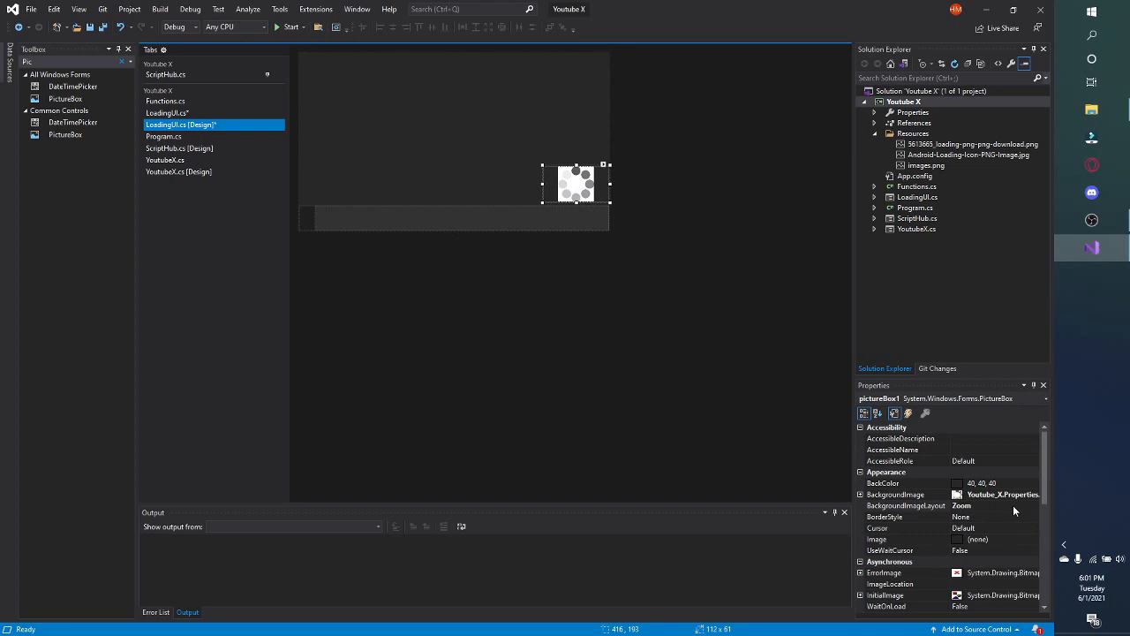
pyautogui.click(996, 505)
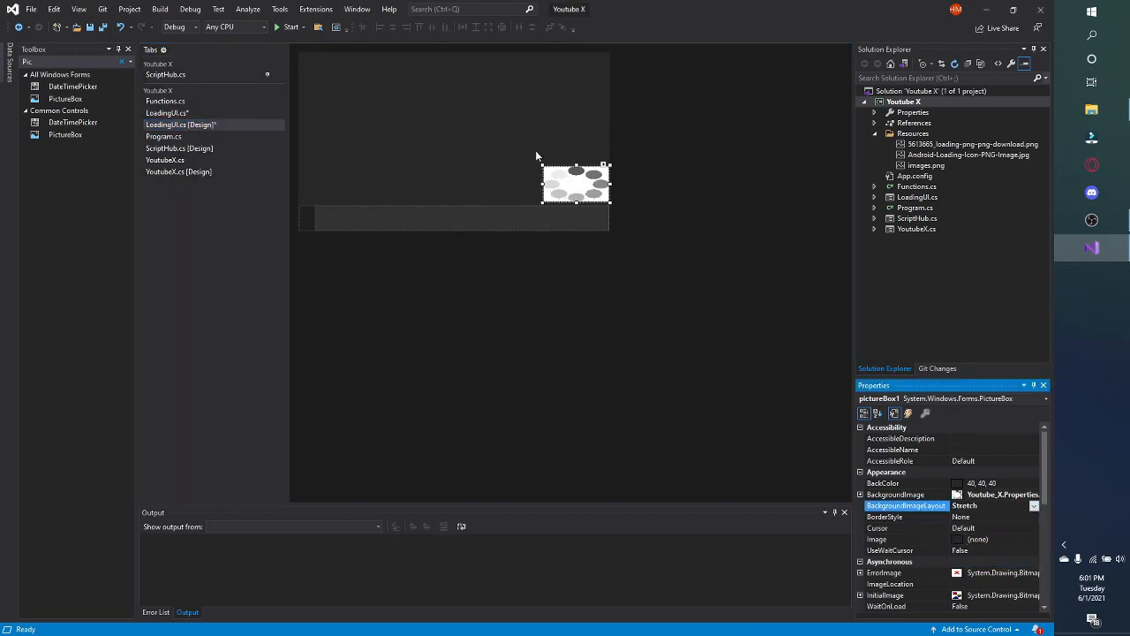
pyautogui.moveTo(576, 184); pyautogui.dragTo(588, 184)
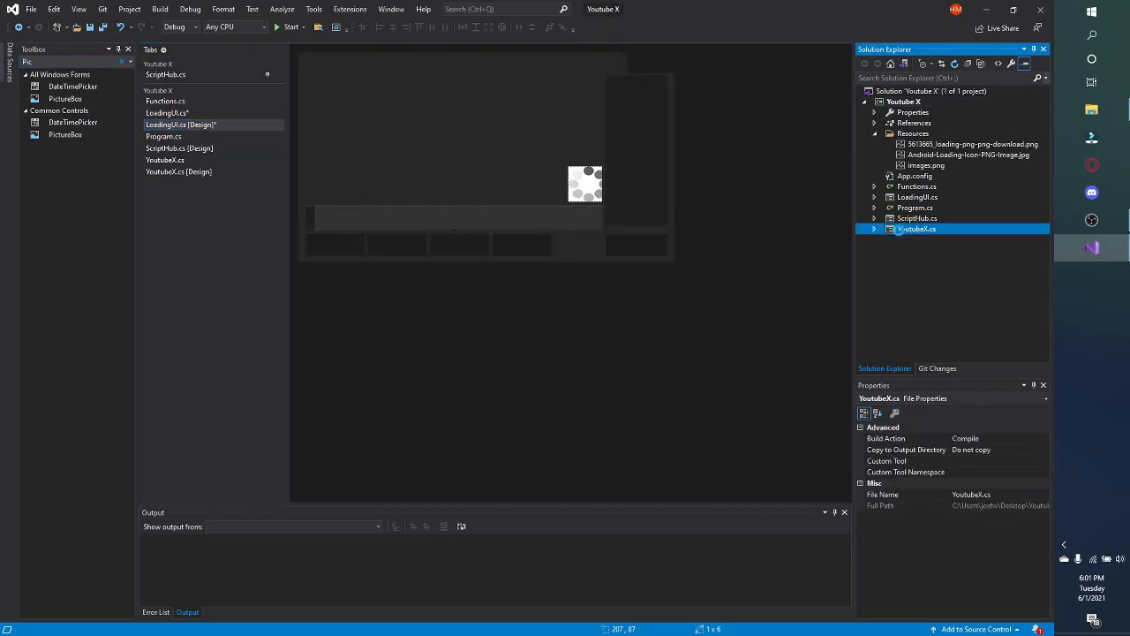
# Copy the title label from the Youtube X form, retitle it 'Youtube X - Loading' and paste a second label above the bar
pyautogui.click(176, 171)
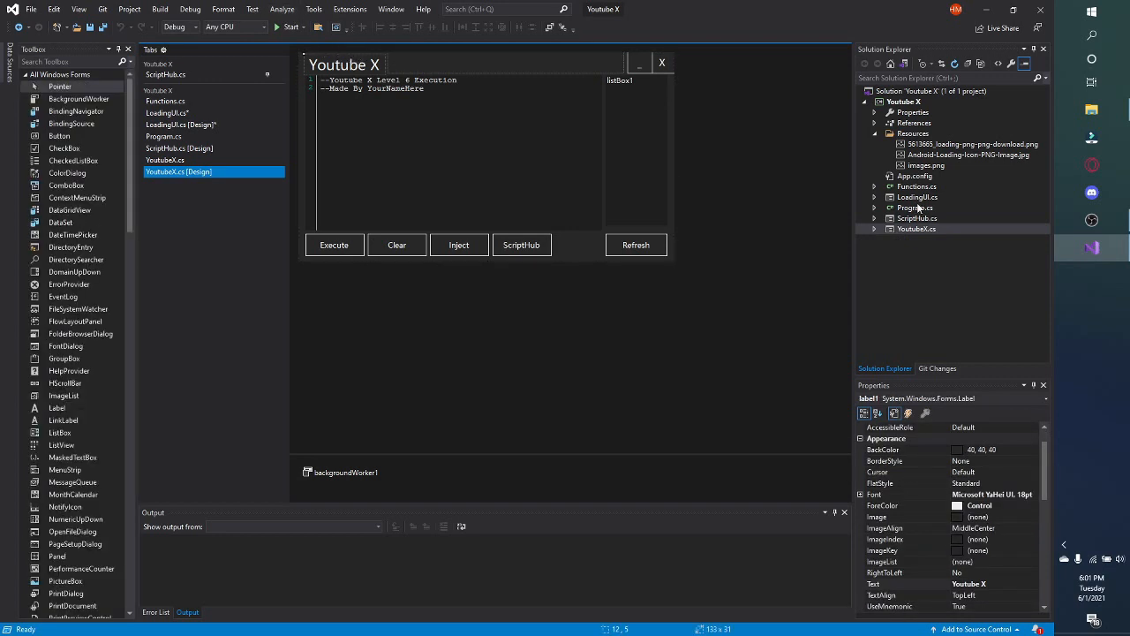
pyautogui.click(180, 124)
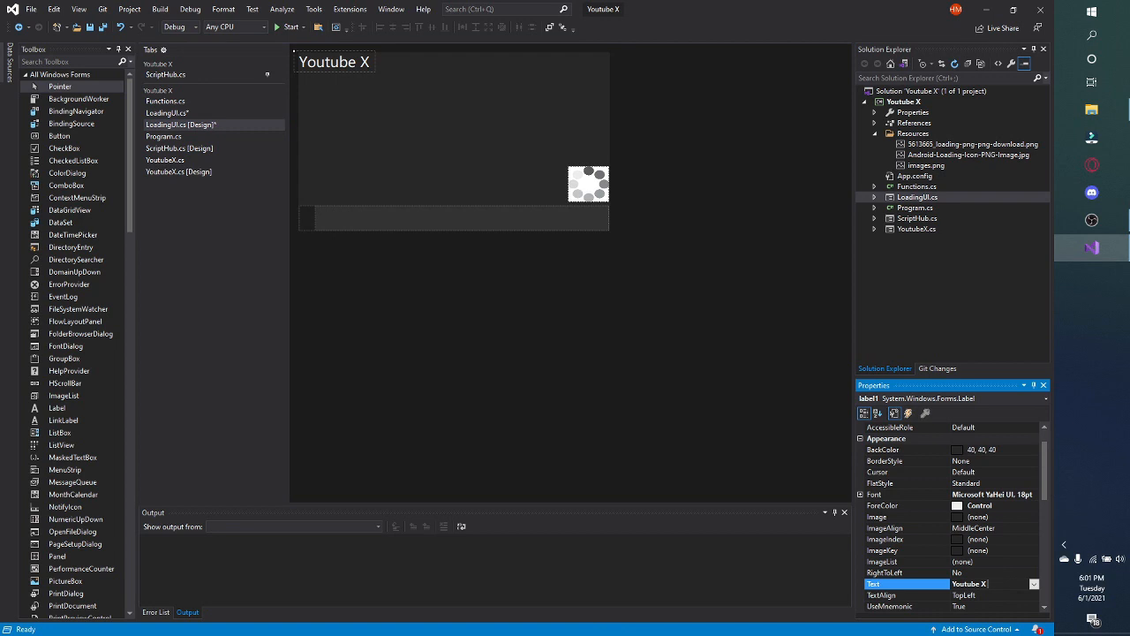
pyautogui.write('- Loading')
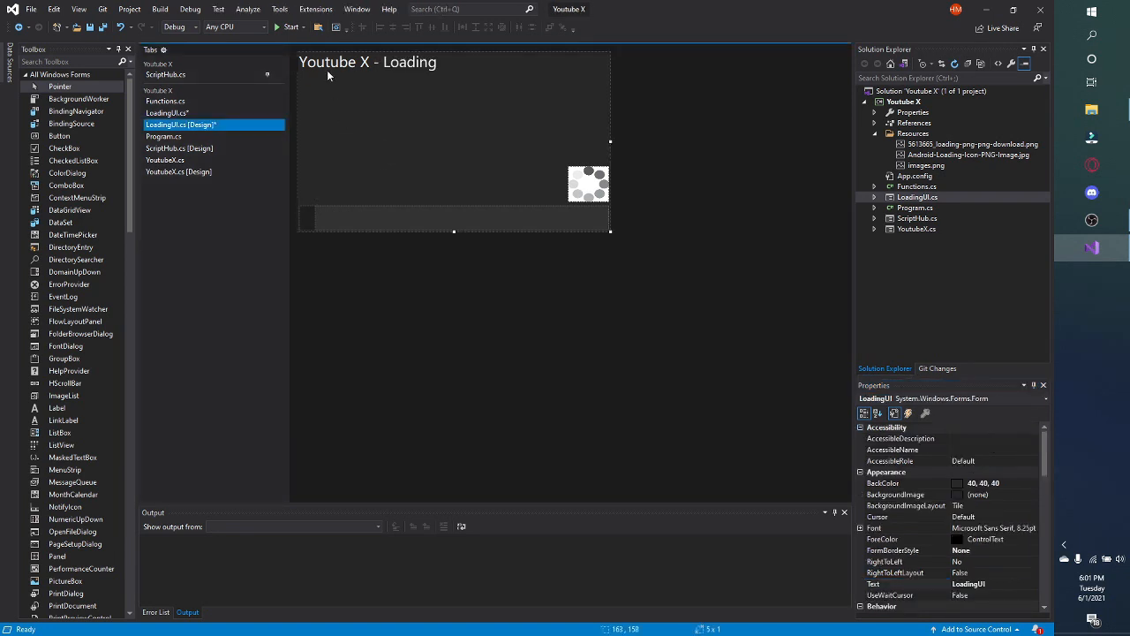
pyautogui.click(367, 62)
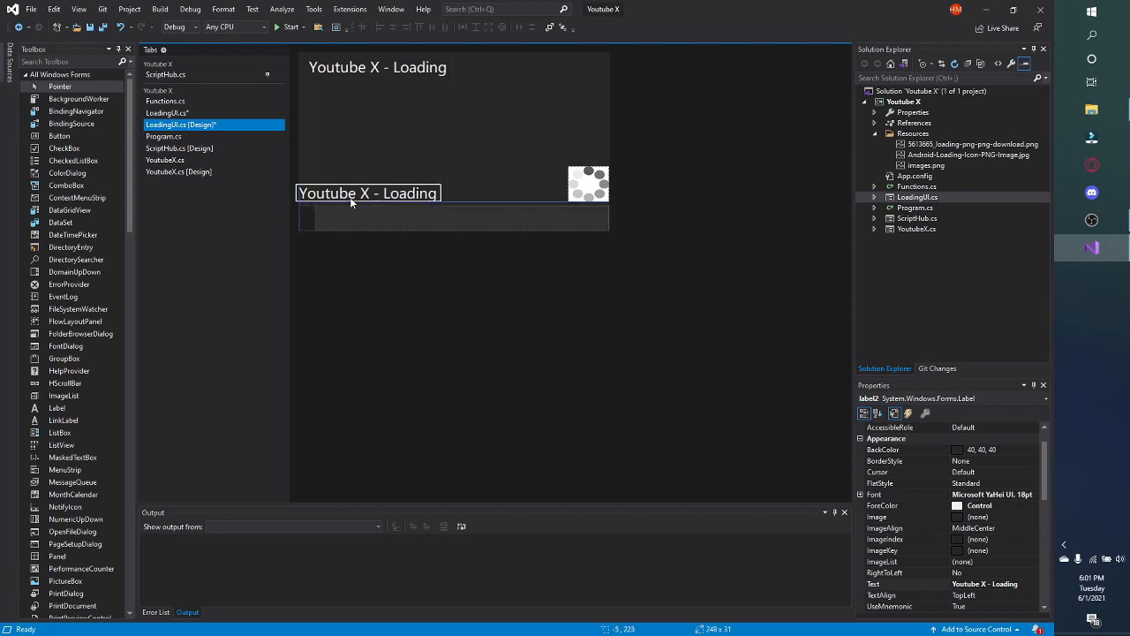
# Set label2's Text to 'Please Wait While YT X Is Loading'
pyautogui.click(989, 583)
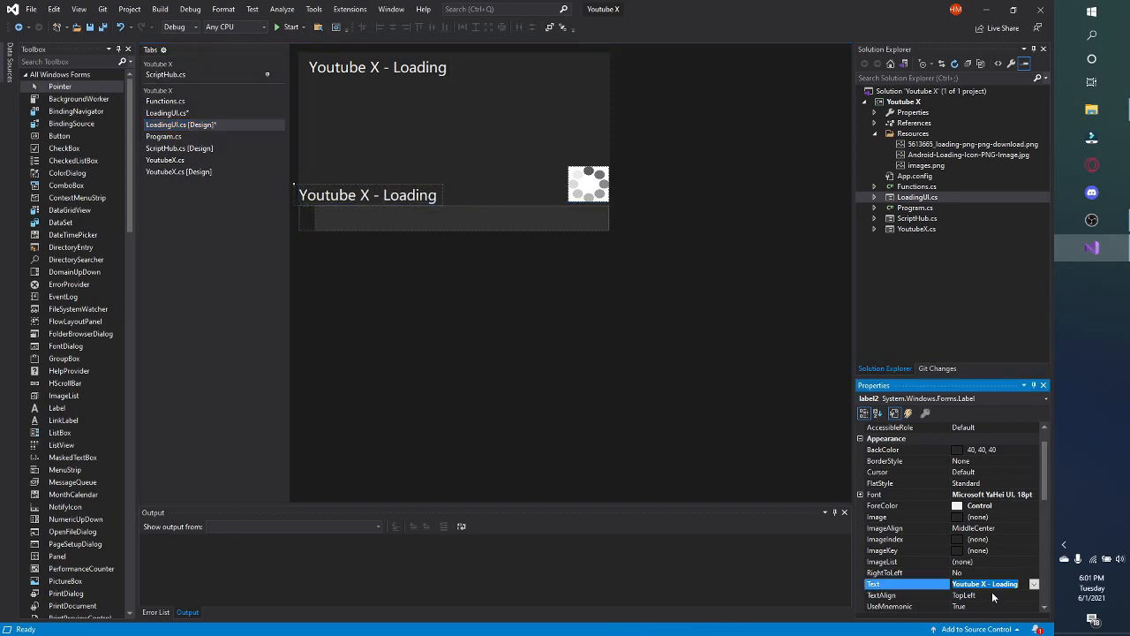
pyautogui.write('Please Wa')
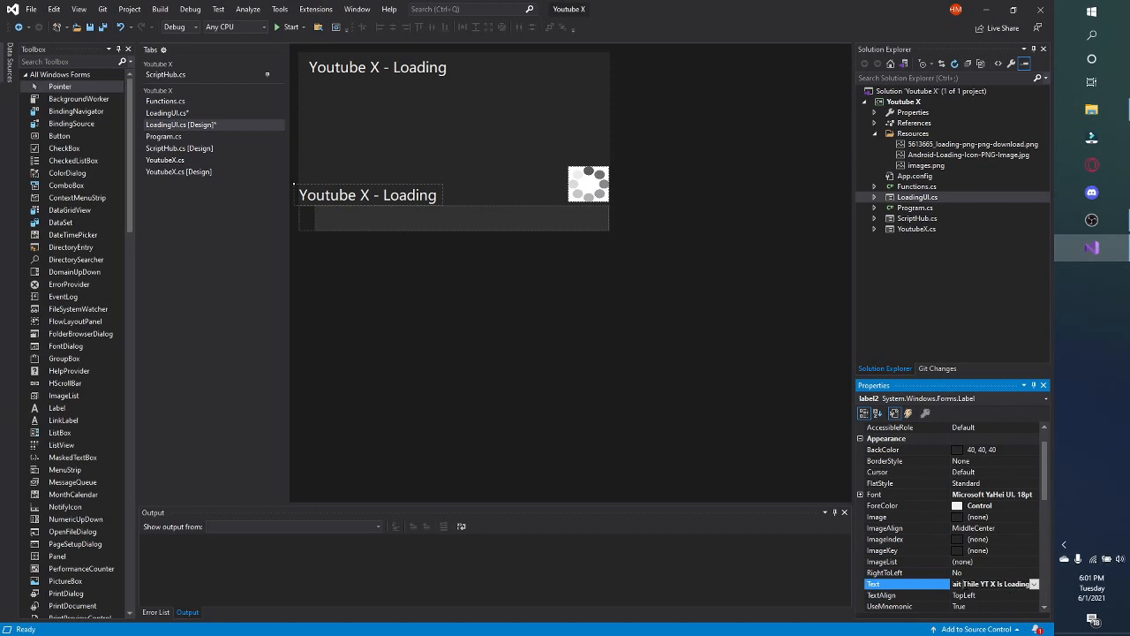
pyautogui.write('Please Wait While YT X Is Loading')
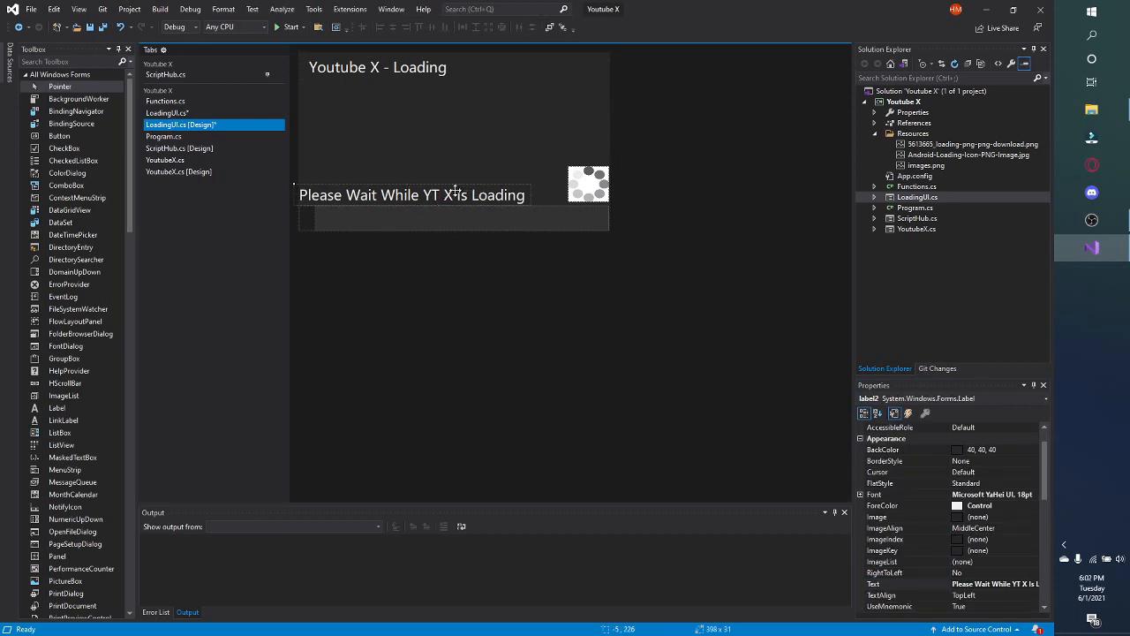
pyautogui.click(450, 115)
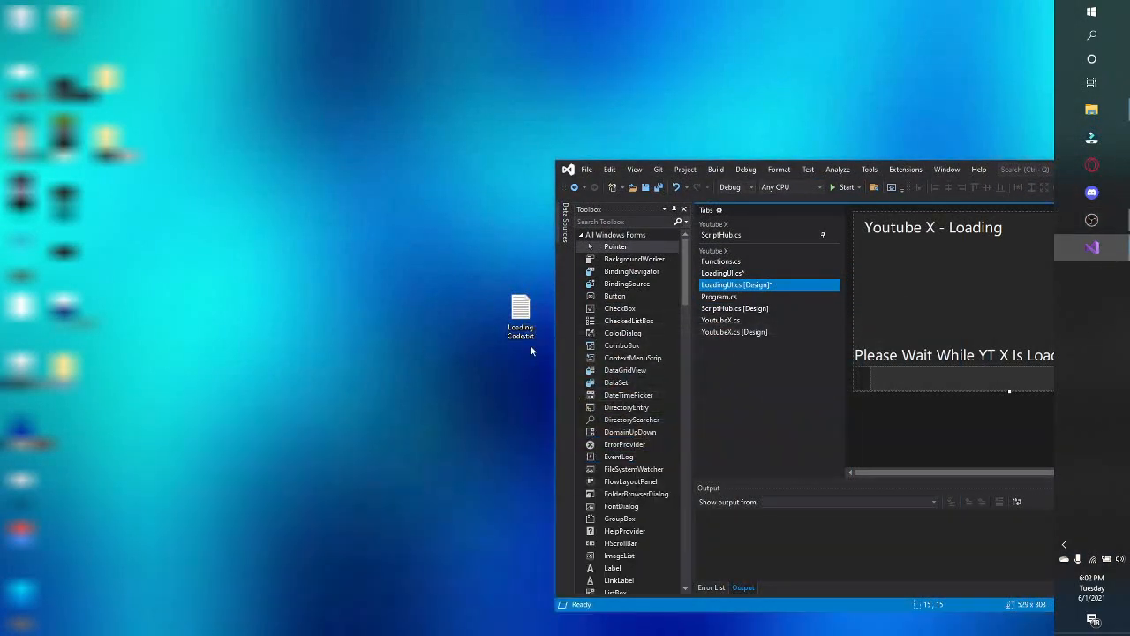
# Add a Timer to the form with Enabled set to True and Interval 50
pyautogui.moveTo(519, 314); pyautogui.dragTo(431, 314)
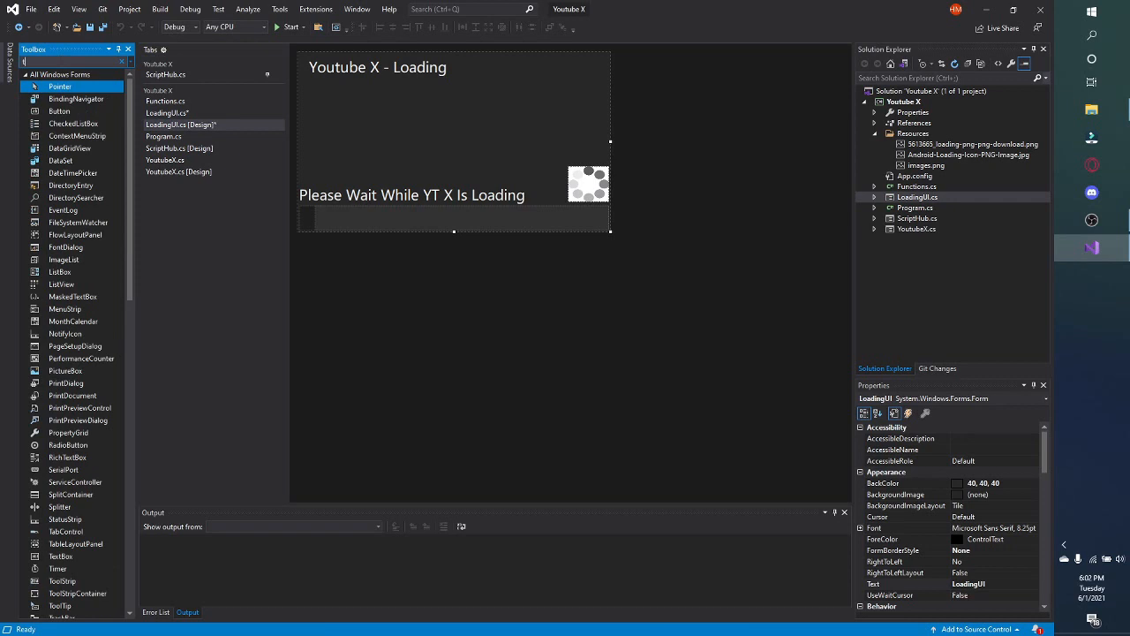
pyautogui.write('timer')
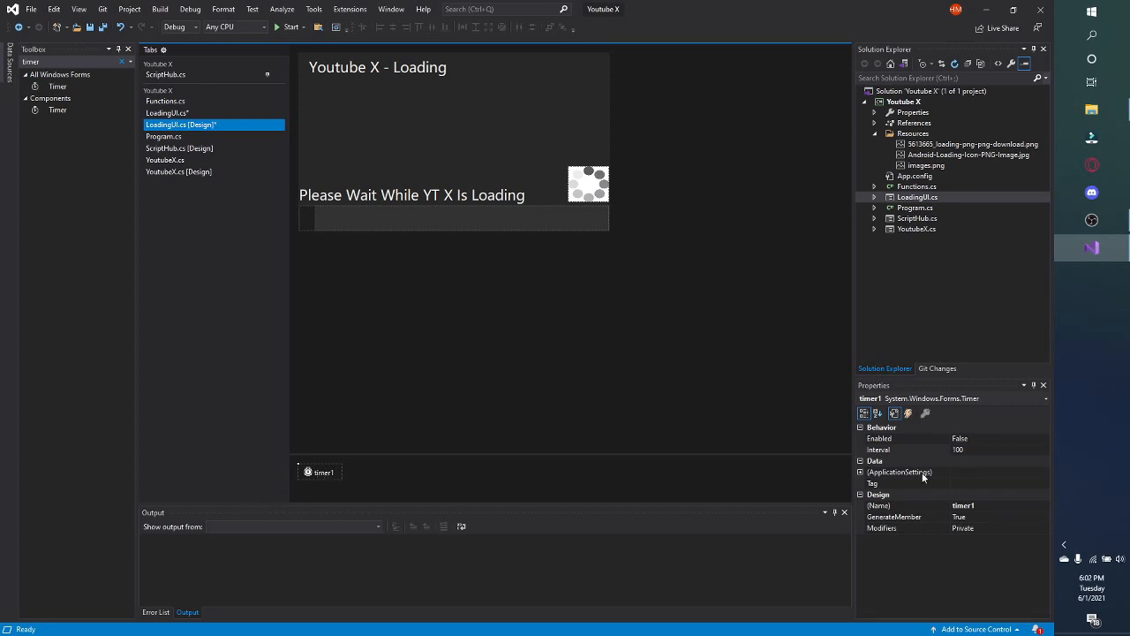
pyautogui.click(1042, 438)
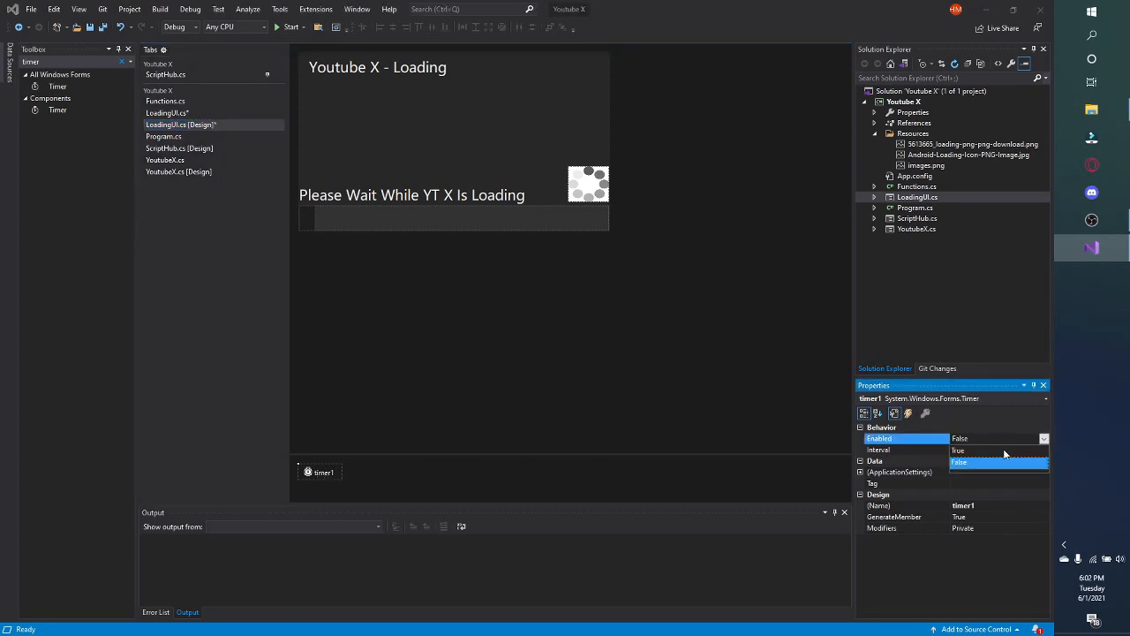
pyautogui.click(957, 450)
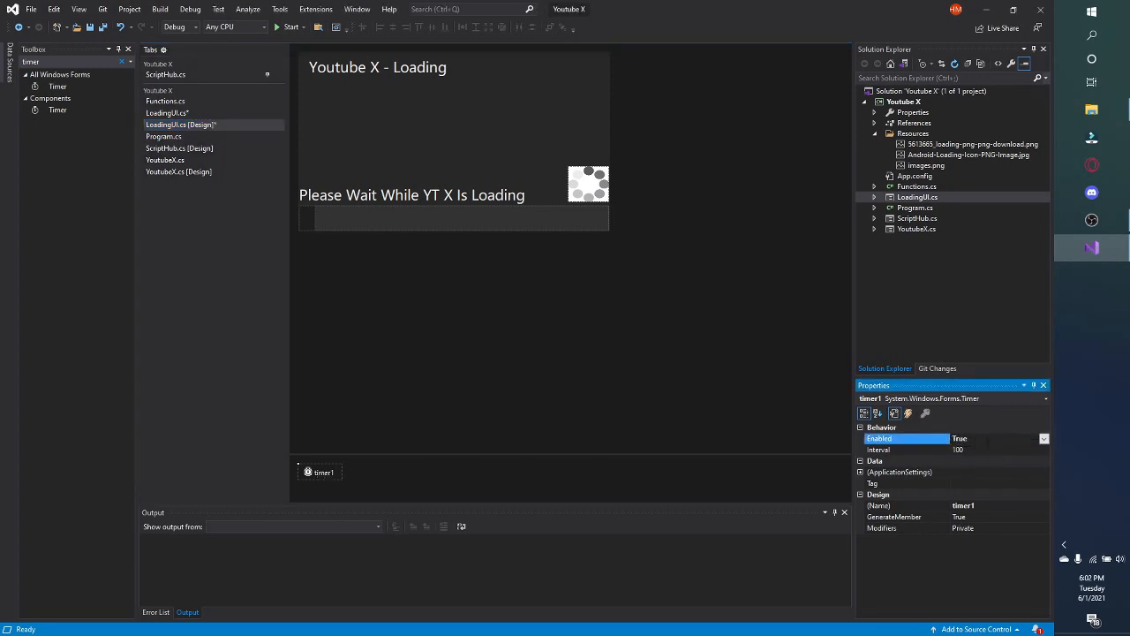
pyautogui.click(897, 450)
pyautogui.write('50')
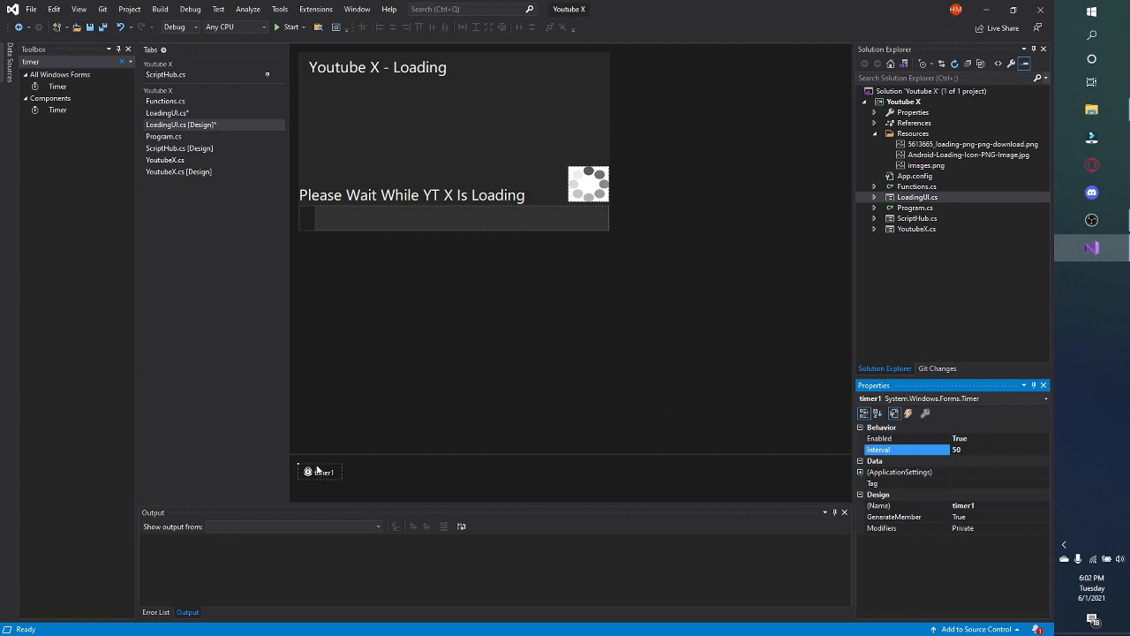
# Create the timer1_Tick handler and replace Form2 with YoutubeX in the window declaration and constructor
pyautogui.doubleClick(322, 471)
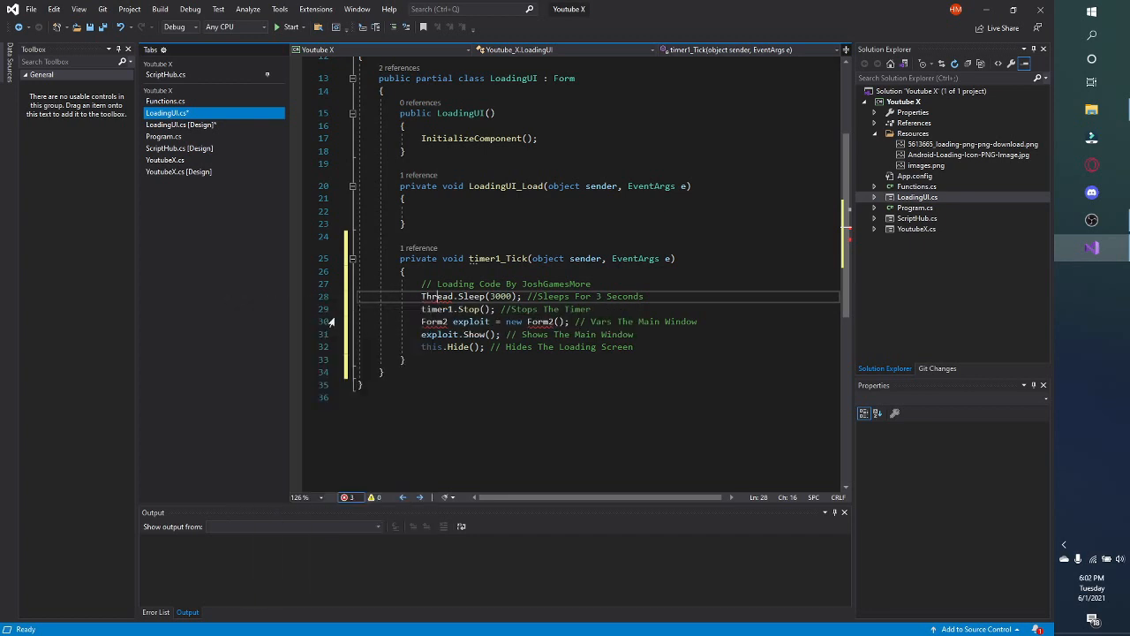
pyautogui.click(337, 297)
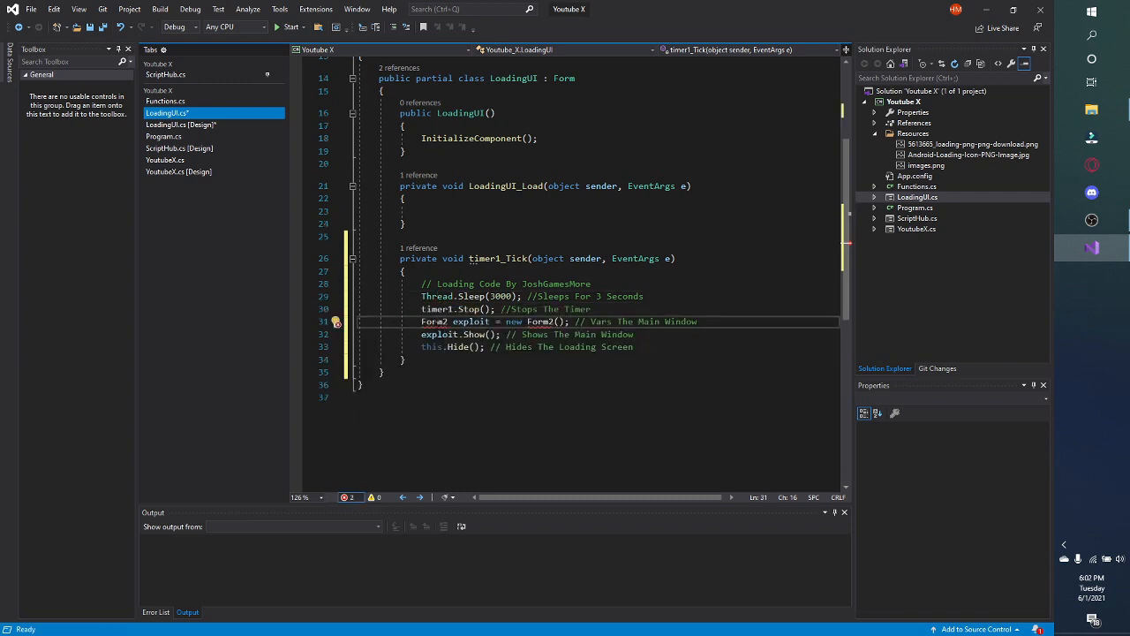
pyautogui.doubleClick(433, 322)
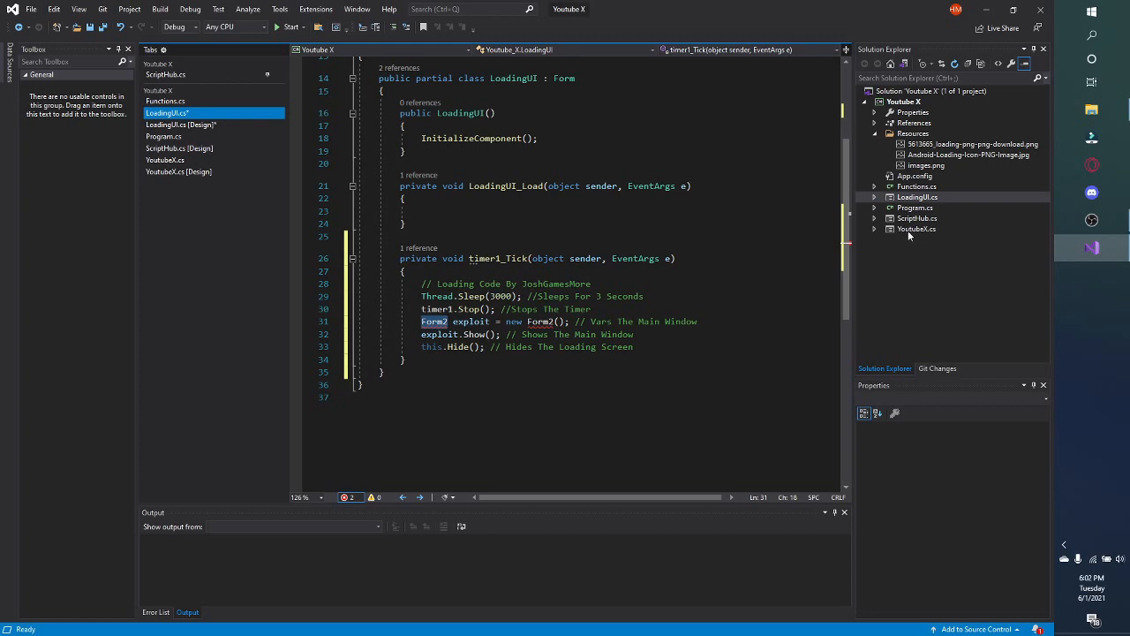
pyautogui.write('Zo')
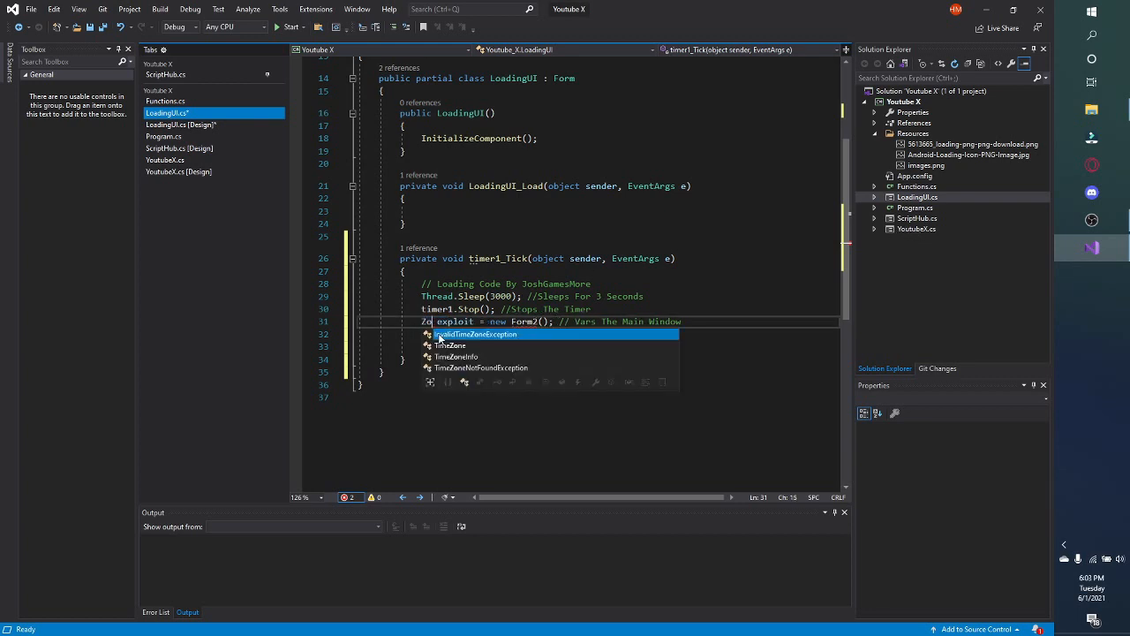
pyautogui.write('YoutubeX')
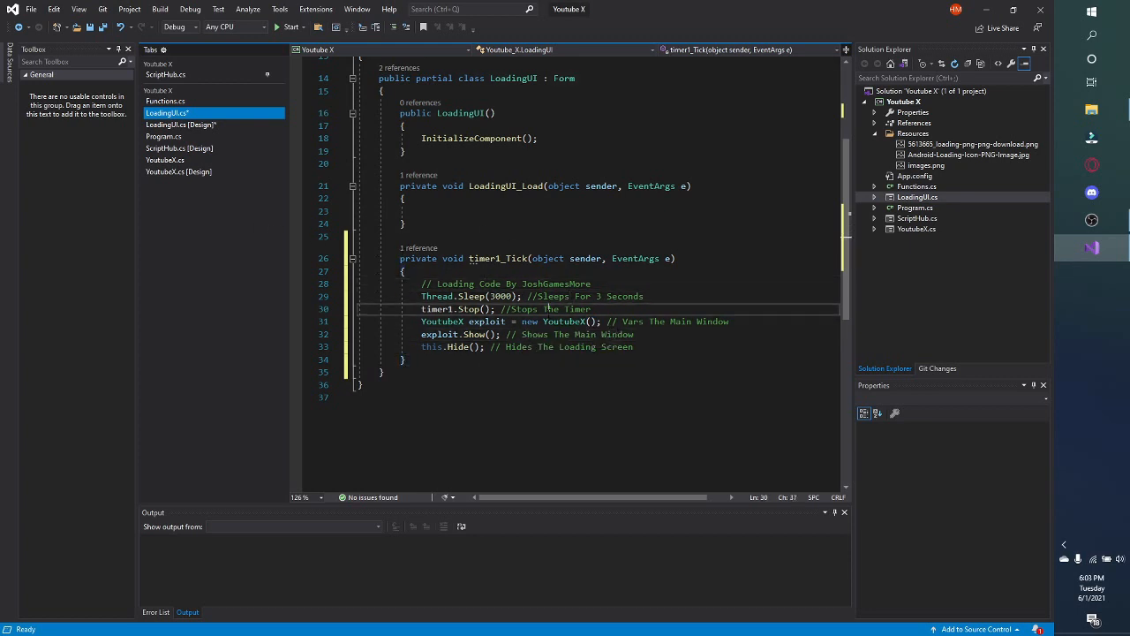
pyautogui.moveTo(501, 307); pyautogui.dragTo(562, 307)
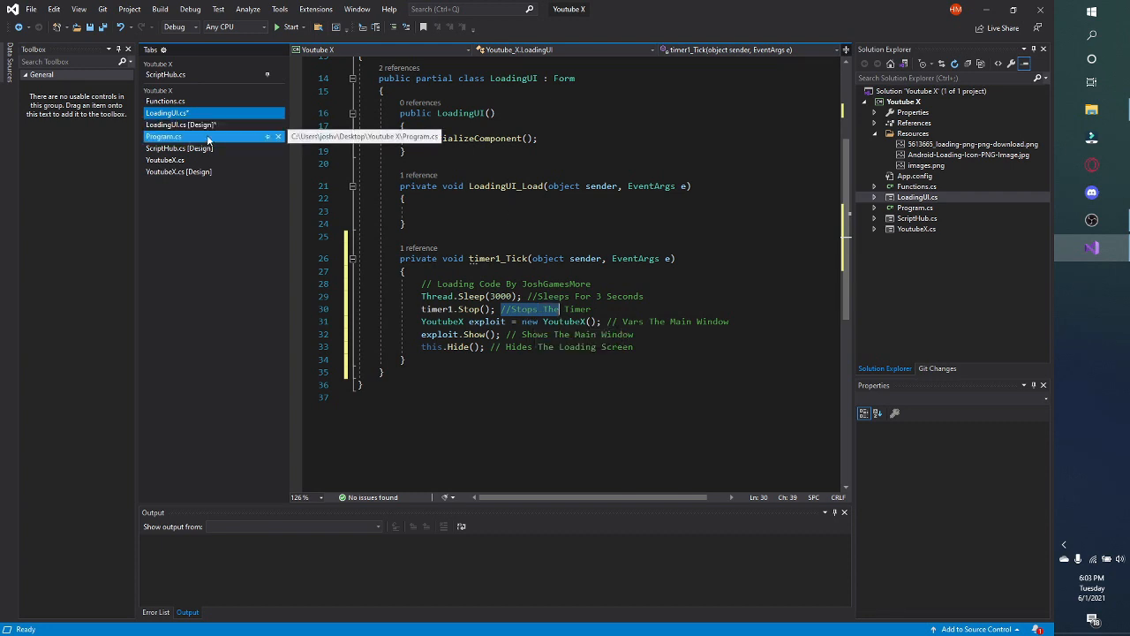
# Build and run the Youtube X project, then view Main in Program.cs
pyautogui.click(185, 123)
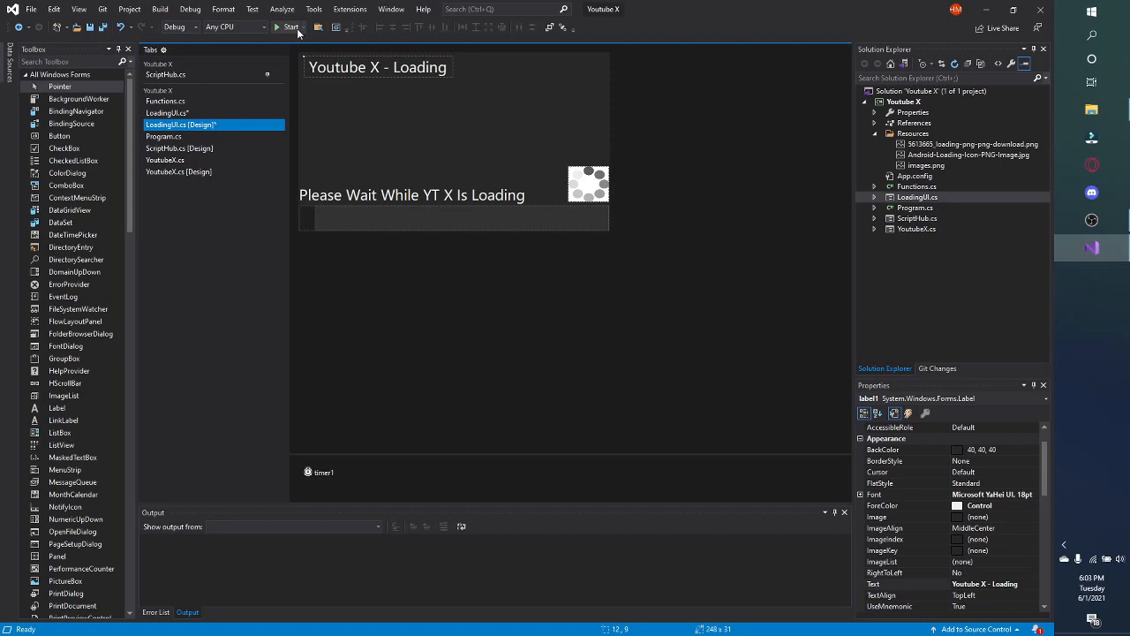
pyautogui.click(286, 26)
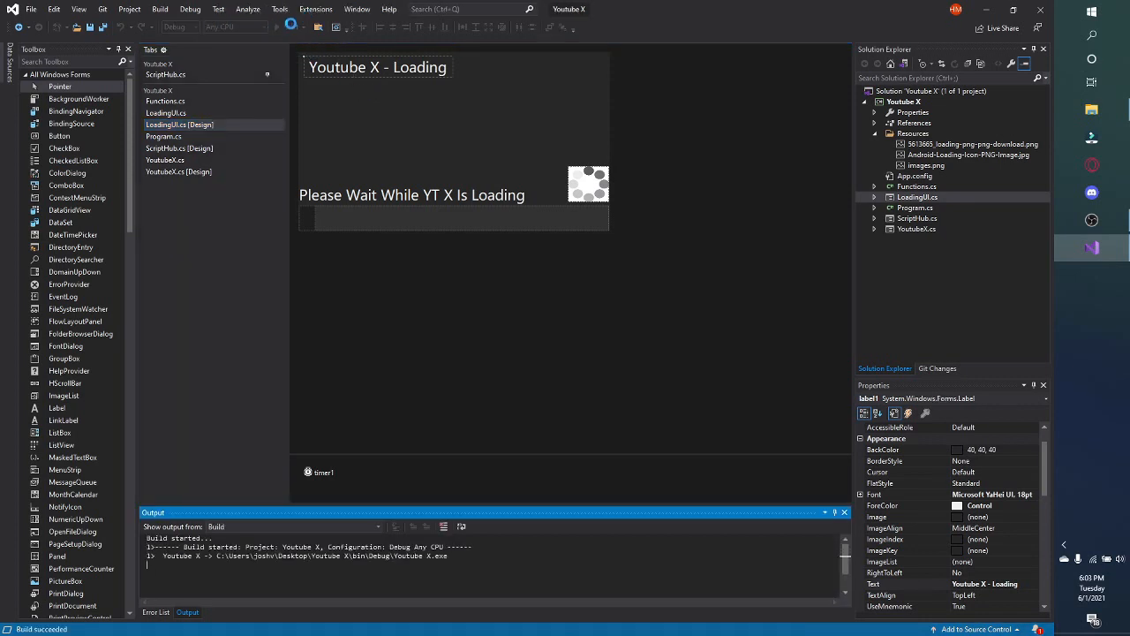
pyautogui.click(291, 27)
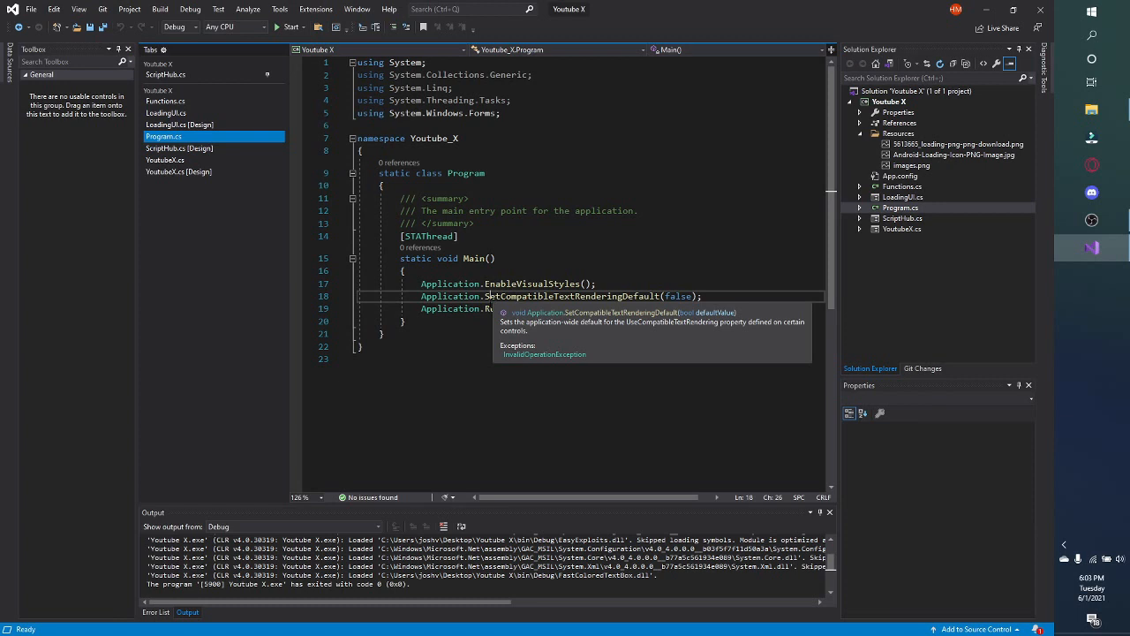
# Replace YoutubeX with LoadingUI in Application.Run so Main launches the loading form
pyautogui.doubleClick(547, 308)
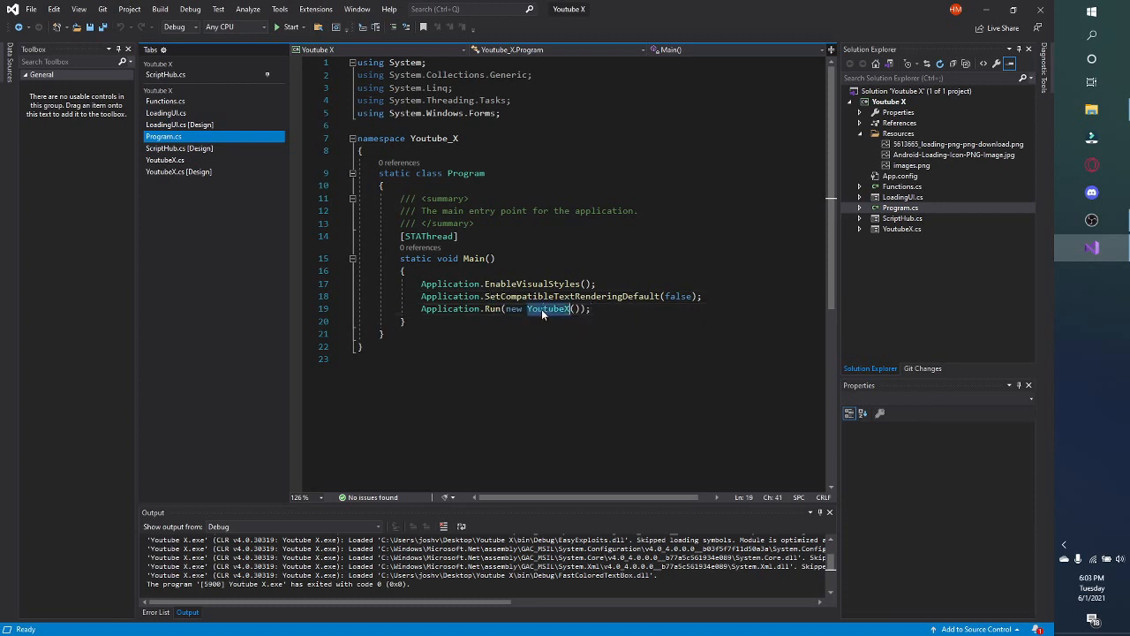
pyautogui.write('Load')
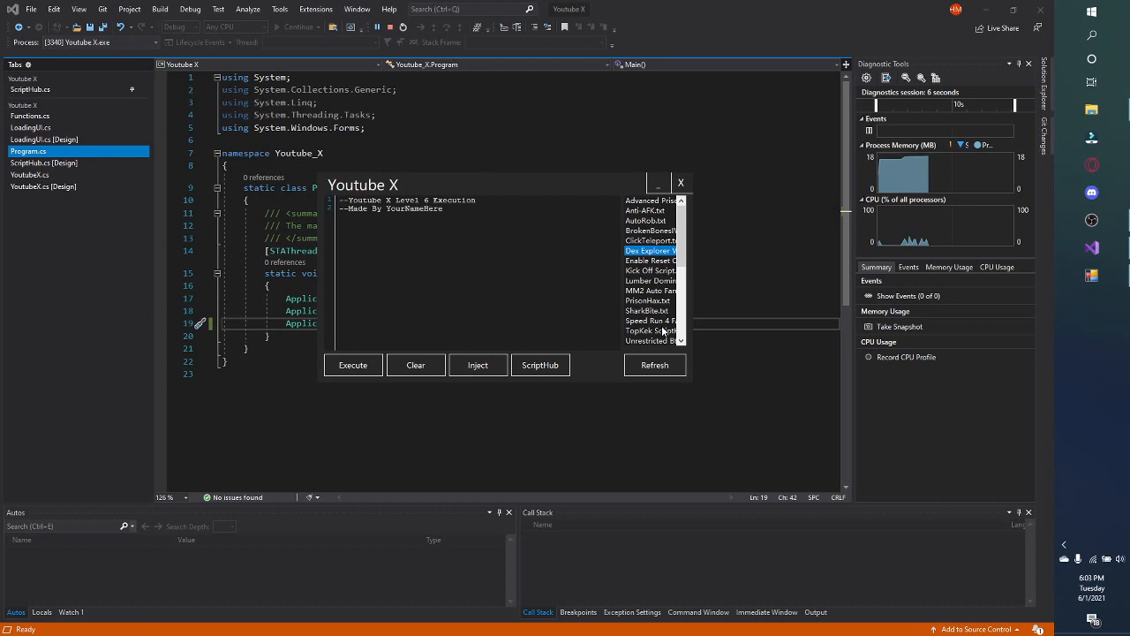
# Pick a script in the running Youtube X window, close it, and stop debugging
pyautogui.click(649, 321)
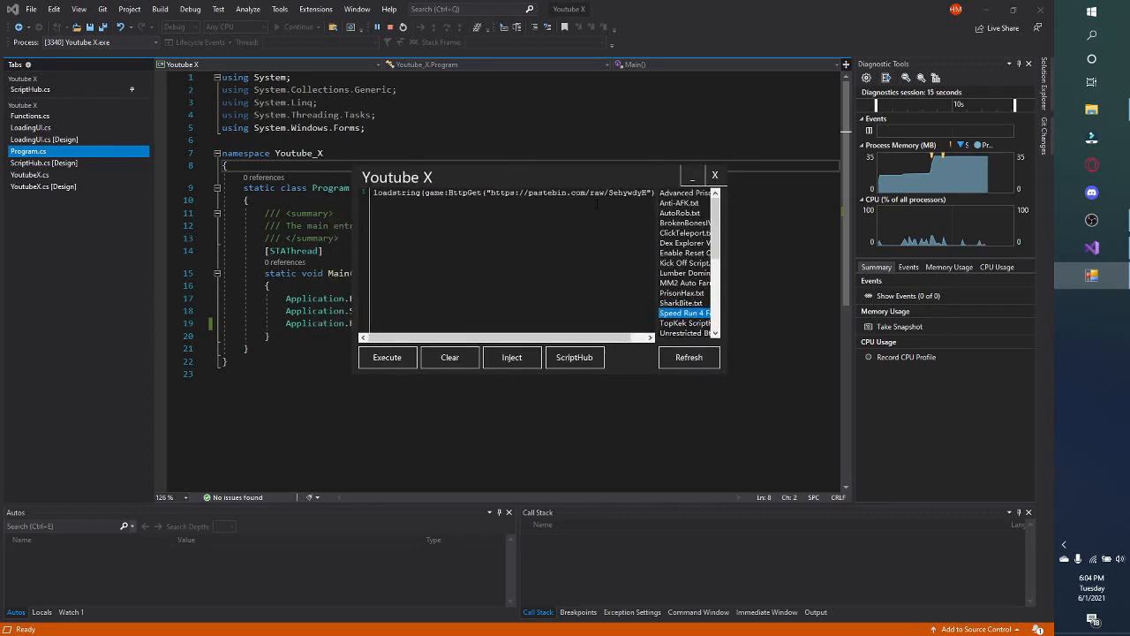
pyautogui.click(714, 174)
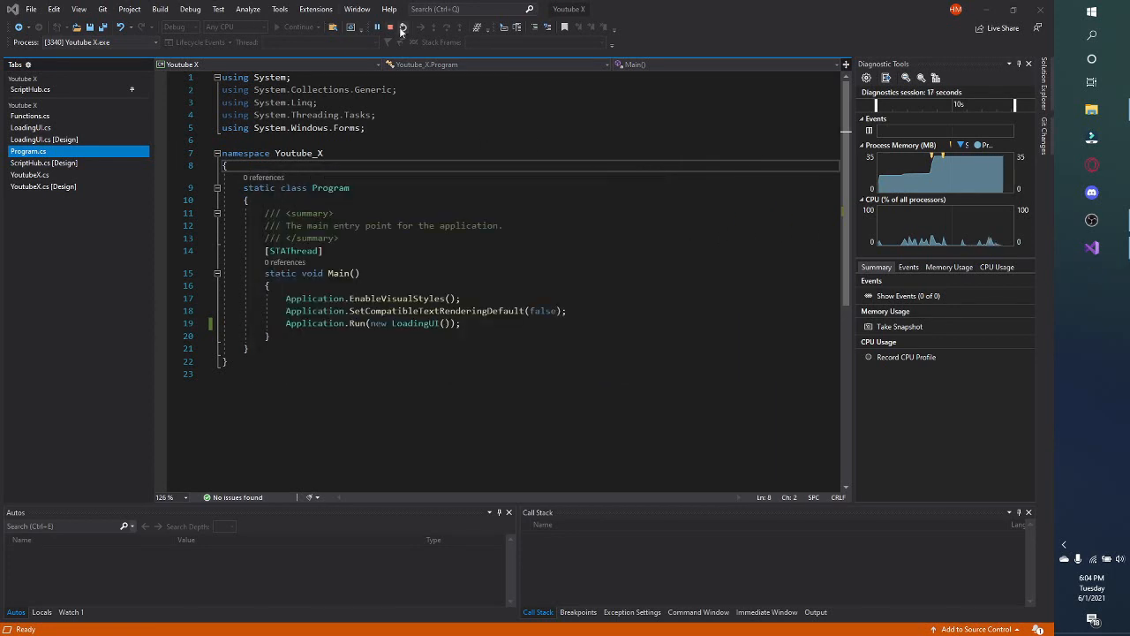
pyautogui.click(399, 28)
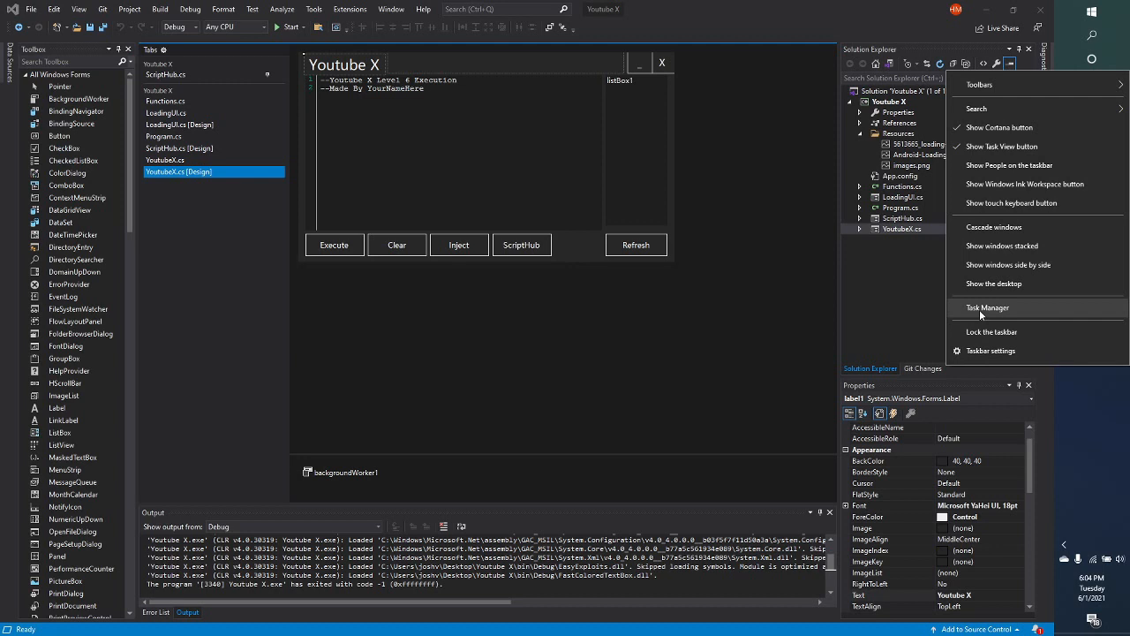
# Check running processes in Task Manager and close it again
pyautogui.click(985, 307)
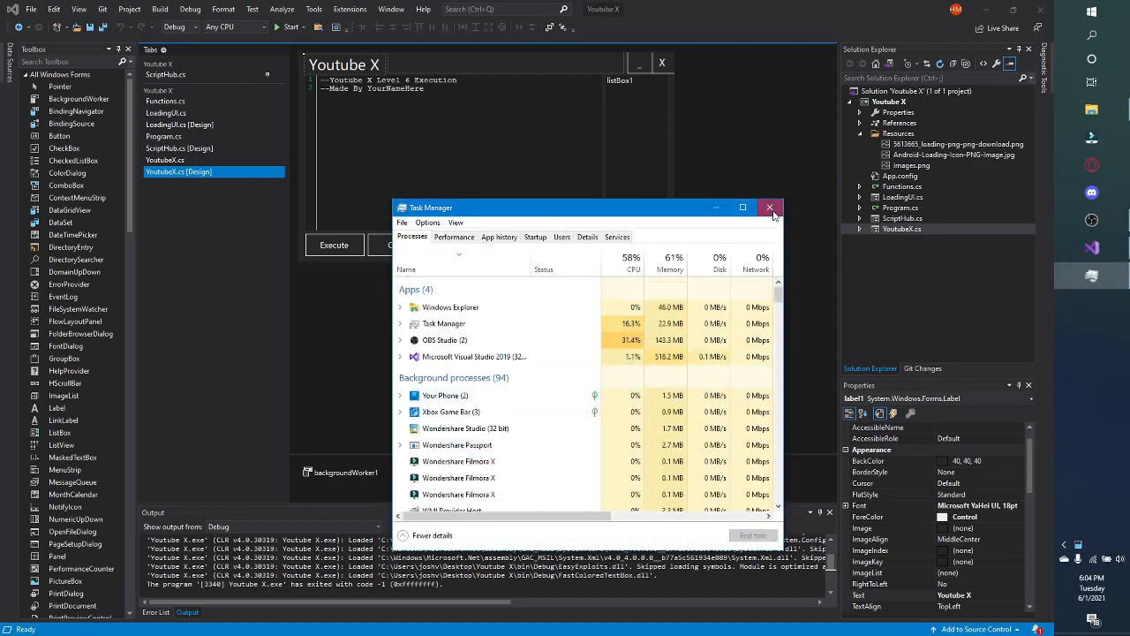
pyautogui.click(769, 208)
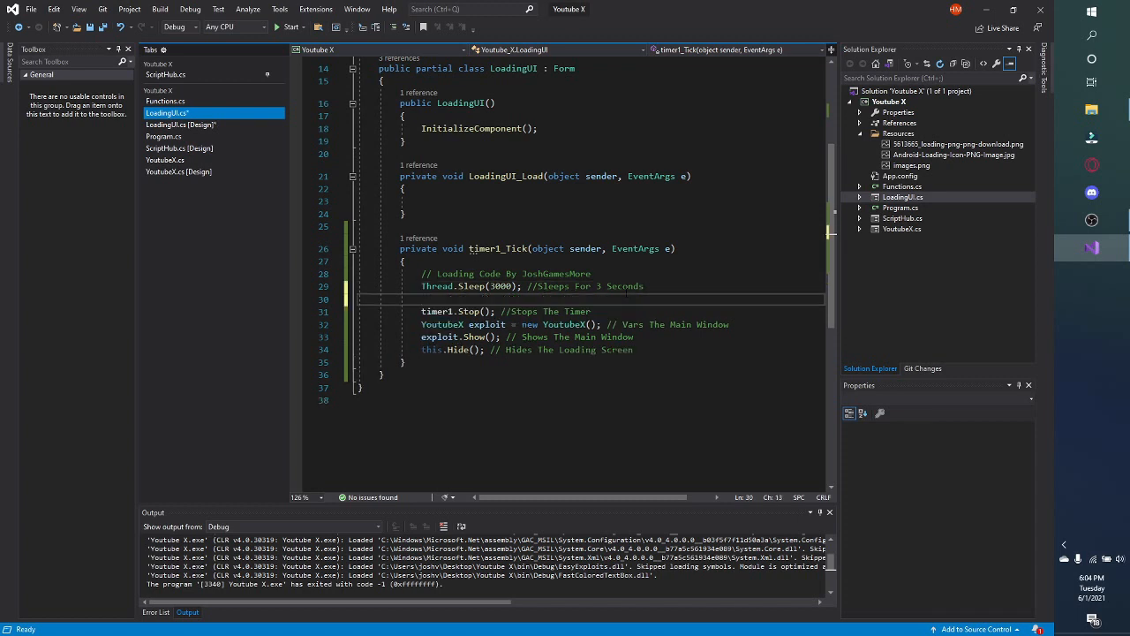
# Add MessageBox.Show("Thanks For Using Youtube X! Enjoy Your No Key System Exploit!") after the three-second sleep
pyautogui.write('MessageBox.')
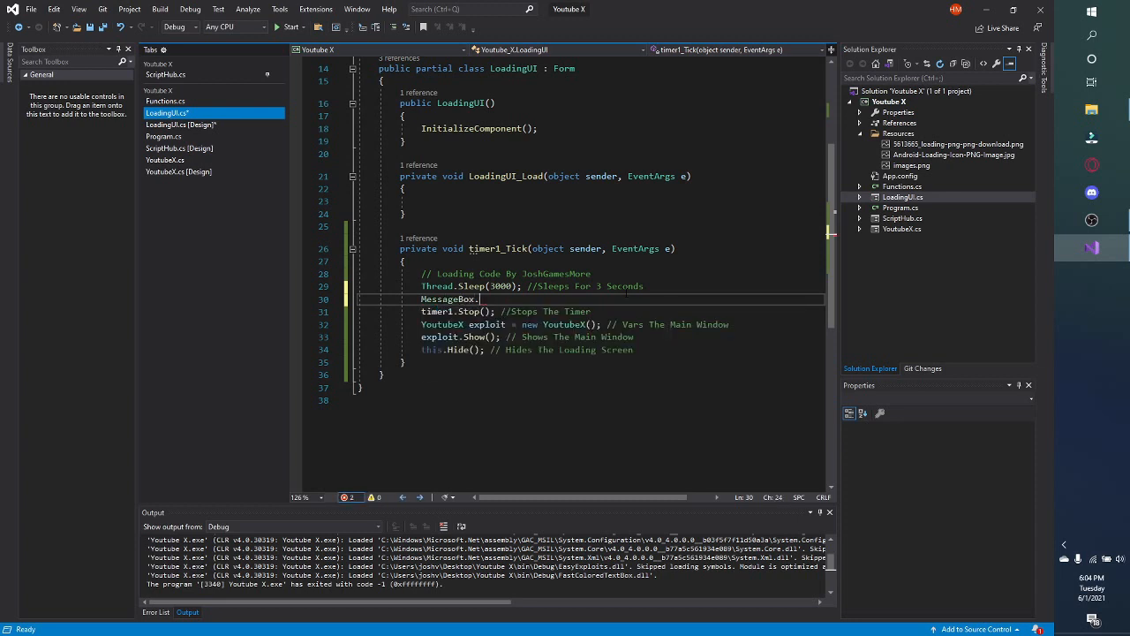
pyautogui.write('Show()')
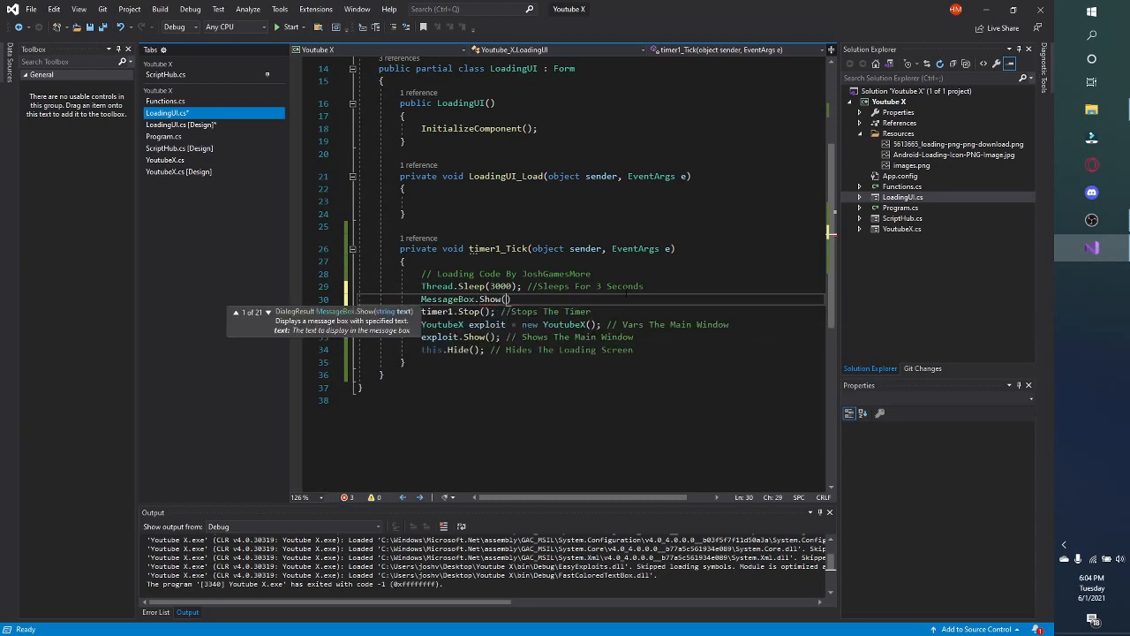
pyautogui.write('"text"')
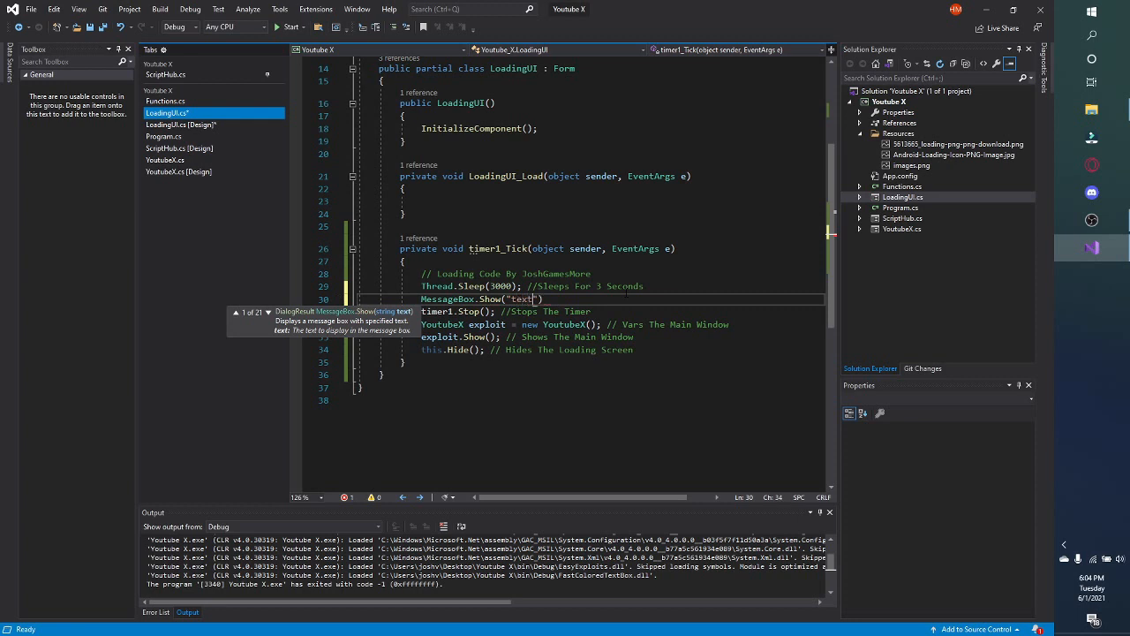
pyautogui.write('goesher')
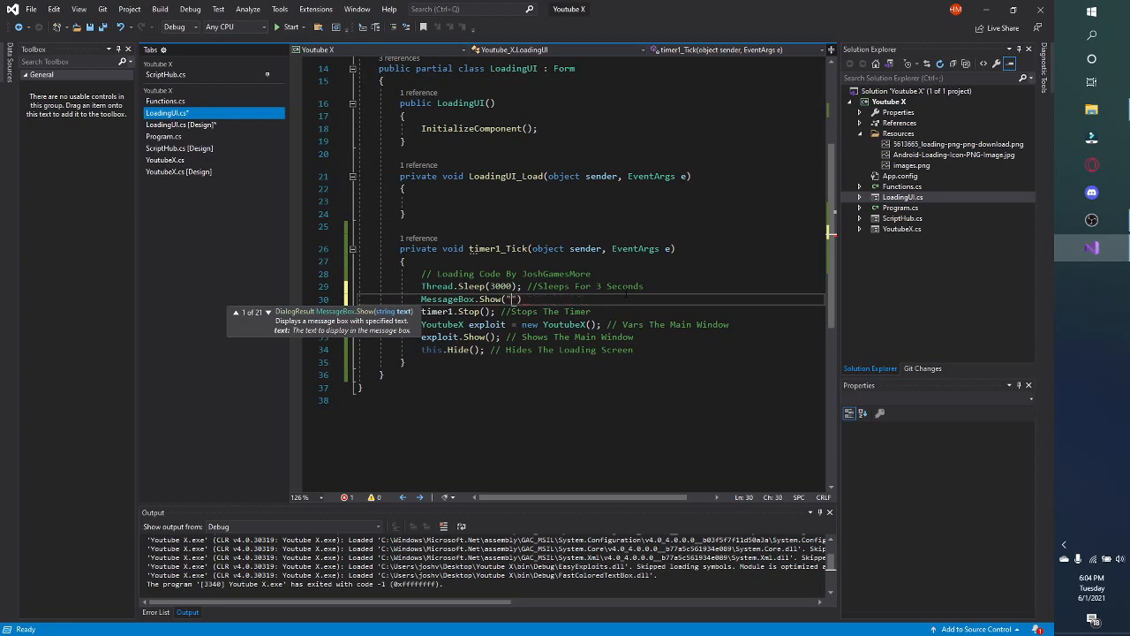
pyautogui.write('Thanks For')
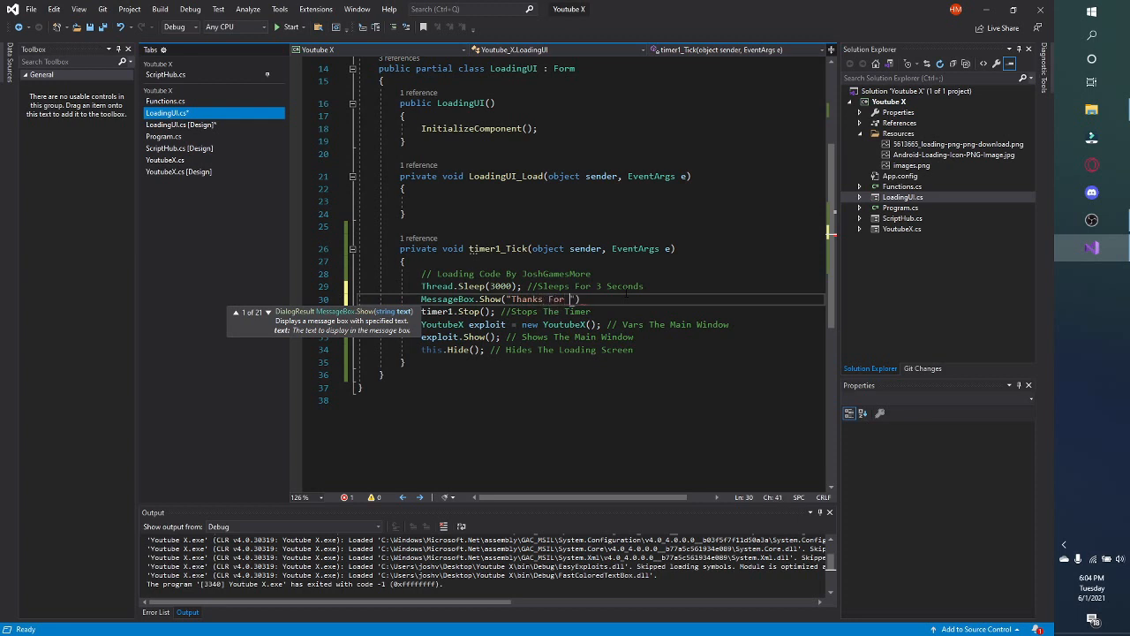
pyautogui.write('Using Youtube X')
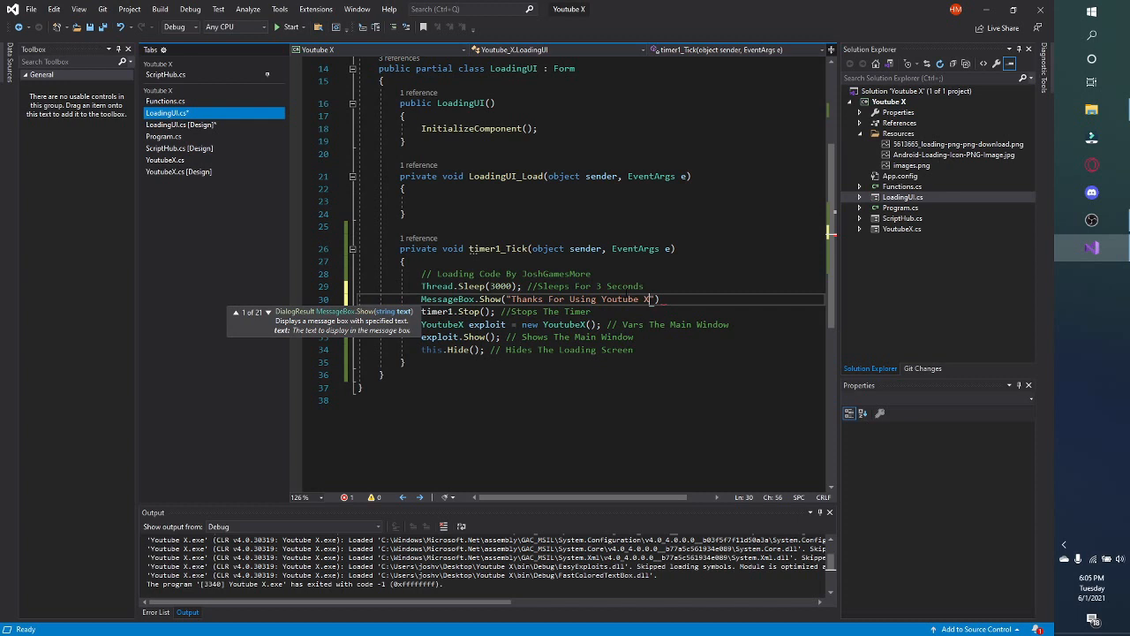
pyautogui.write('! Enjoy Your No')
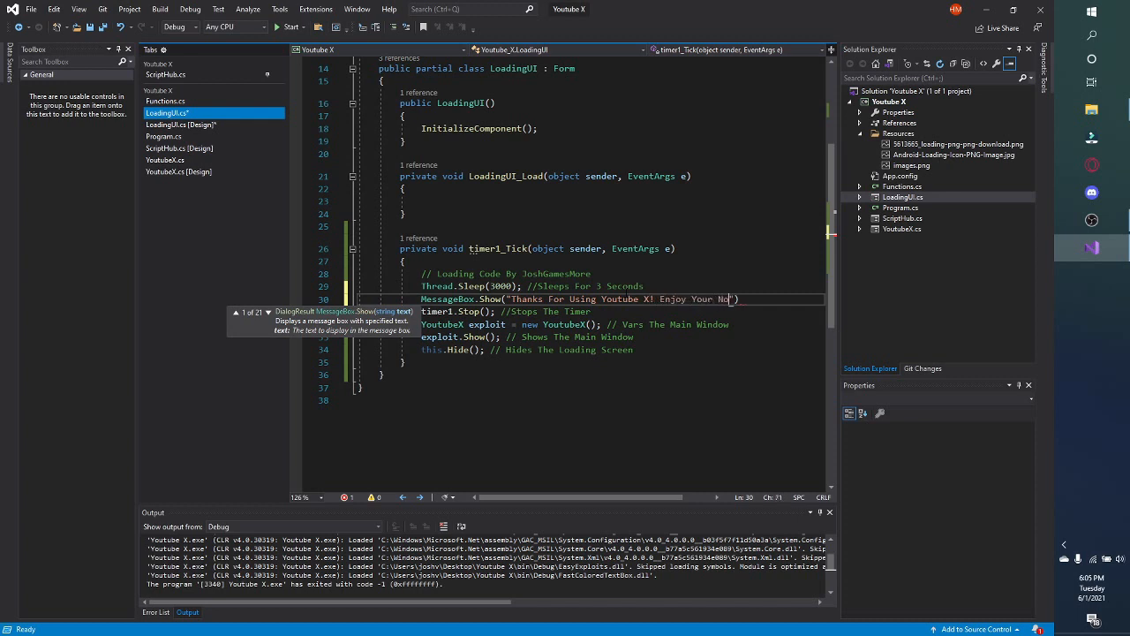
pyautogui.write('Key System Expe')
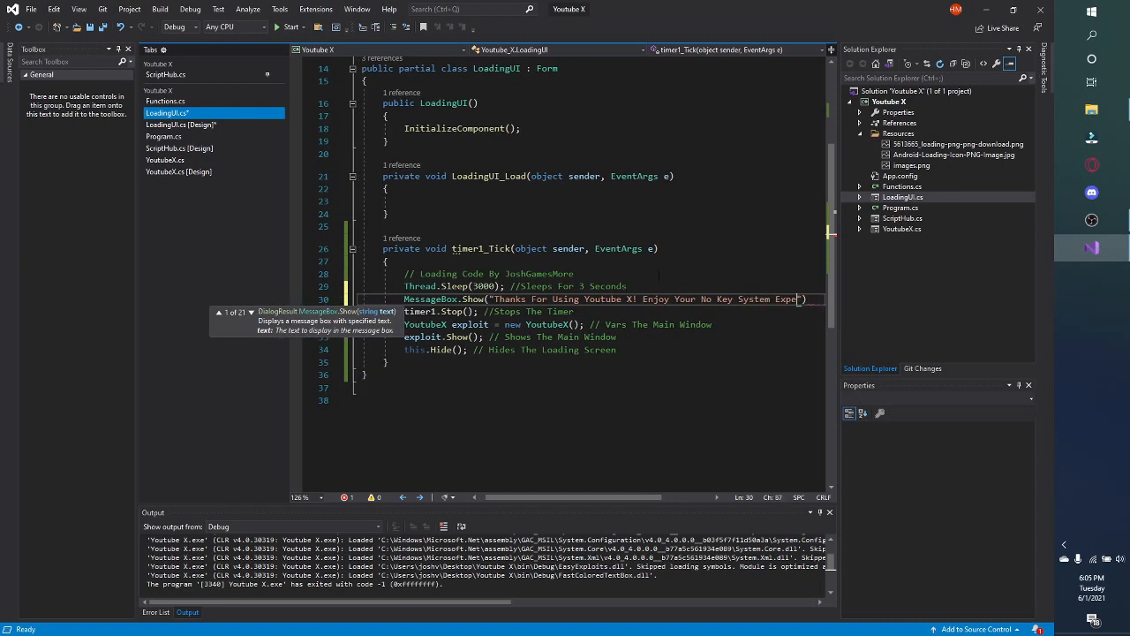
pyautogui.press('BackSpace')
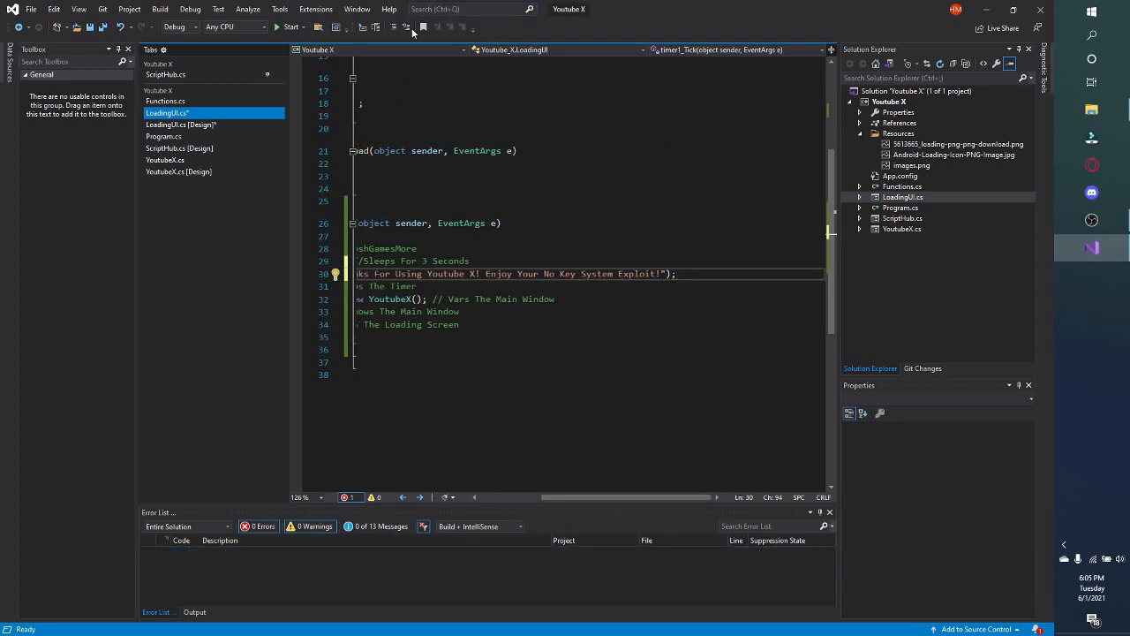
# Run the loading screen twice, dismissing the thank-you message box each time
pyautogui.click(283, 29)
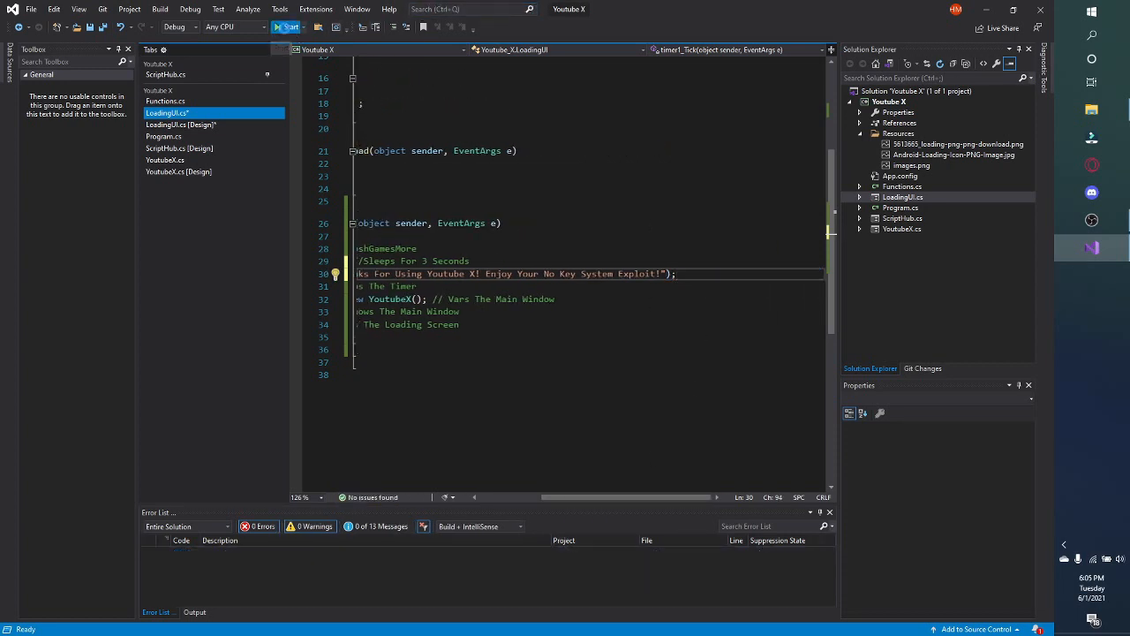
pyautogui.click(293, 26)
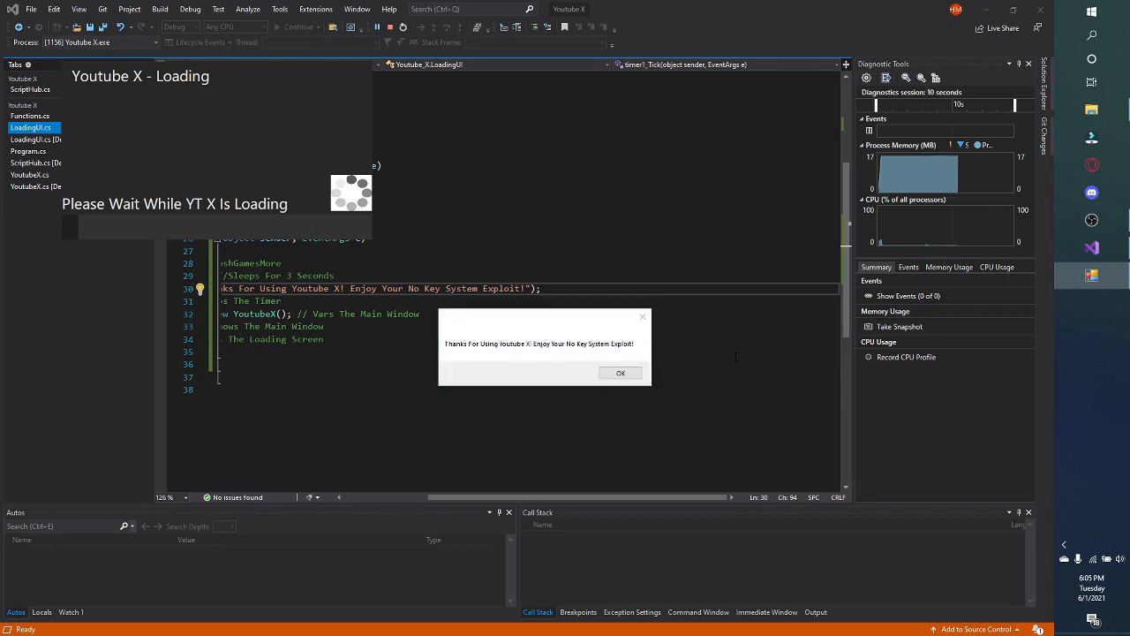
pyautogui.click(620, 371)
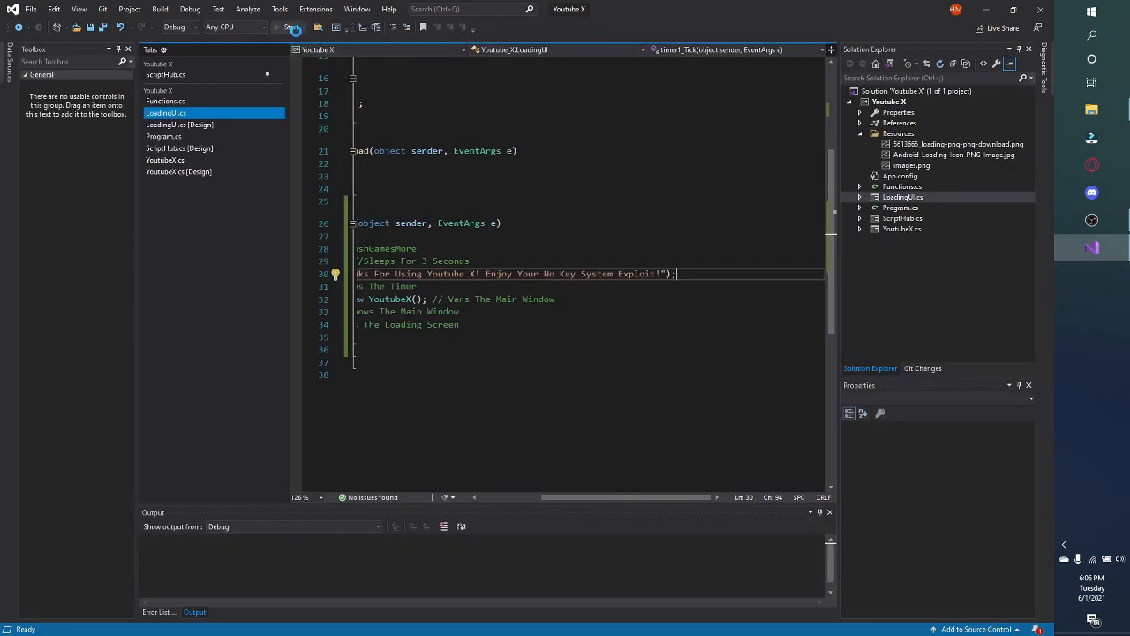
pyautogui.click(283, 27)
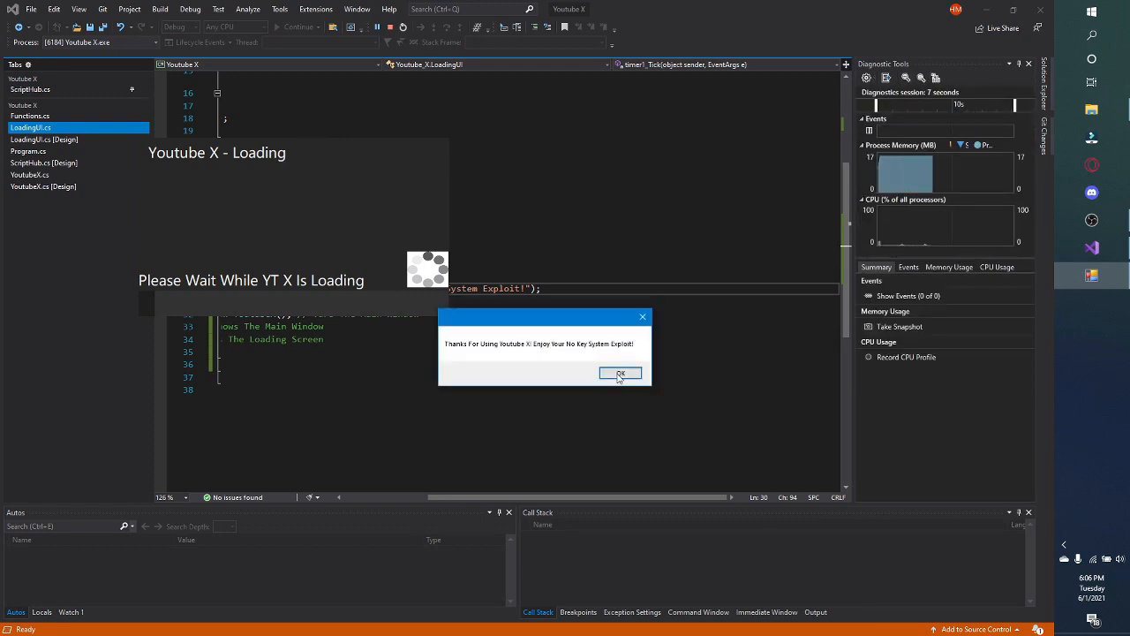
pyautogui.click(619, 375)
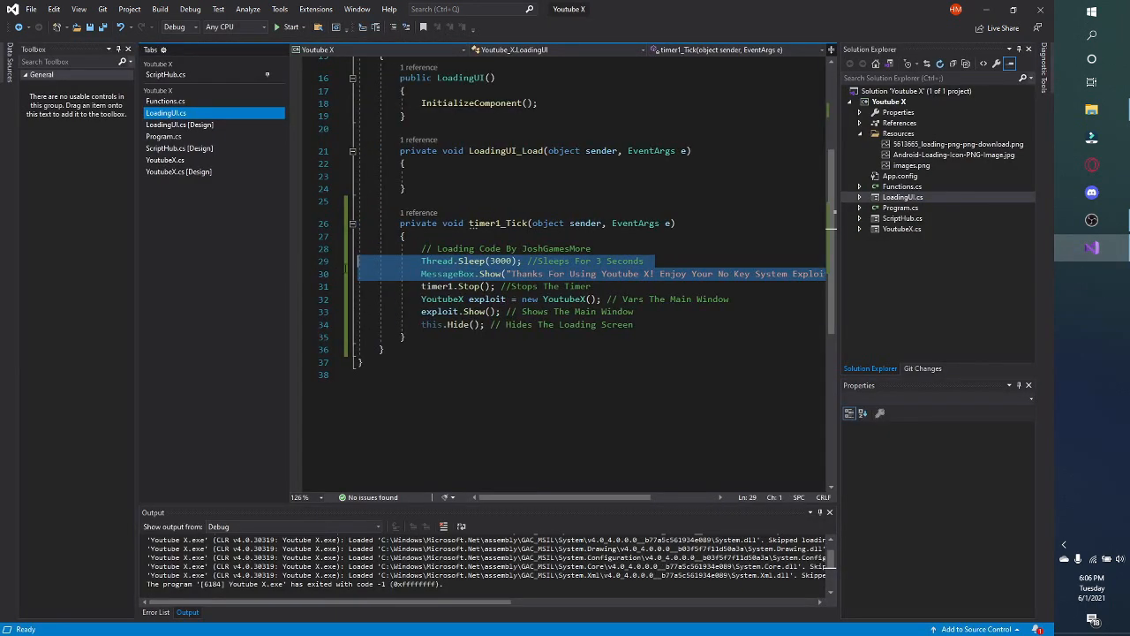
# Delete the MessageBox.Show line, run the app, and close the Youtube X window
pyautogui.press('Delete')
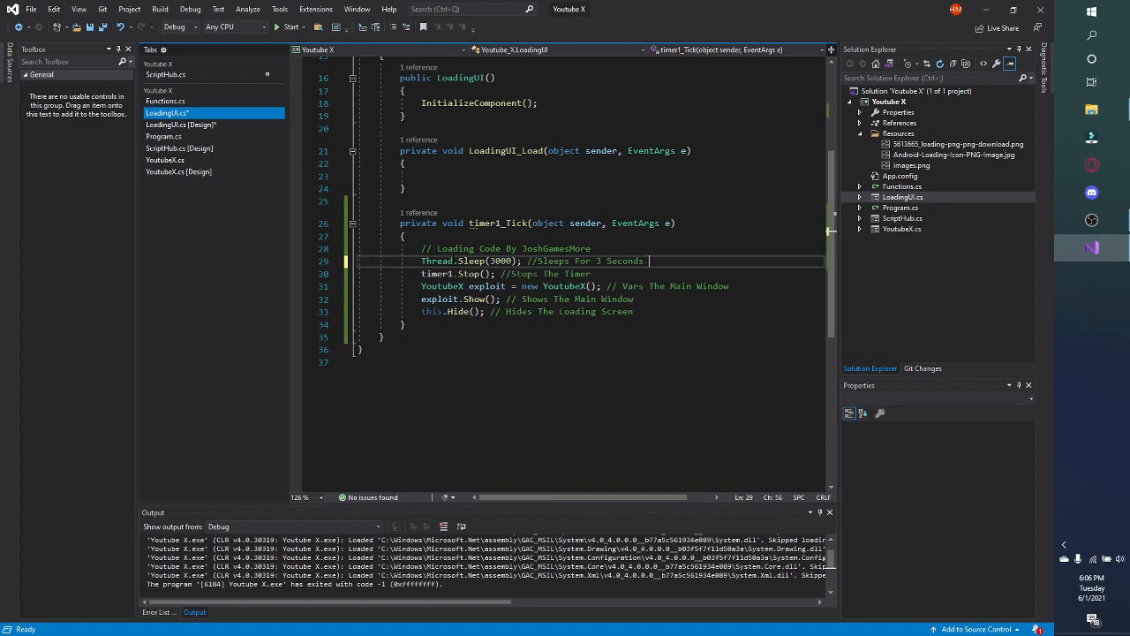
pyautogui.click(282, 28)
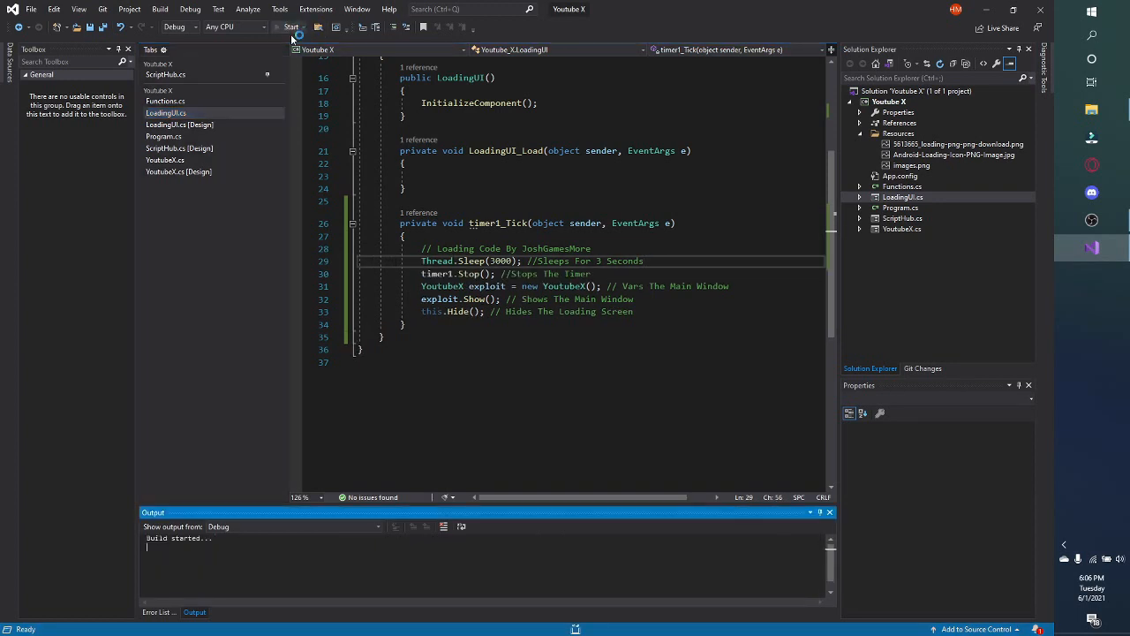
pyautogui.click(284, 26)
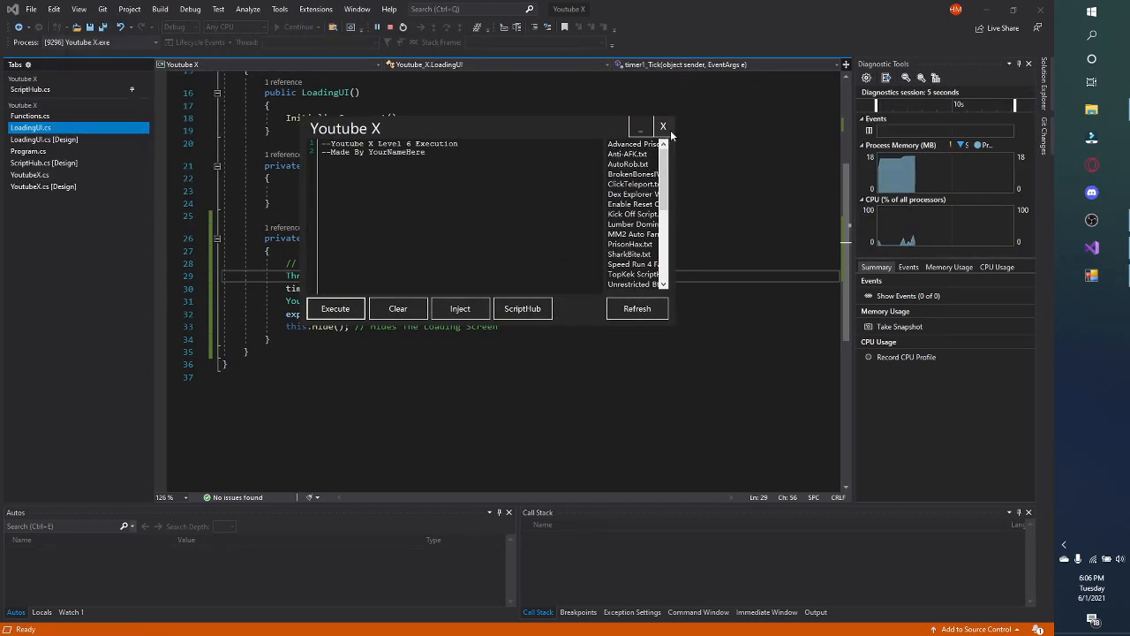
pyautogui.click(664, 126)
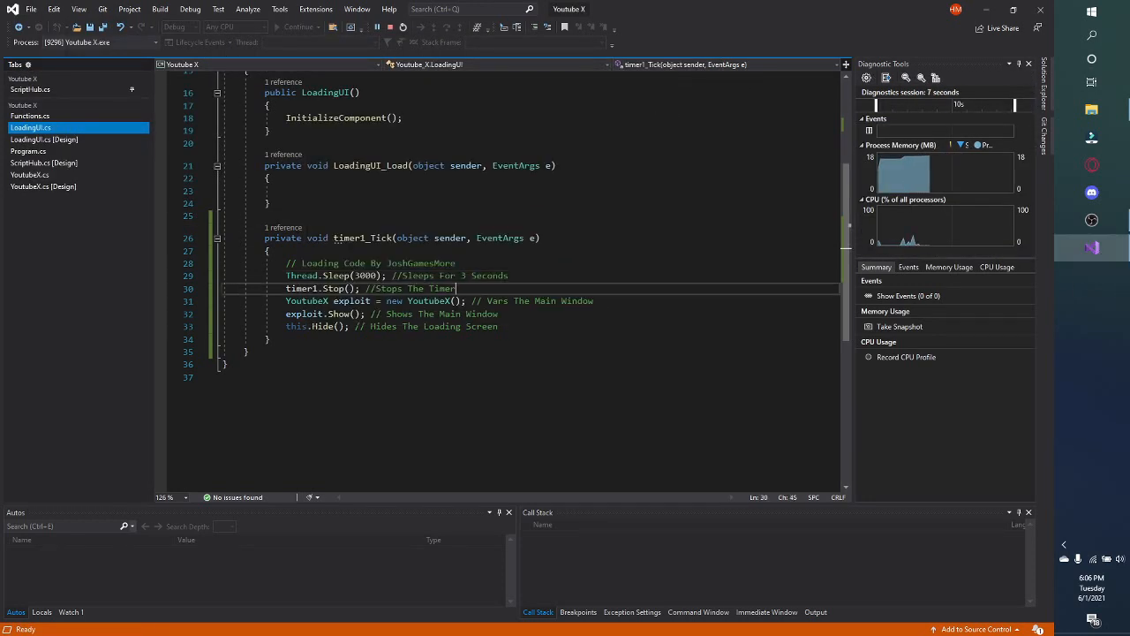
# Insert MessageBox.Show("Text"); on a new line after timer1.Stop()
pyautogui.press('Enter')
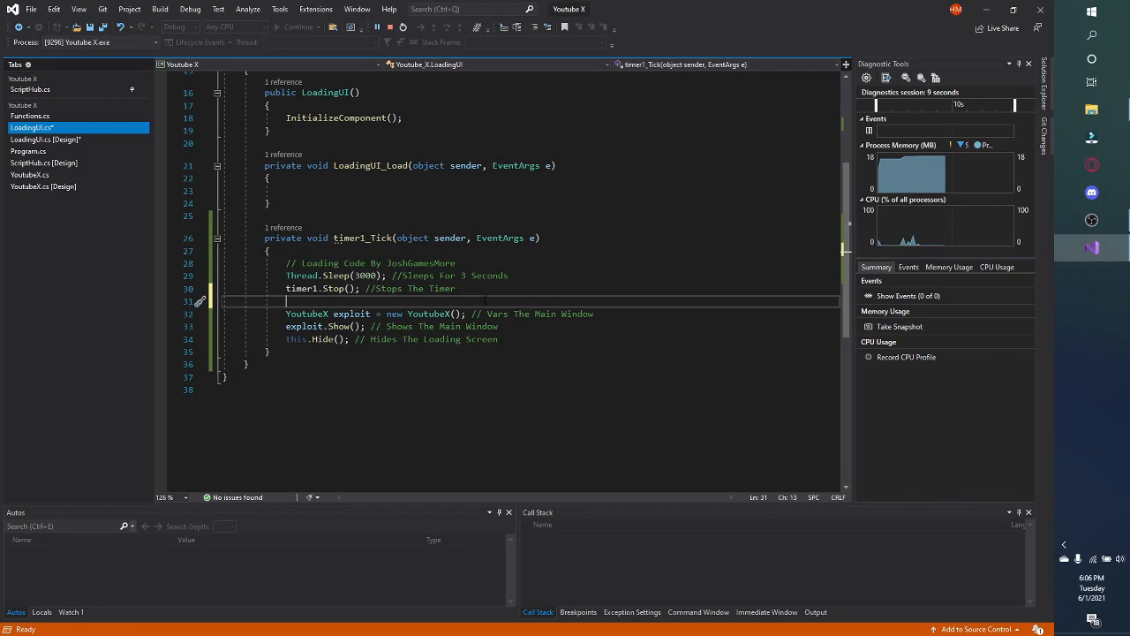
pyautogui.write('Message')
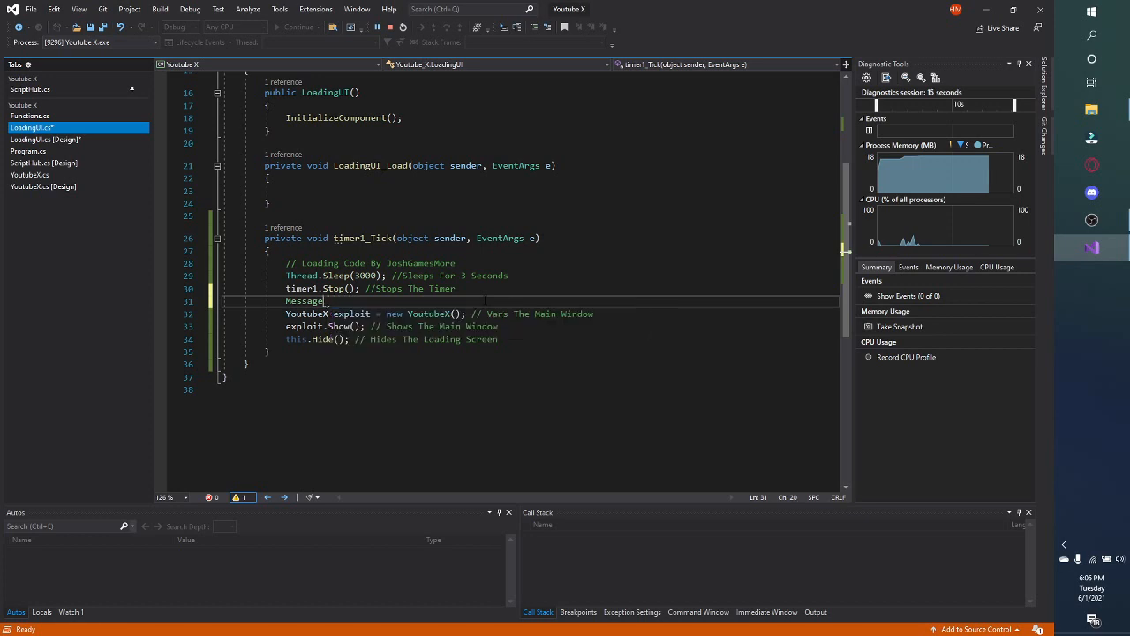
pyautogui.write('Box.Show')
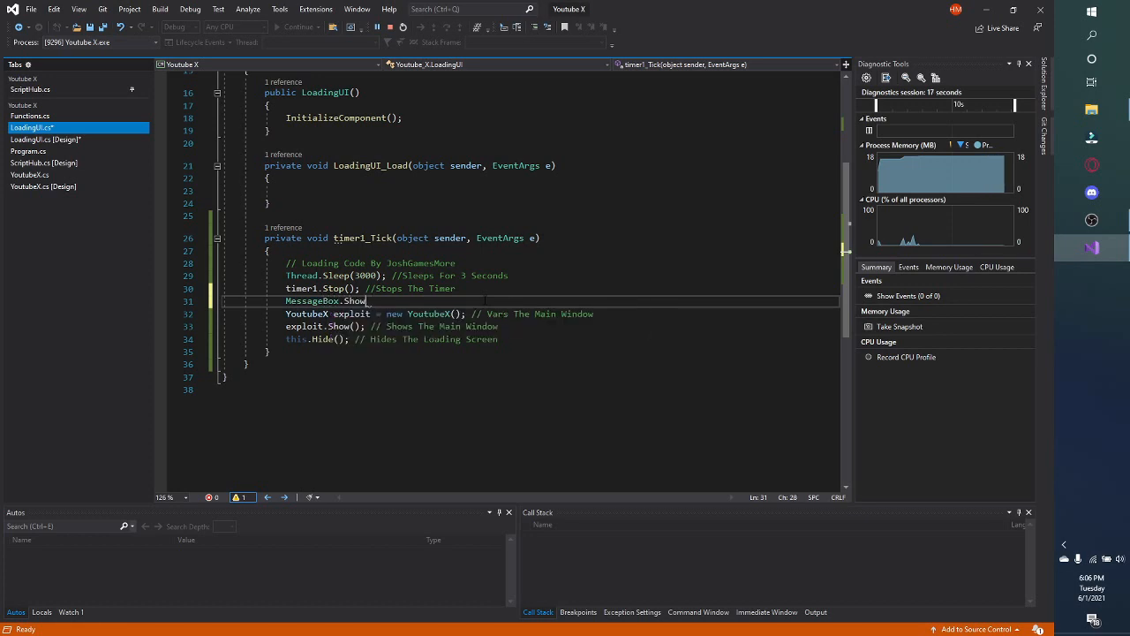
pyautogui.write('.')
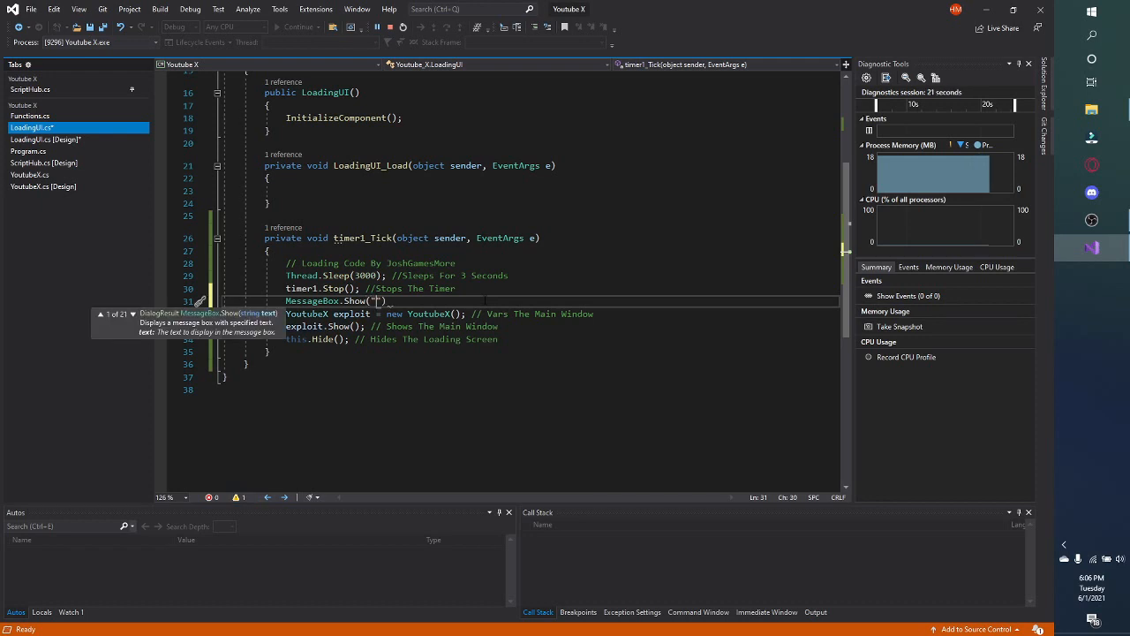
pyautogui.write('Text')
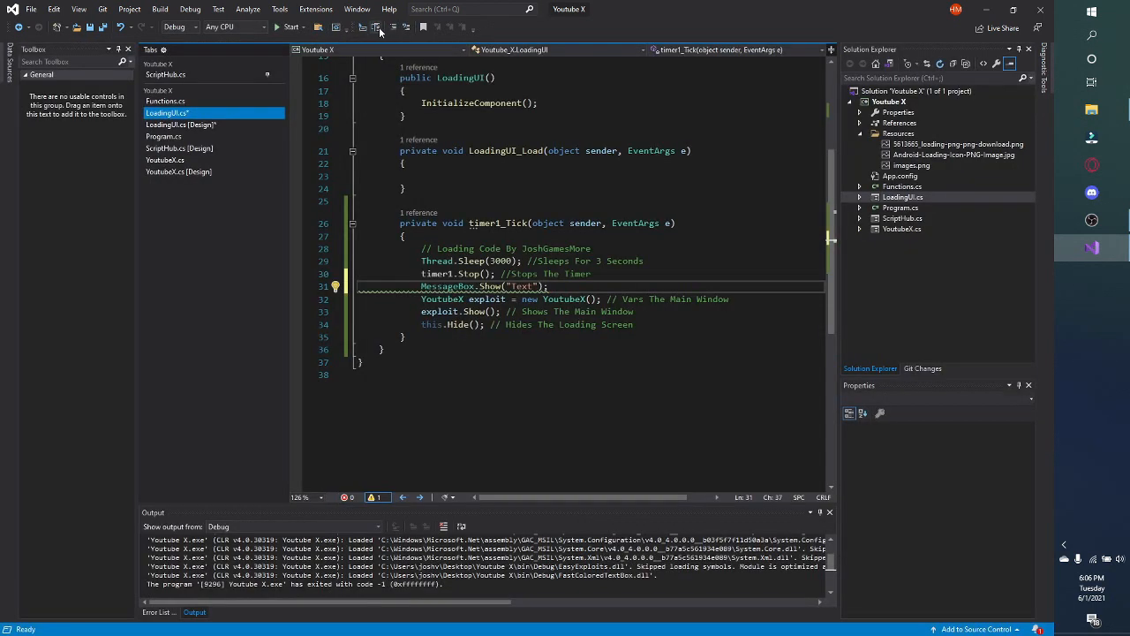
# Run the app and dismiss the placeholder "Text" message box
pyautogui.click(286, 28)
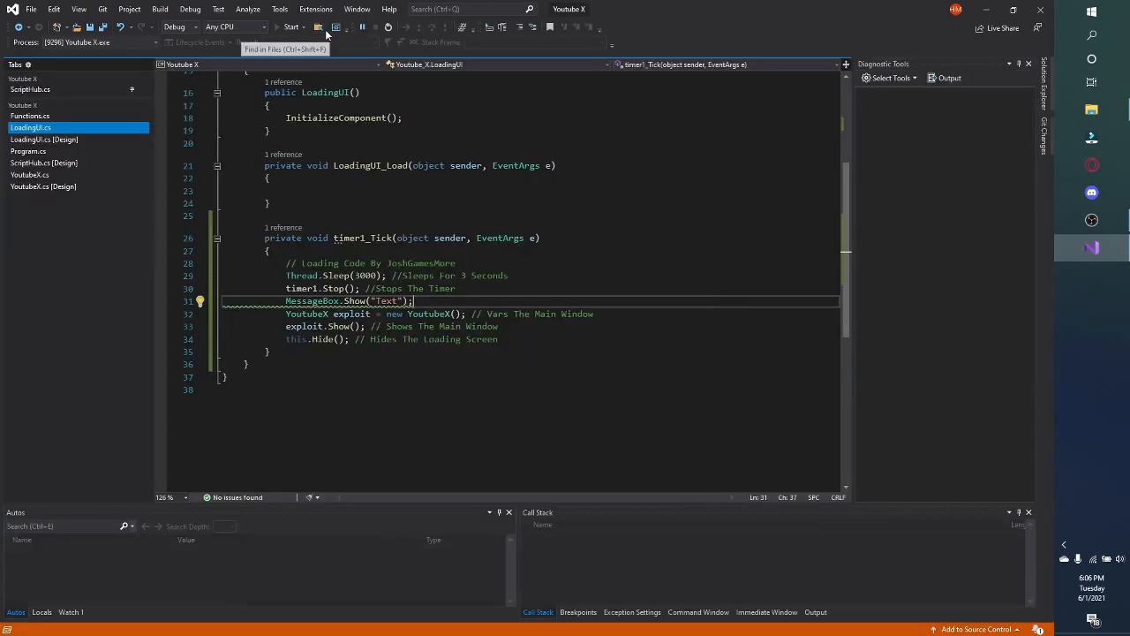
pyautogui.click(289, 26)
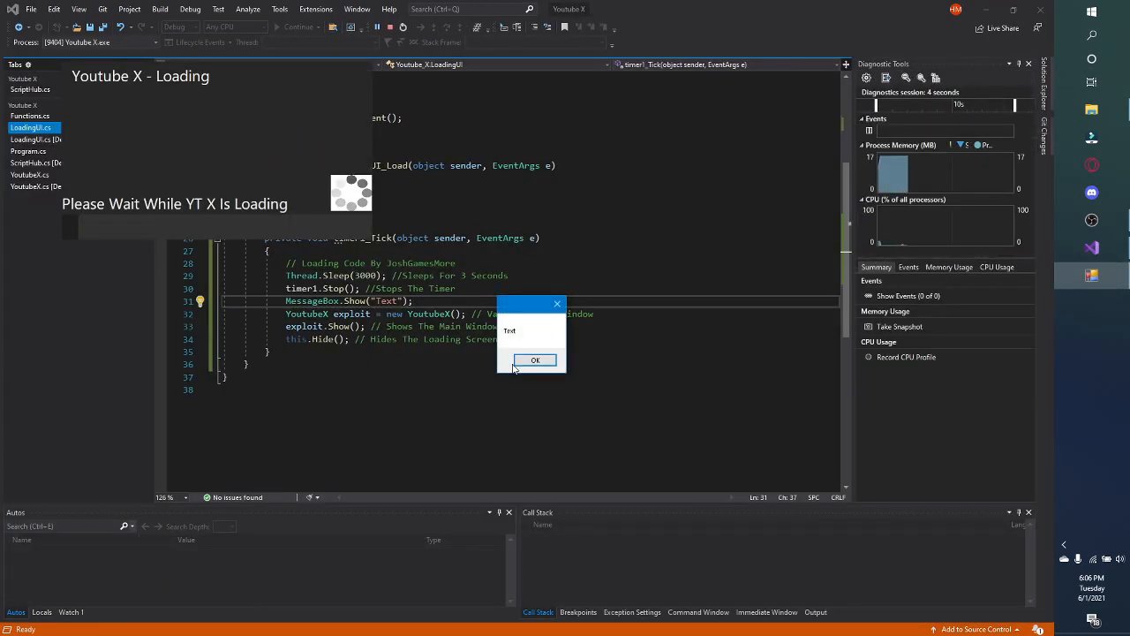
pyautogui.click(534, 360)
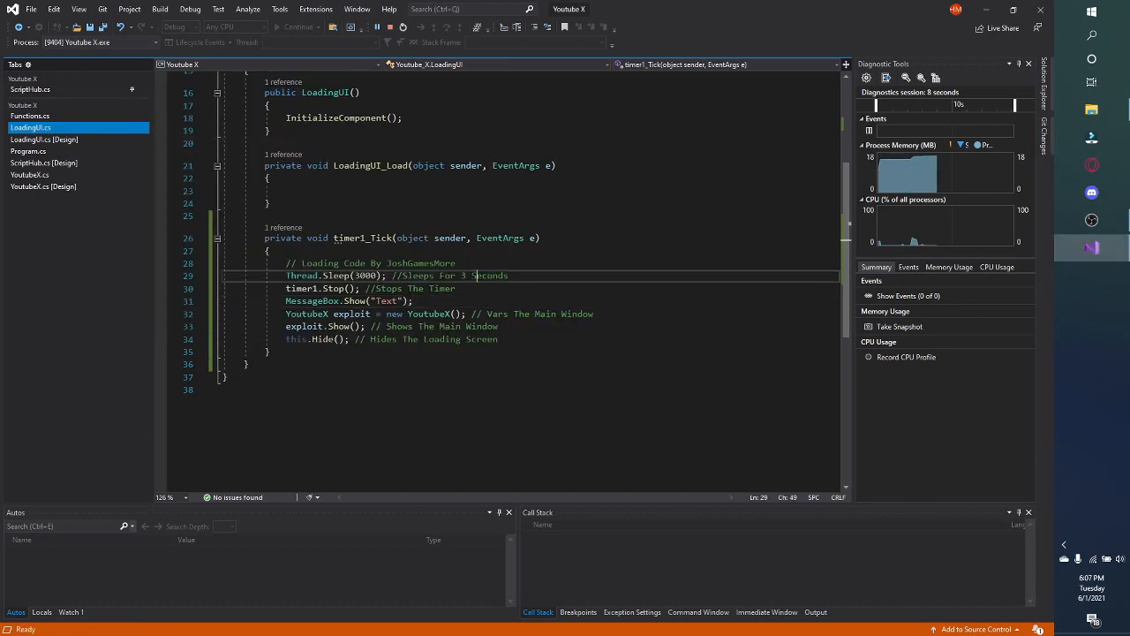
# Change the message to "Welcome To Youtube X! Enjoy Your No Key System Exploit!"
pyautogui.doubleClick(385, 300)
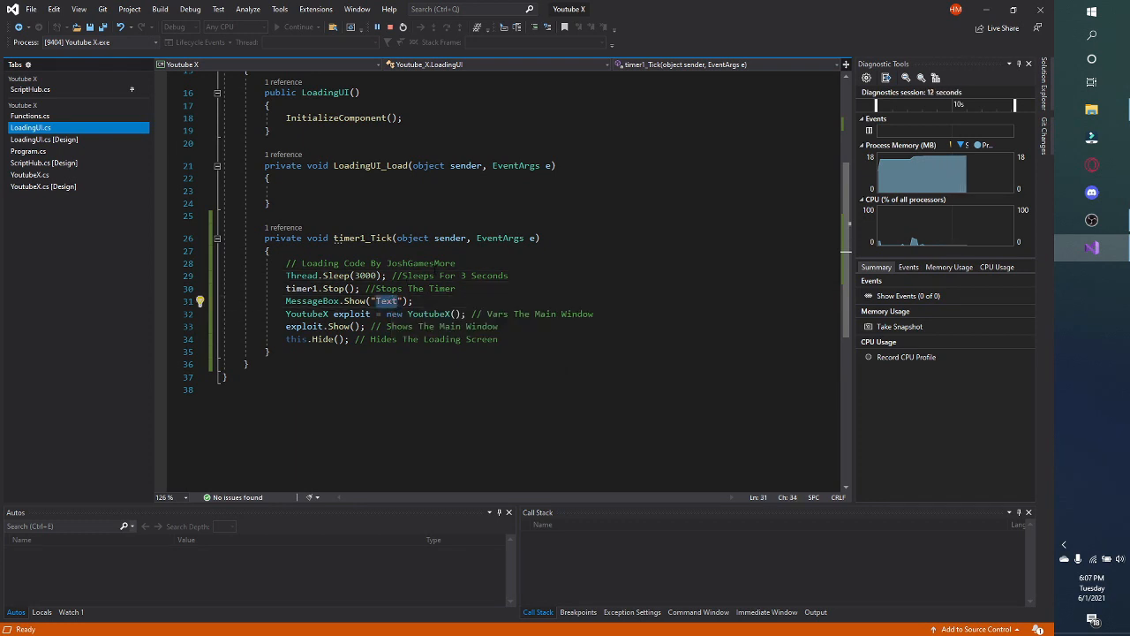
pyautogui.write('W')
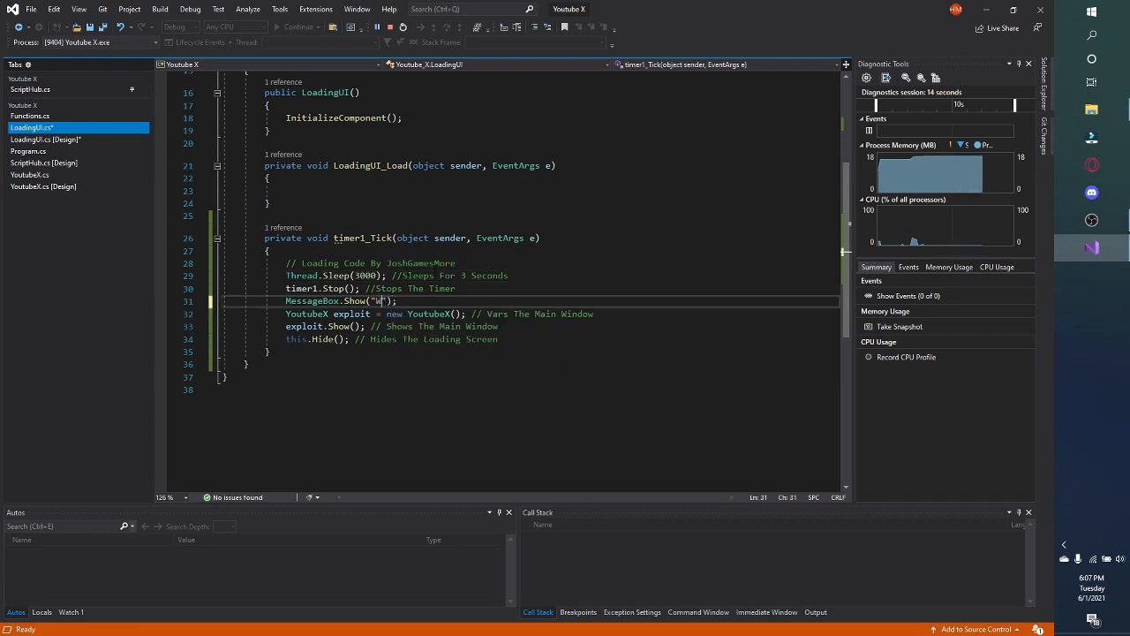
pyautogui.write('elcome To')
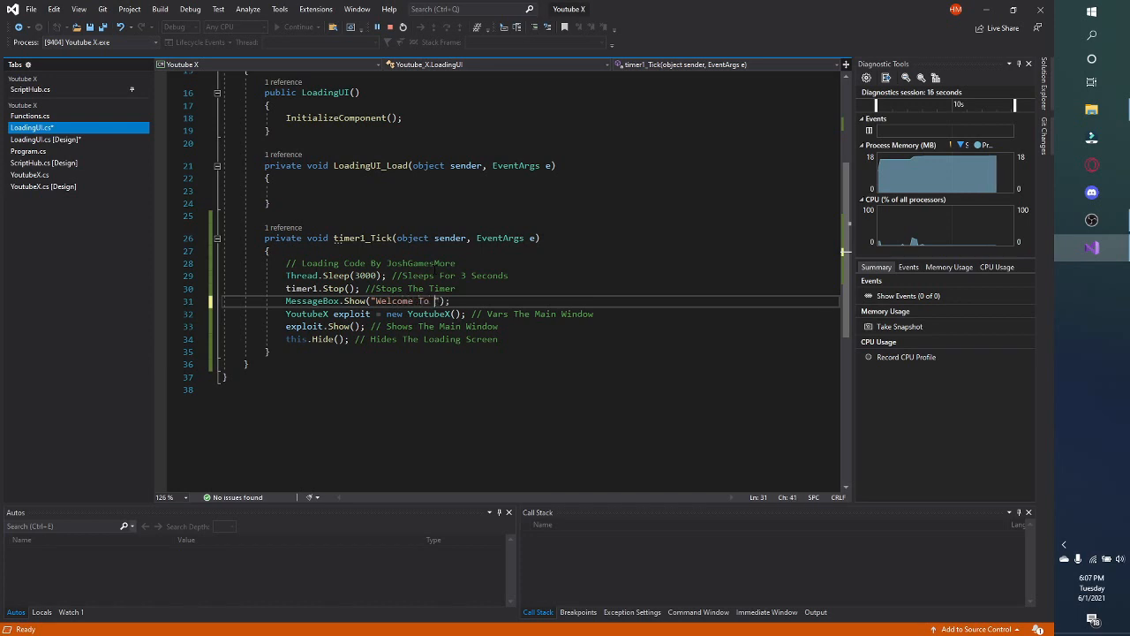
pyautogui.write('Youtube X Enjoy Your')
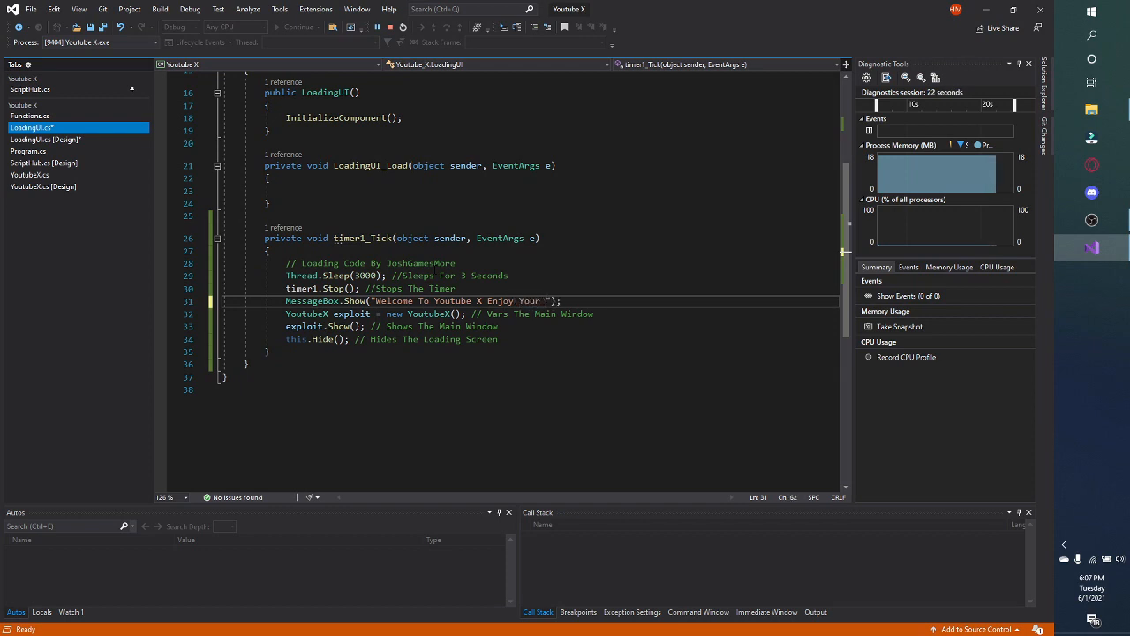
pyautogui.write('No Key')
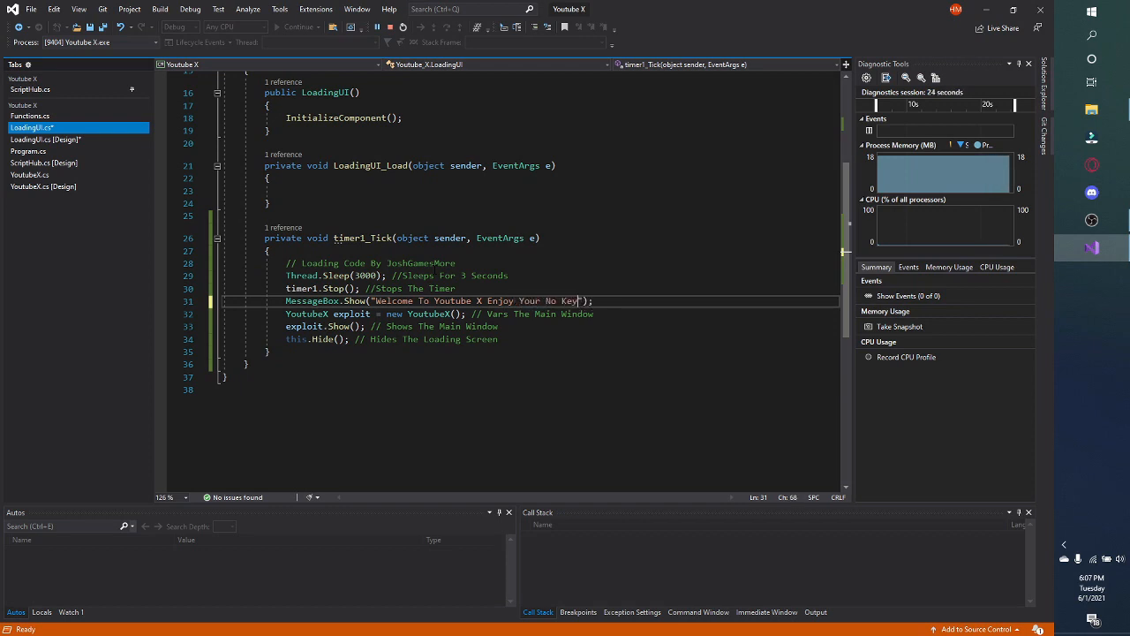
pyautogui.write('System Exploit!')
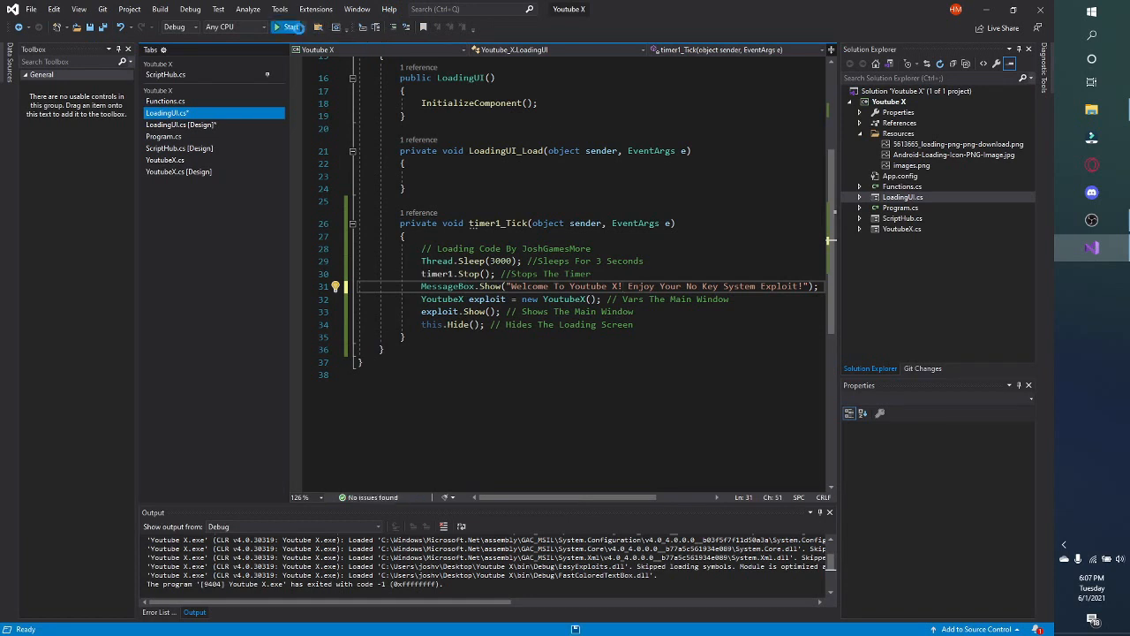
# Run the app and dismiss the welcome message so the Youtube X executor opens
pyautogui.click(285, 26)
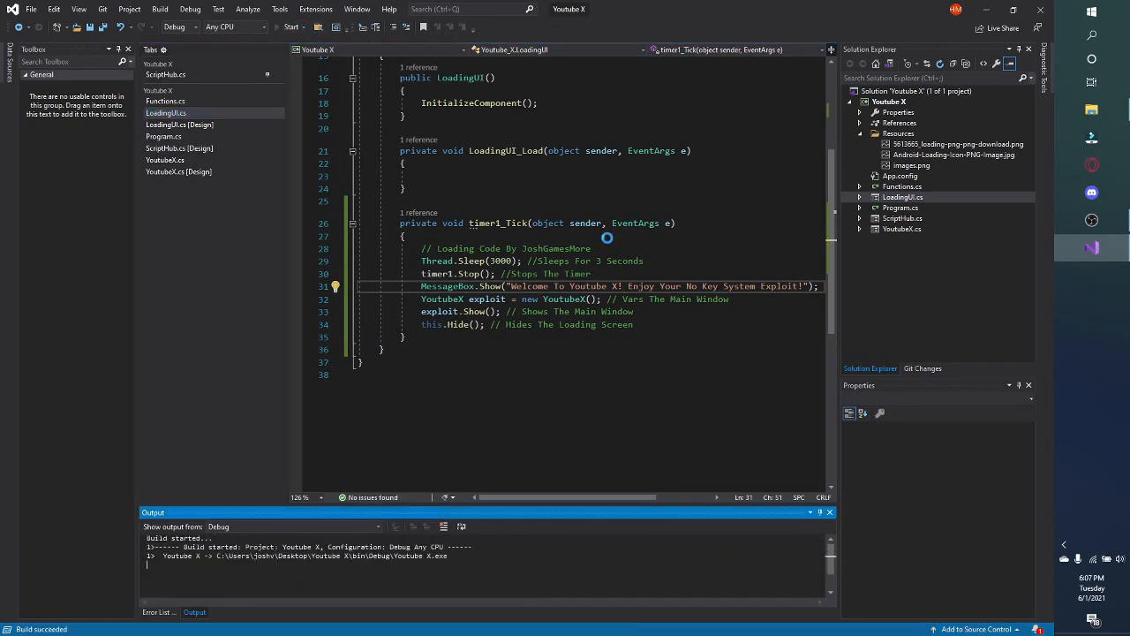
pyautogui.click(290, 29)
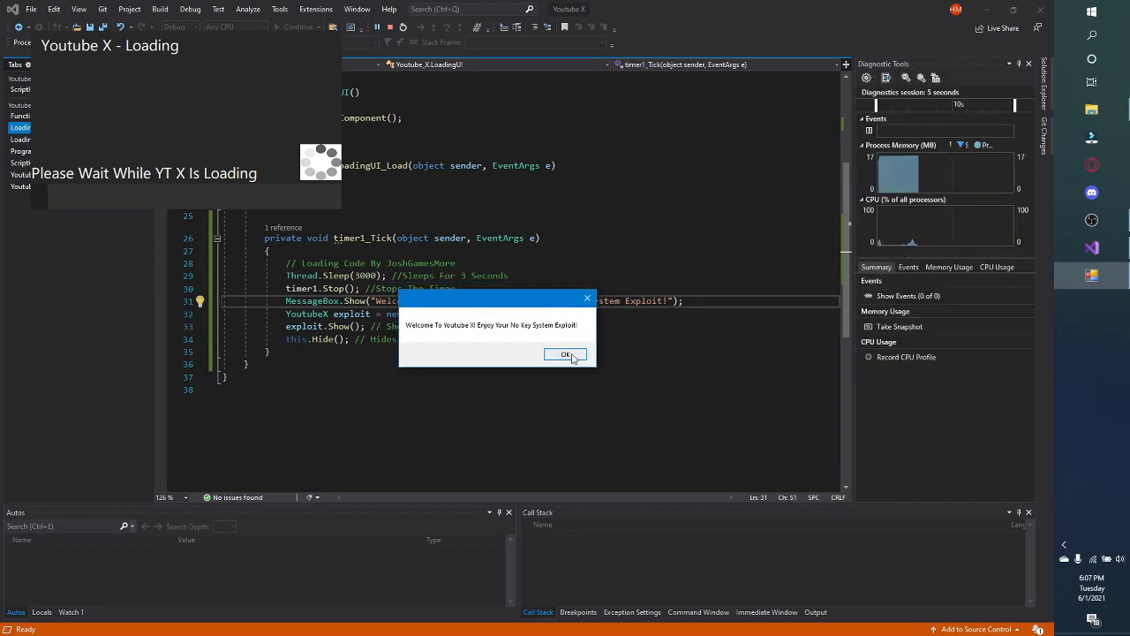
pyautogui.click(565, 354)
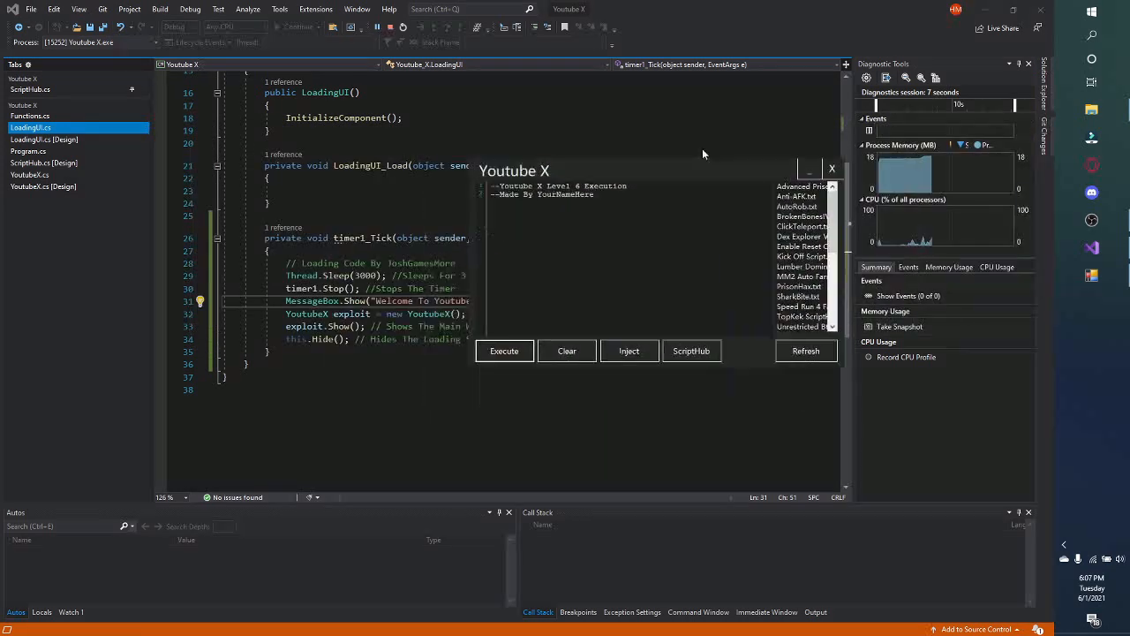